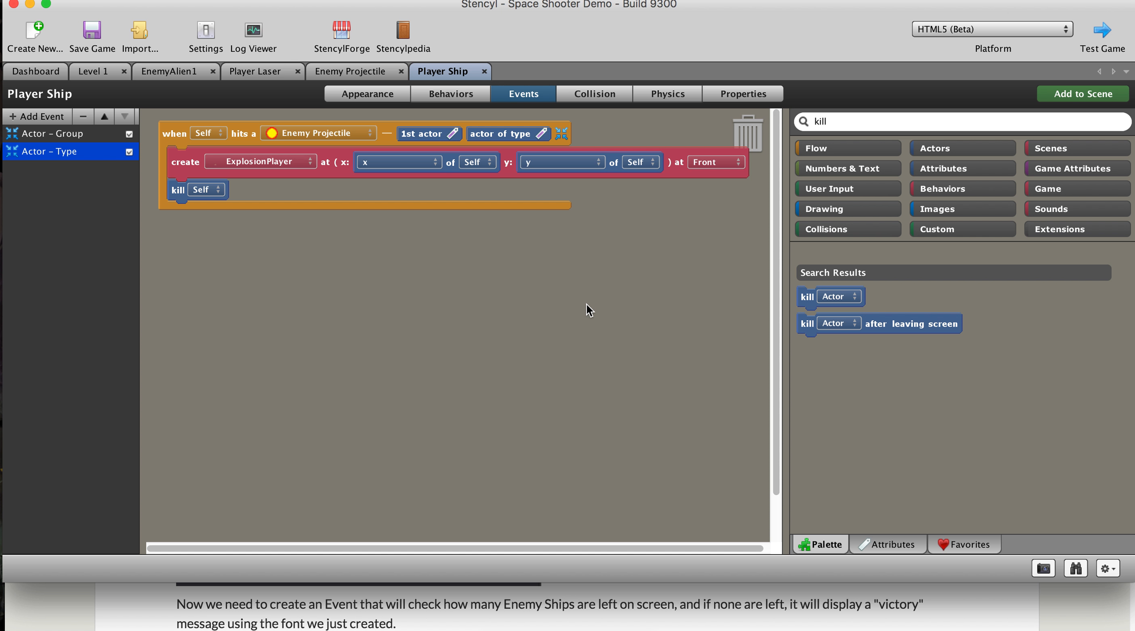
{"action": "mouse_move", "coordinate": [556, 308]}
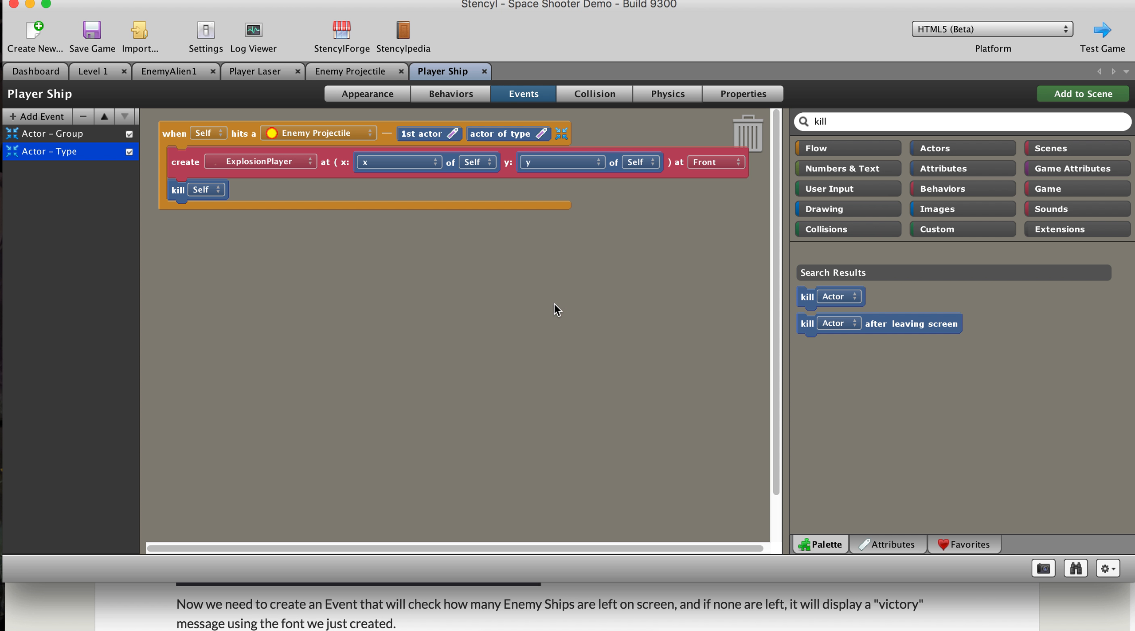
{"action": "mouse_move", "coordinate": [537, 316]}
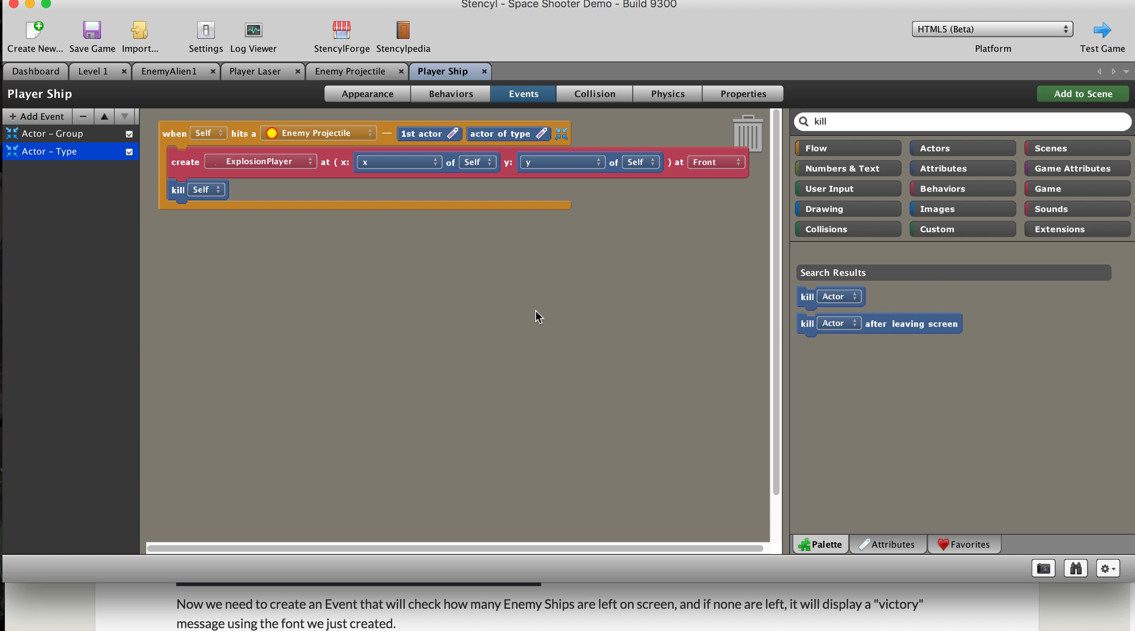
{"action": "mouse_move", "coordinate": [544, 330]}
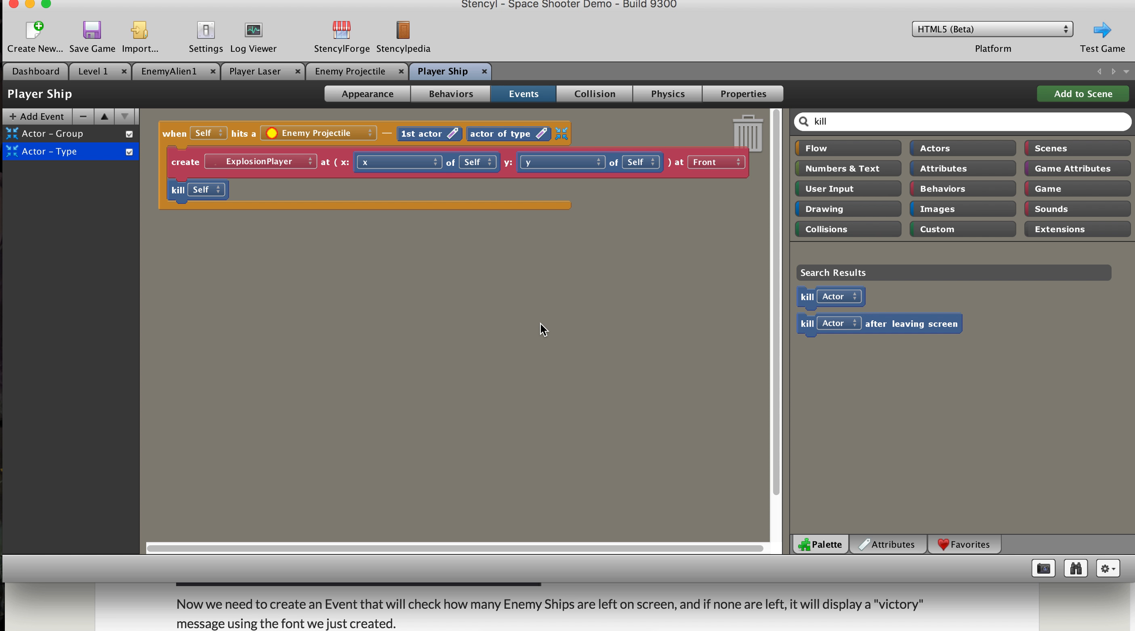
{"action": "mouse_move", "coordinate": [527, 305]}
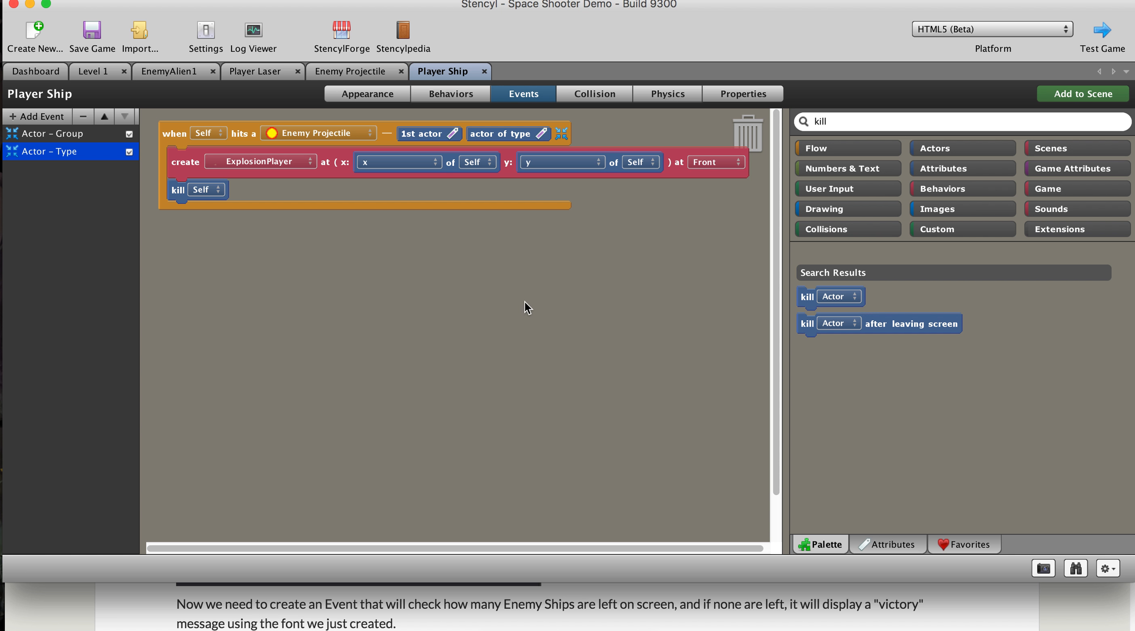
{"action": "mouse_move", "coordinate": [531, 300]}
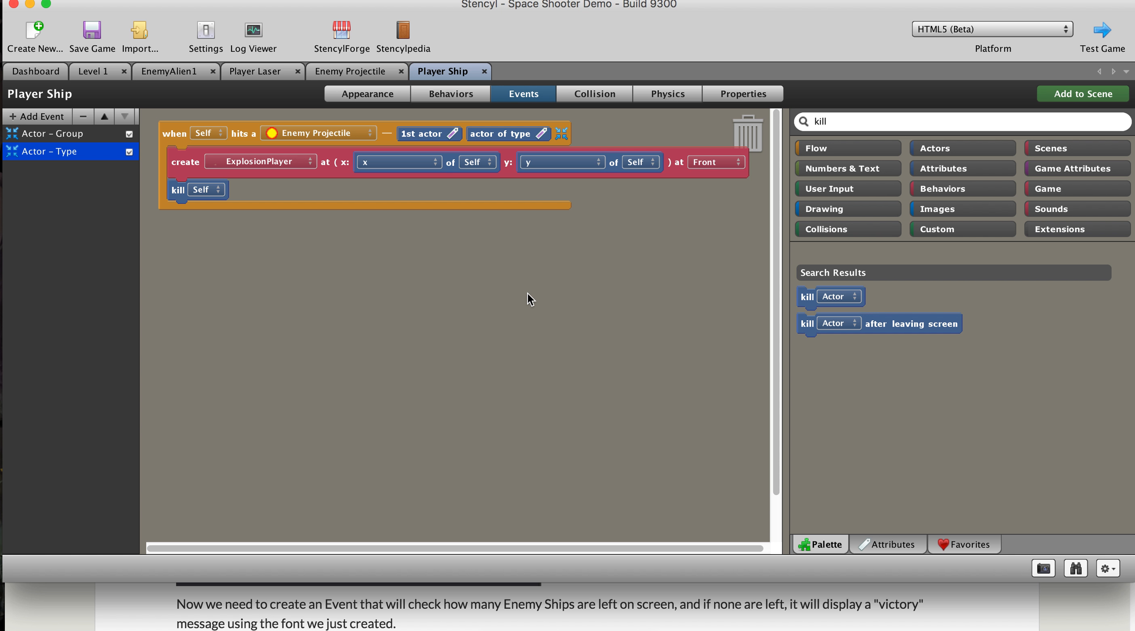
{"action": "mouse_move", "coordinate": [58, 78]}
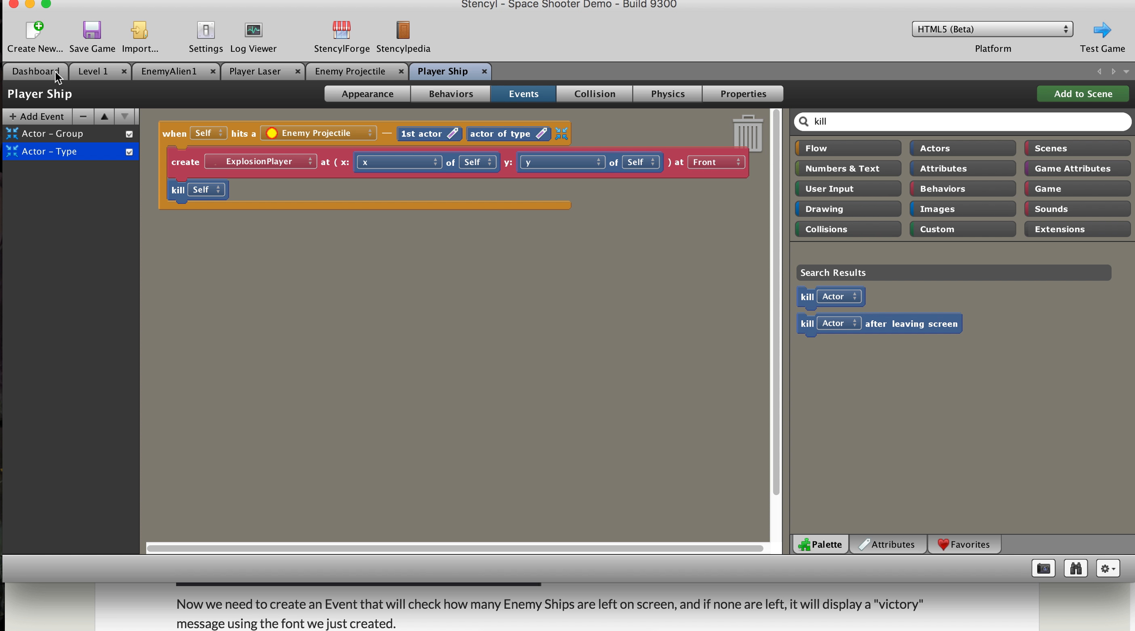
- Start a new font resource named 'Win Font' from the game's Fonts collection
{"action": "left_click", "coordinate": [35, 71]}
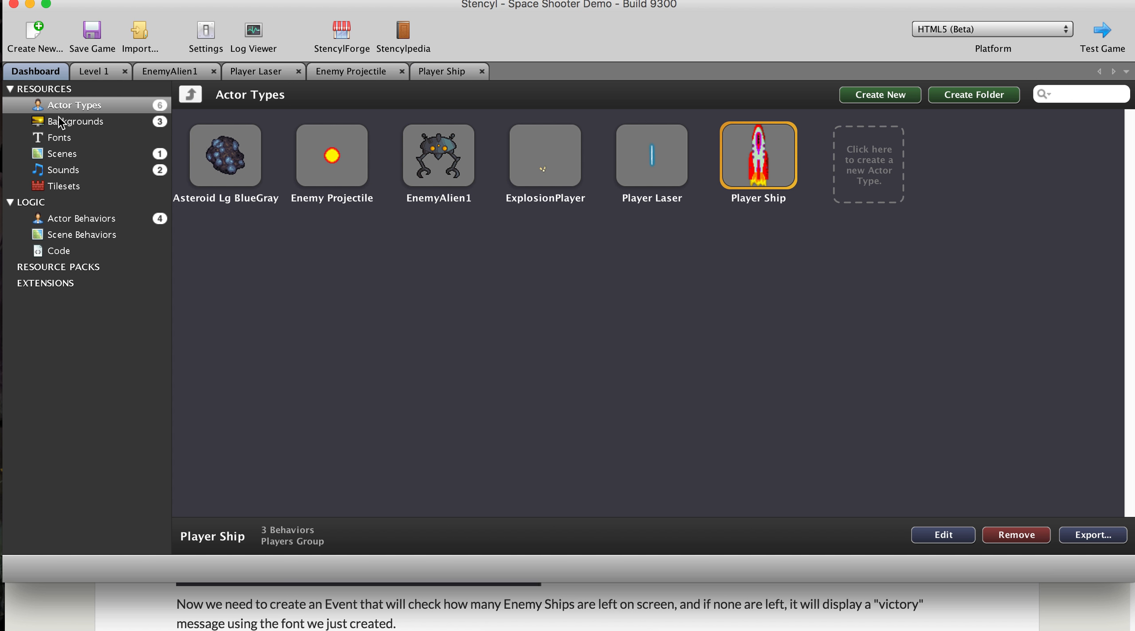
{"action": "left_click", "coordinate": [60, 138]}
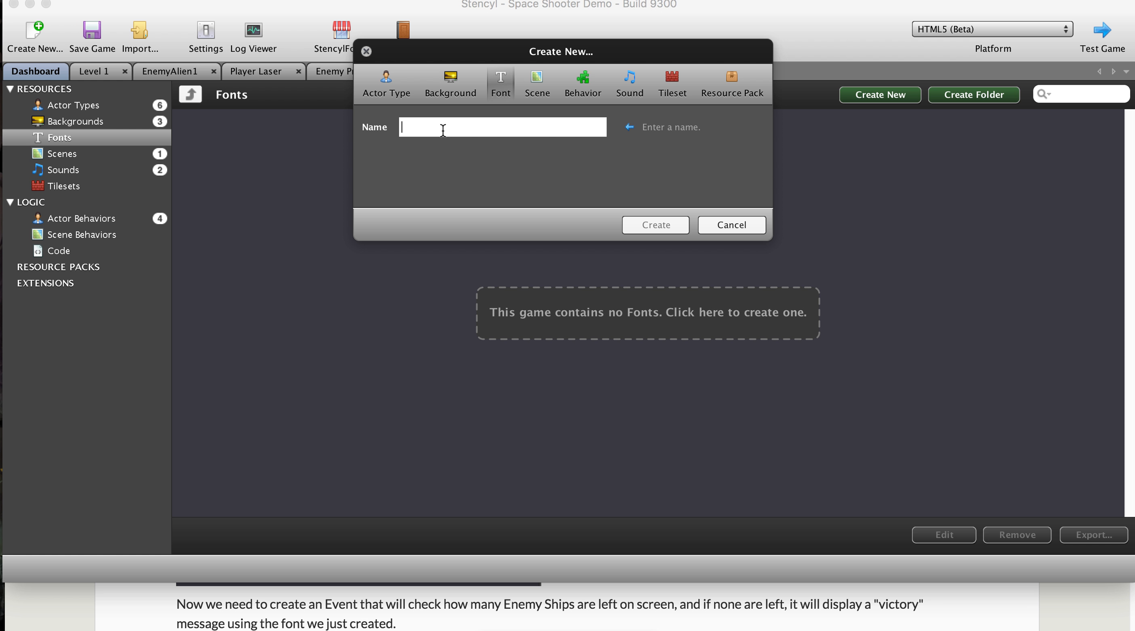
{"action": "type", "text": "Win"}
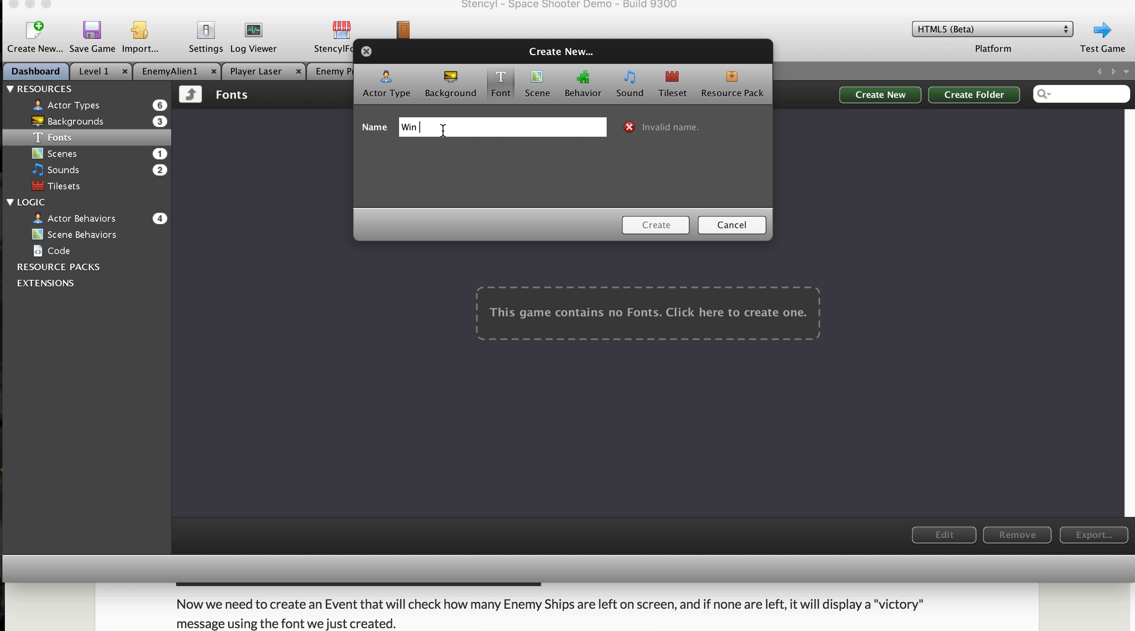
{"action": "type", "text": "Font"}
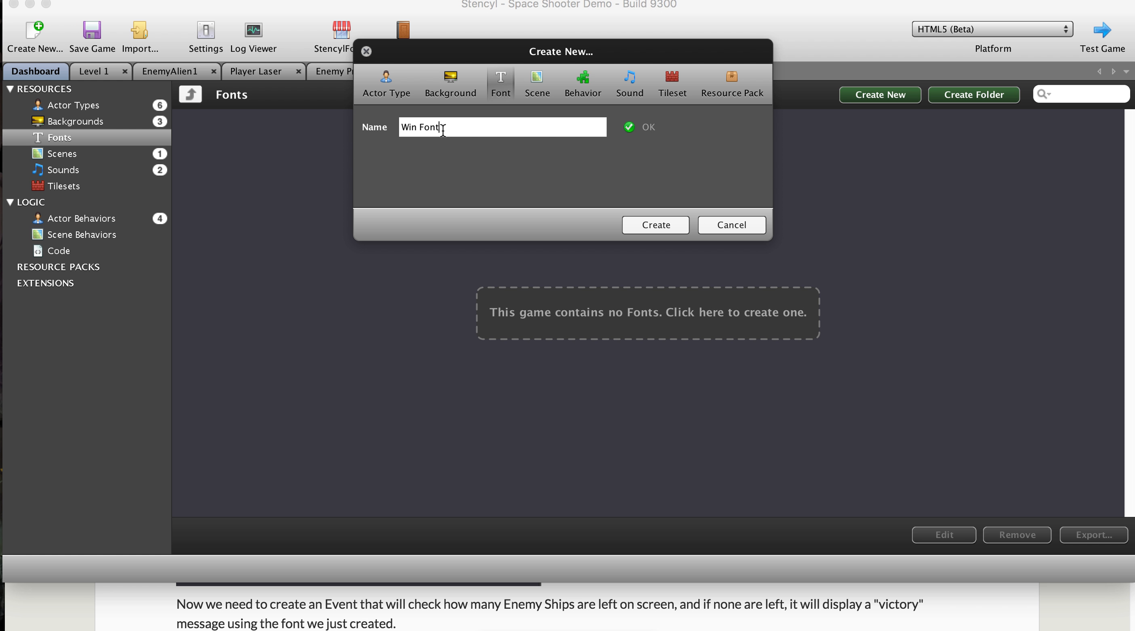
{"action": "mouse_move", "coordinate": [458, 131]}
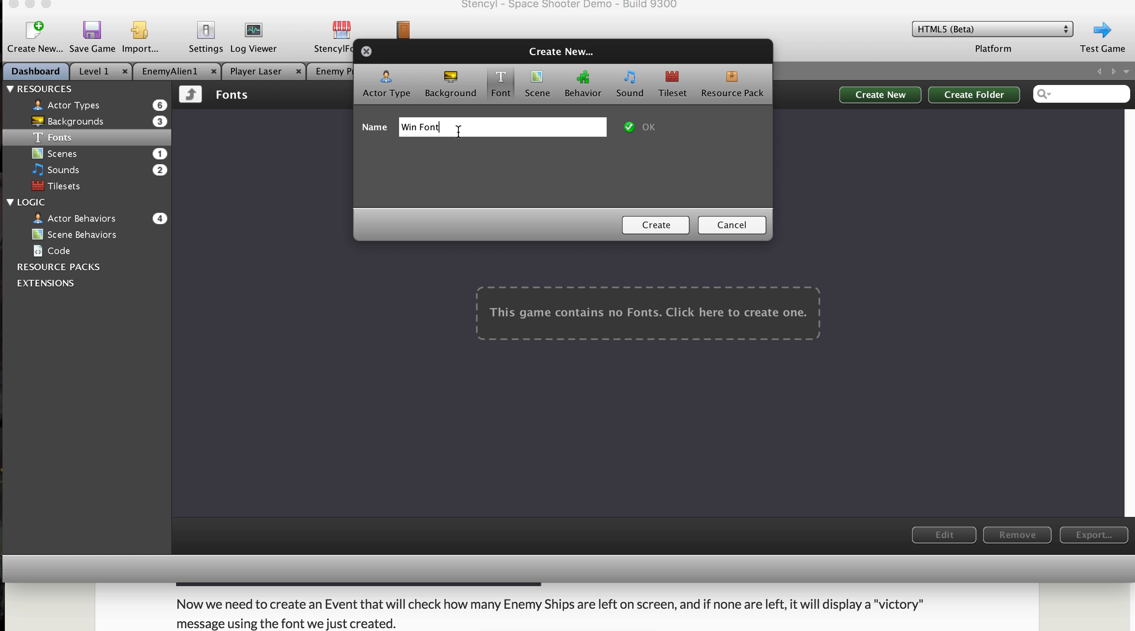
{"action": "mouse_move", "coordinate": [464, 156]}
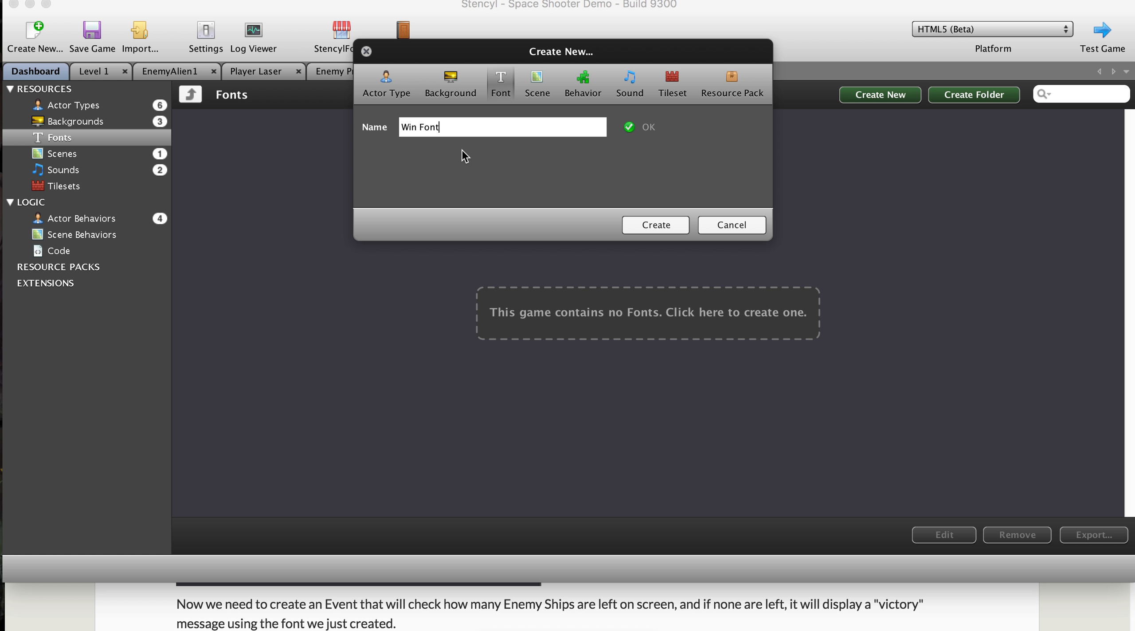
{"action": "mouse_move", "coordinate": [447, 161]}
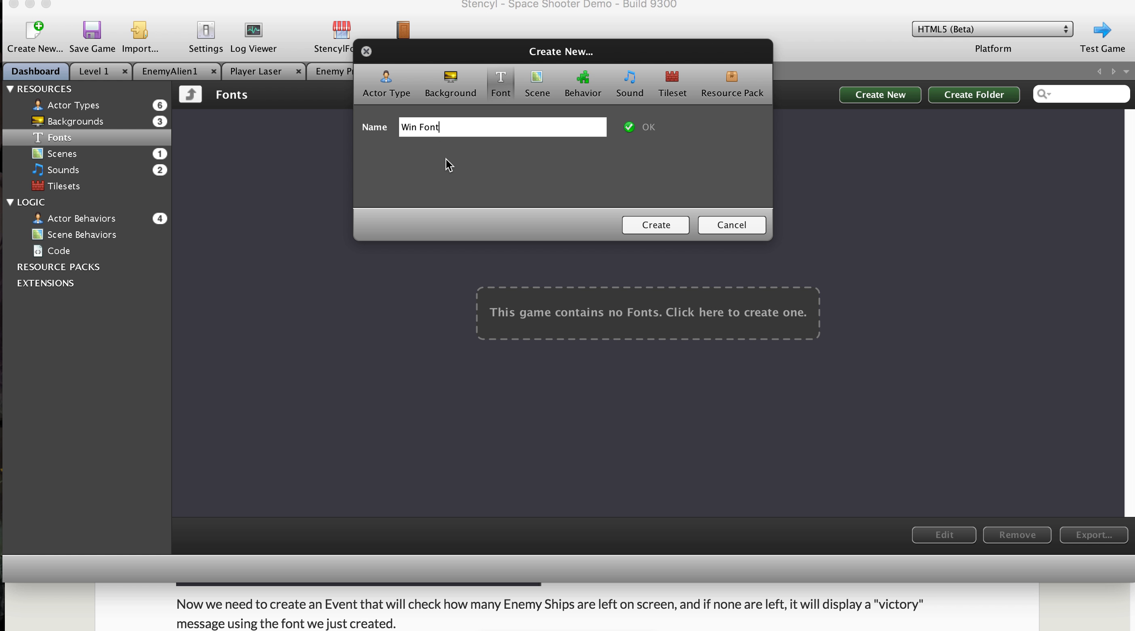
{"action": "mouse_move", "coordinate": [459, 178]}
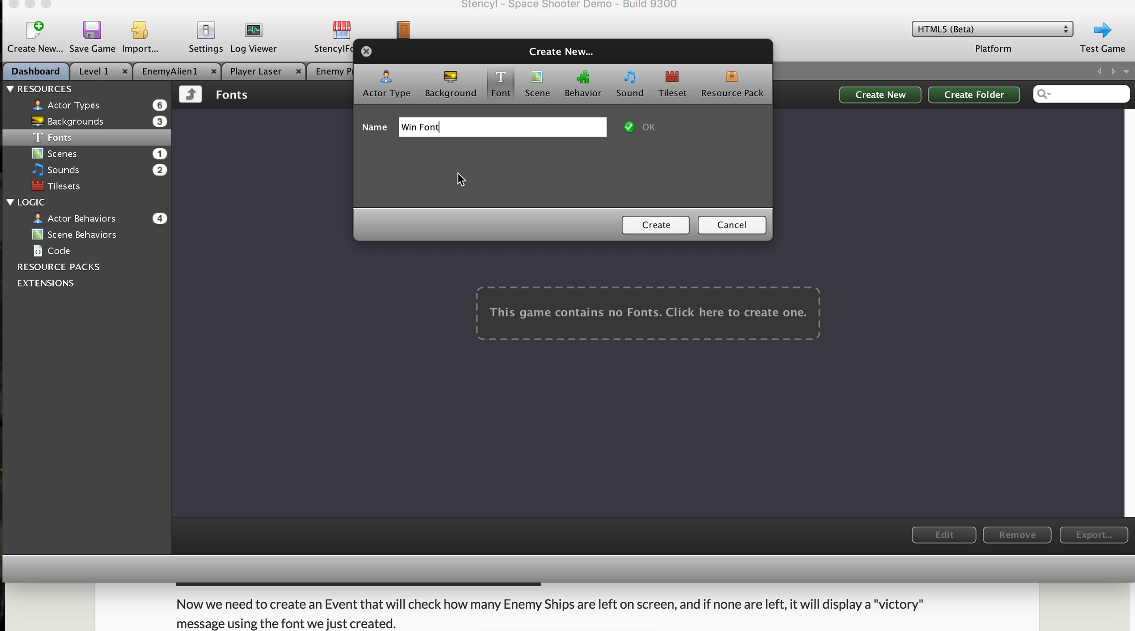
{"action": "mouse_move", "coordinate": [454, 179]}
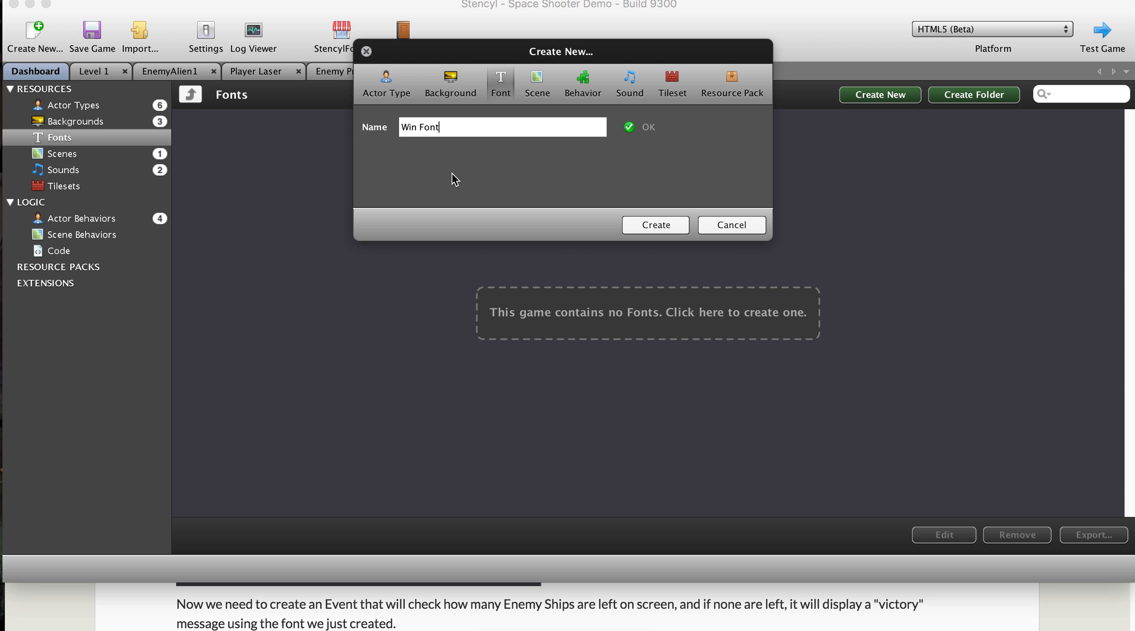
{"action": "mouse_move", "coordinate": [456, 183]}
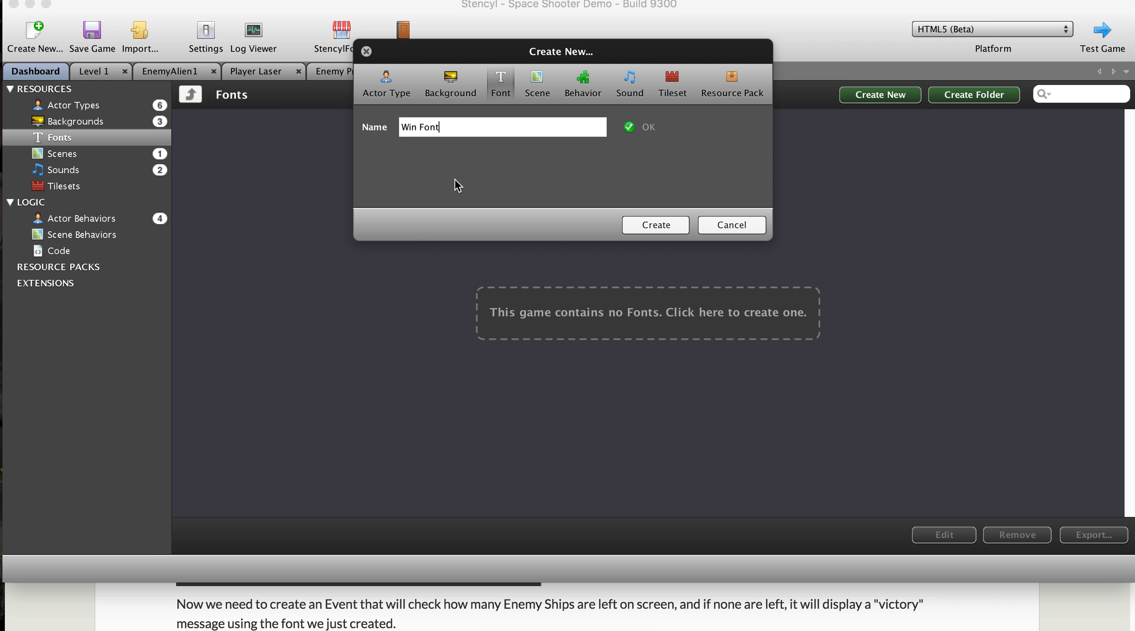
- Create Win Font and set it to Sans Serif at 37 px after trying other families
{"action": "left_click", "coordinate": [655, 225]}
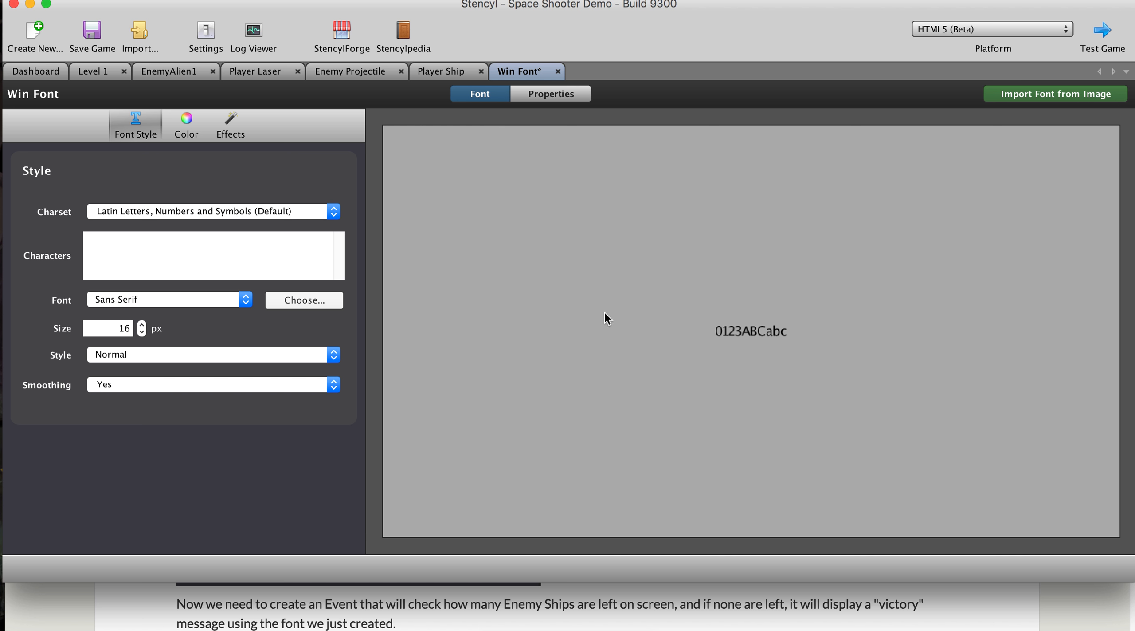
{"action": "mouse_move", "coordinate": [162, 303]}
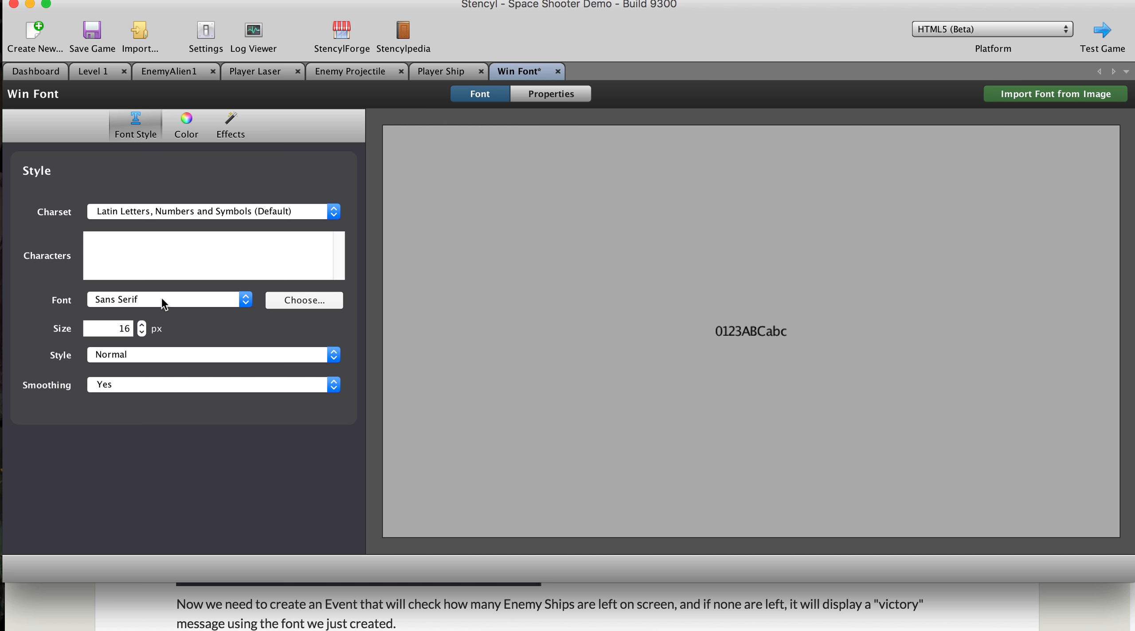
{"action": "mouse_move", "coordinate": [138, 302]}
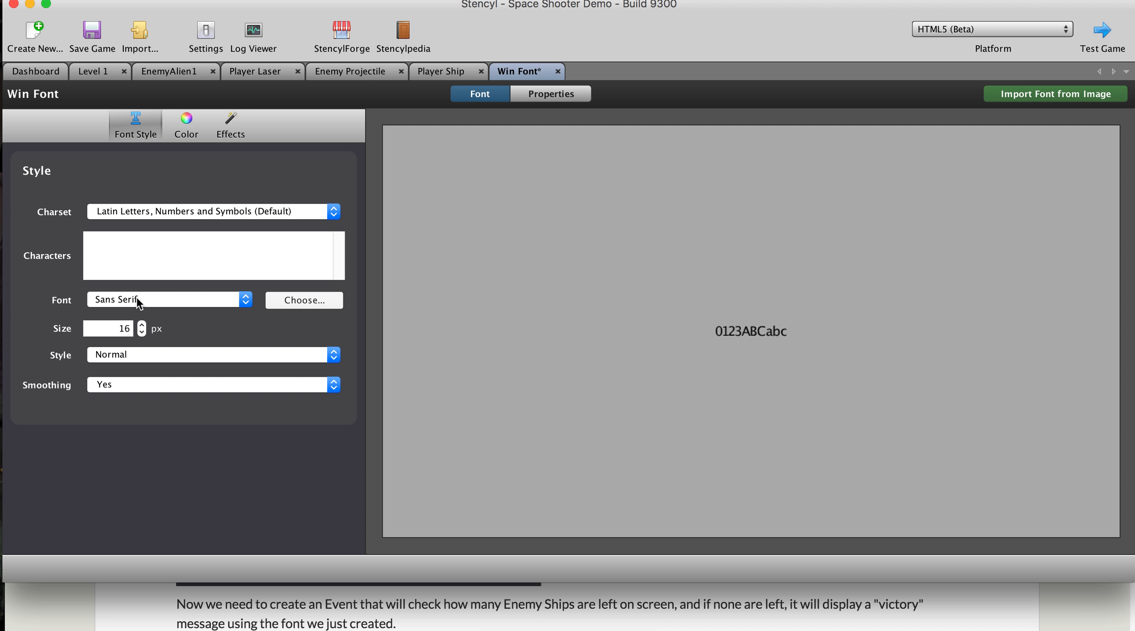
{"action": "left_click", "coordinate": [167, 299]}
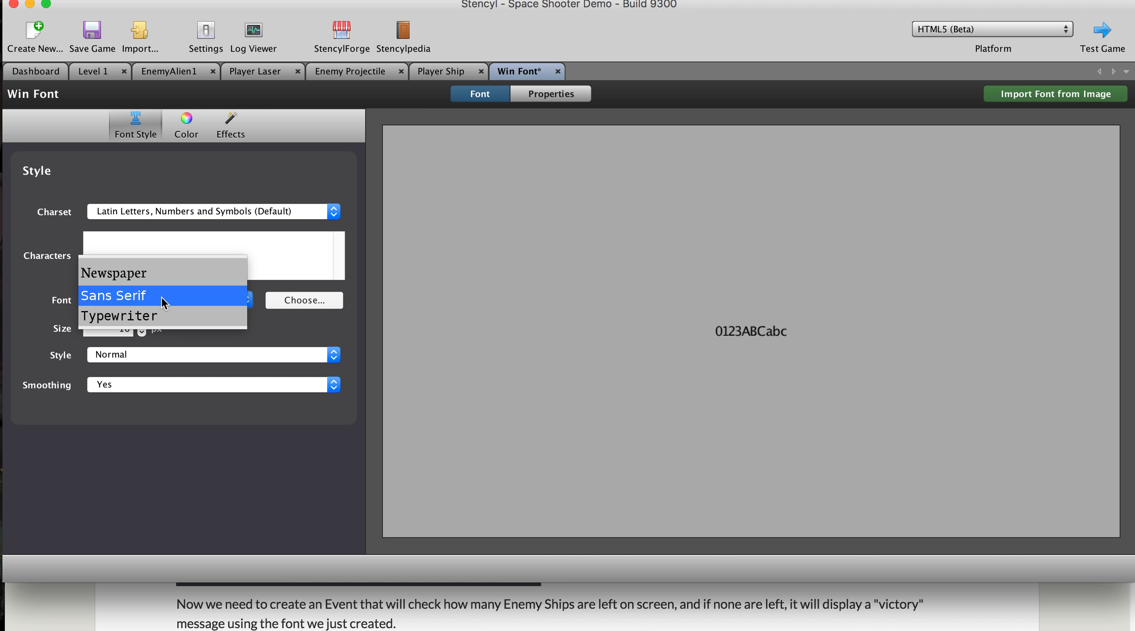
{"action": "mouse_move", "coordinate": [155, 315]}
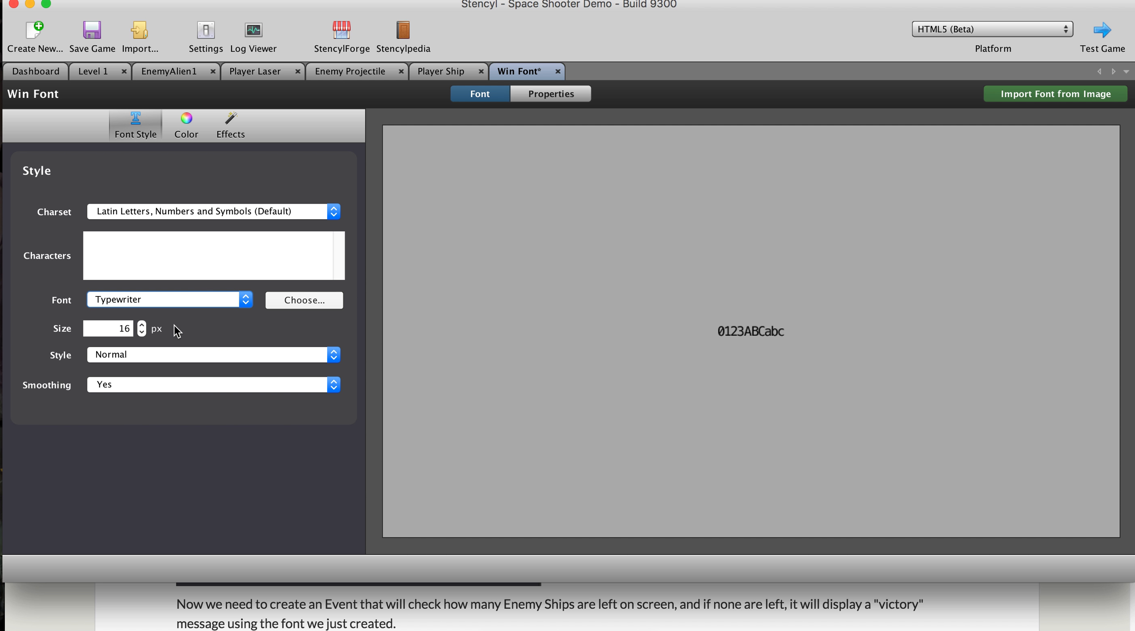
{"action": "left_click", "coordinate": [141, 323]}
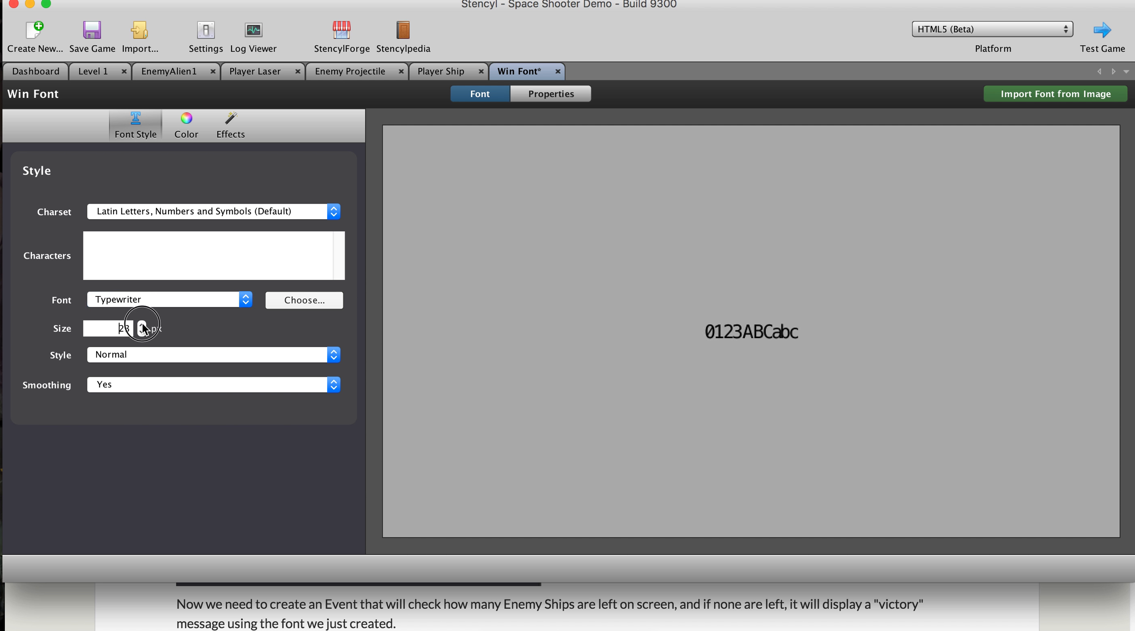
{"action": "left_click", "coordinate": [143, 325]}
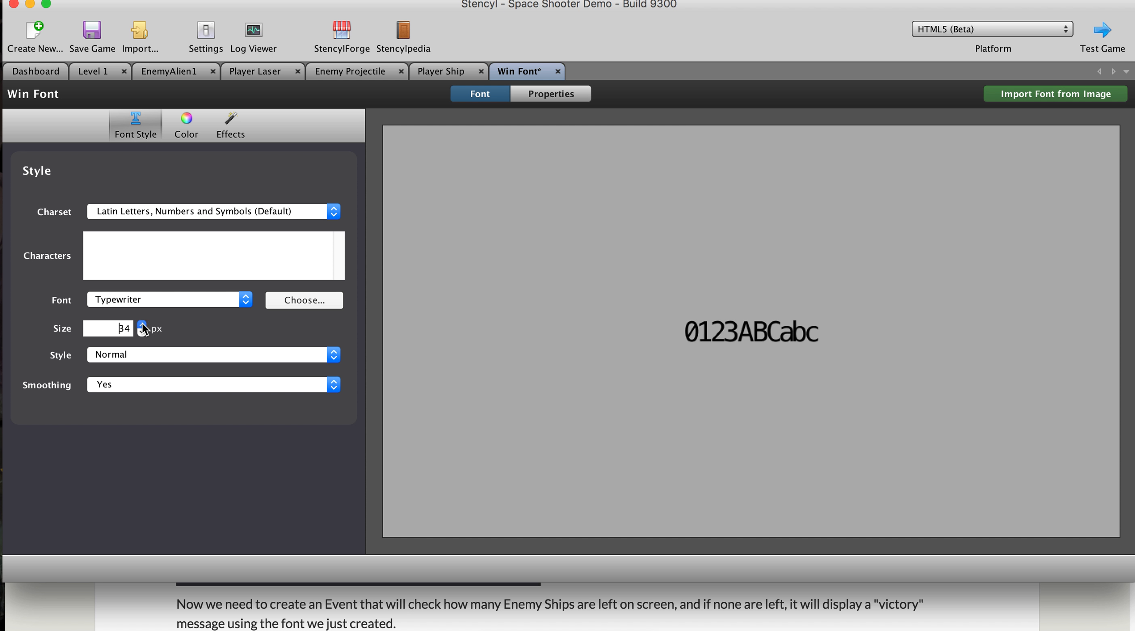
{"action": "left_click", "coordinate": [140, 324]}
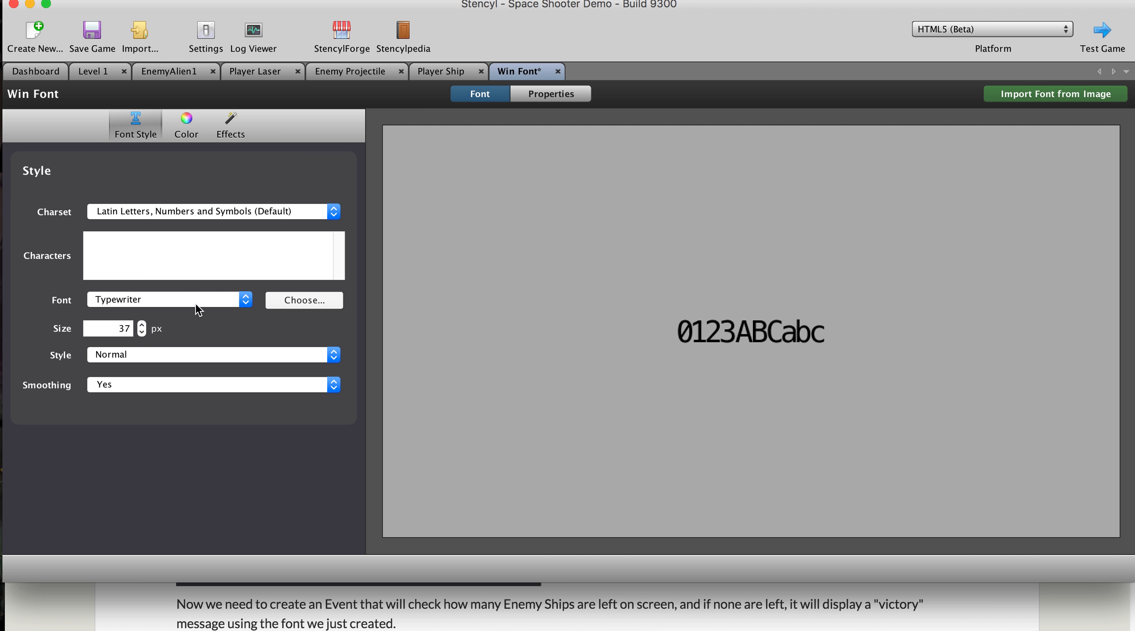
{"action": "left_click", "coordinate": [169, 299]}
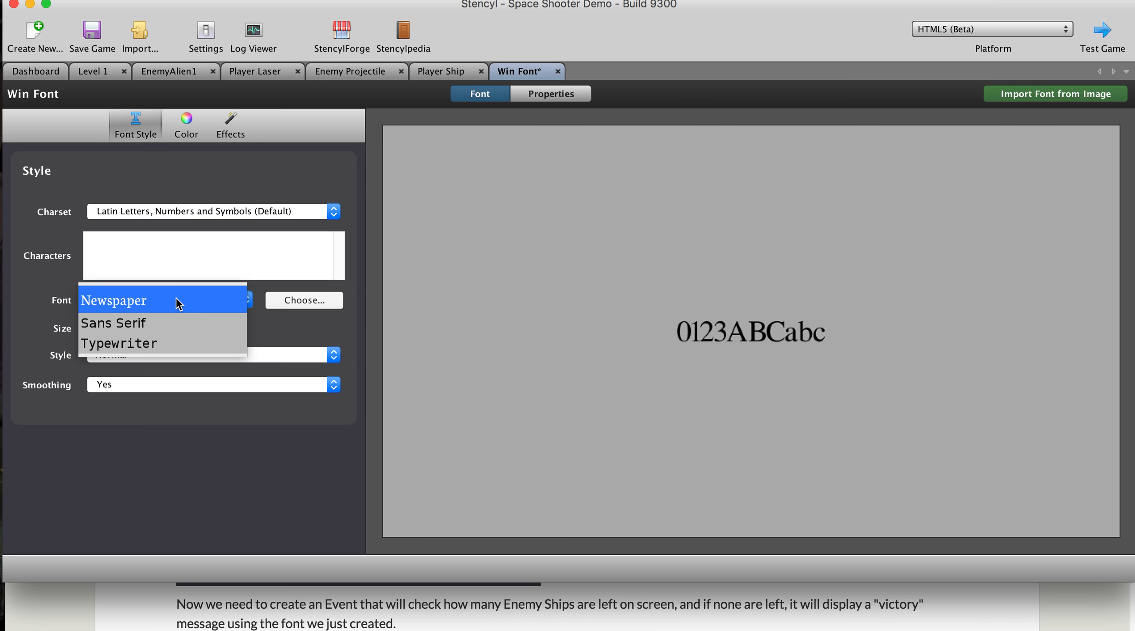
{"action": "left_click", "coordinate": [113, 322]}
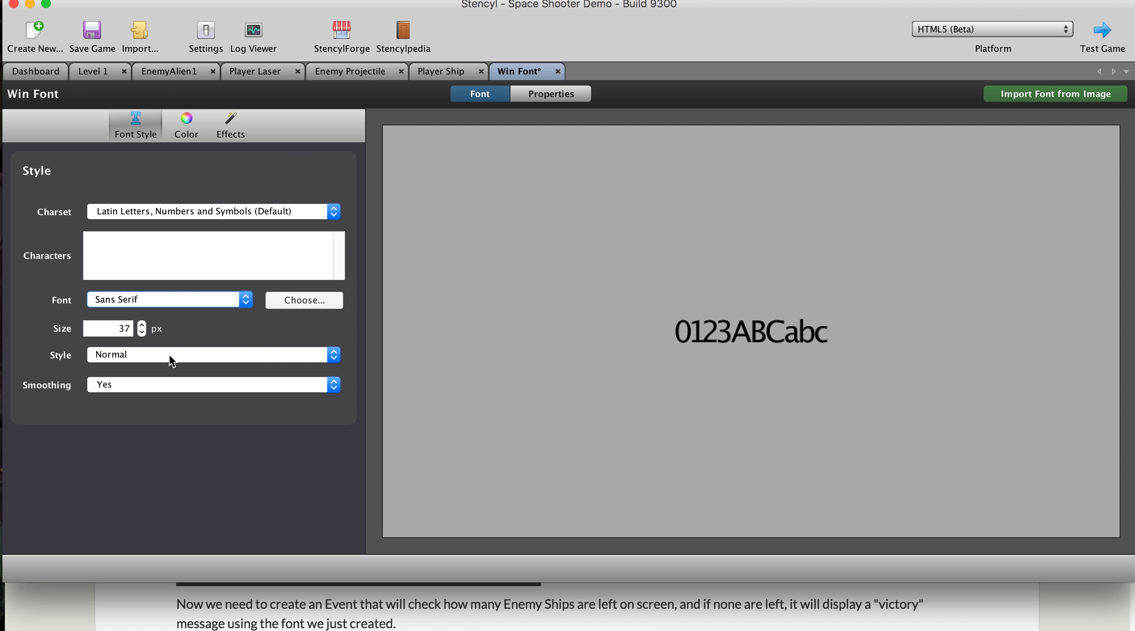
- Try bold and italic, return the style to normal, and turn smoothing on
{"action": "left_click", "coordinate": [210, 354]}
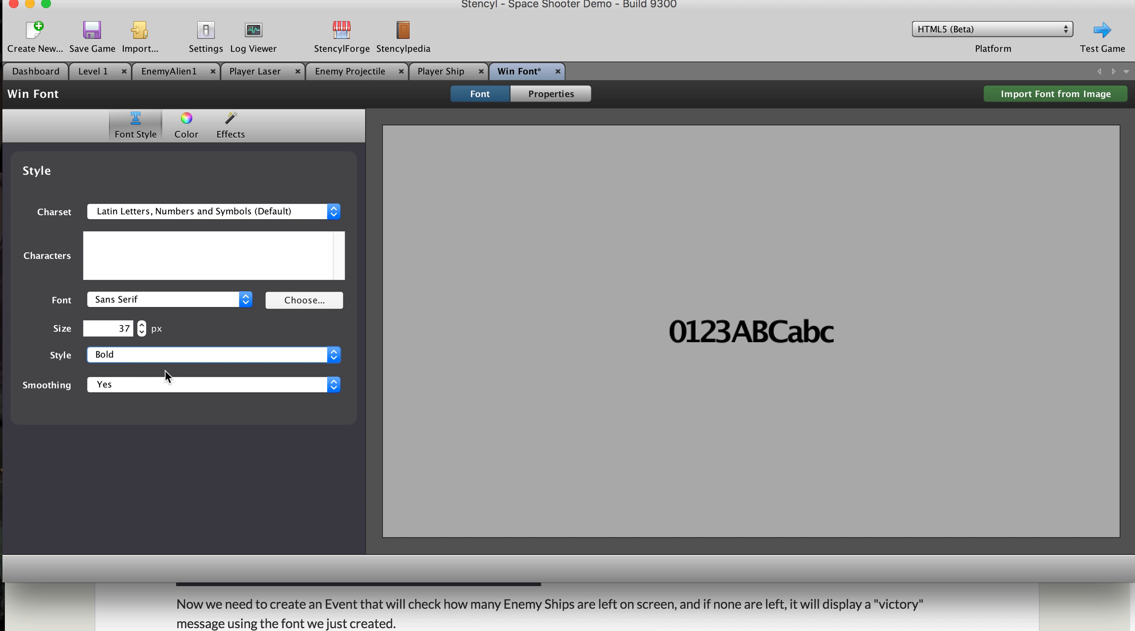
{"action": "left_click", "coordinate": [209, 354]}
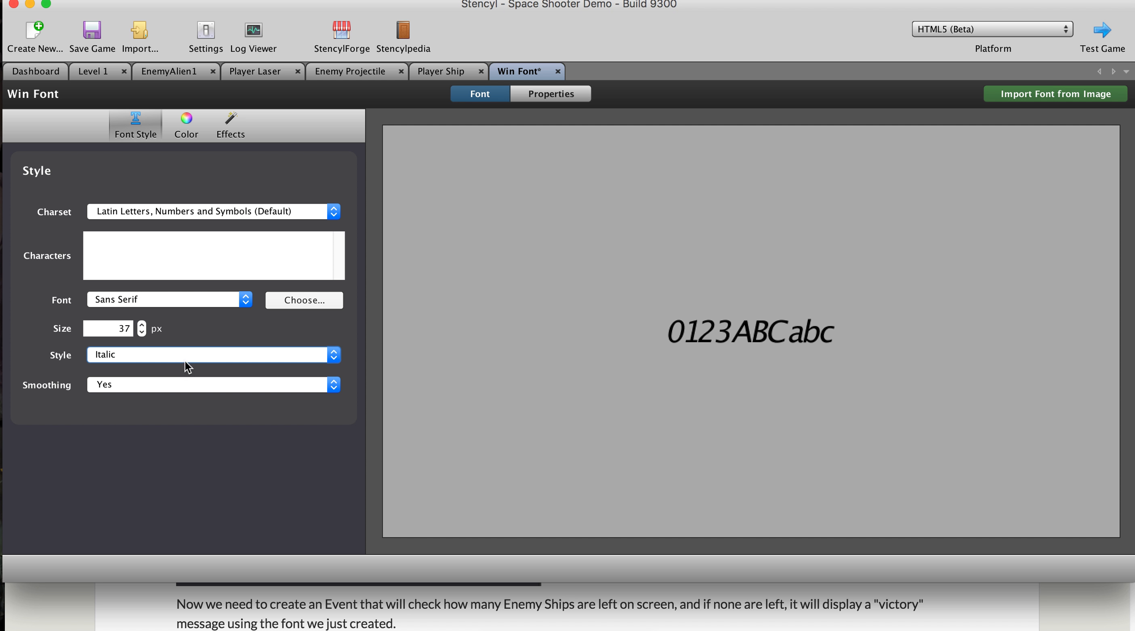
{"action": "left_click", "coordinate": [210, 353]}
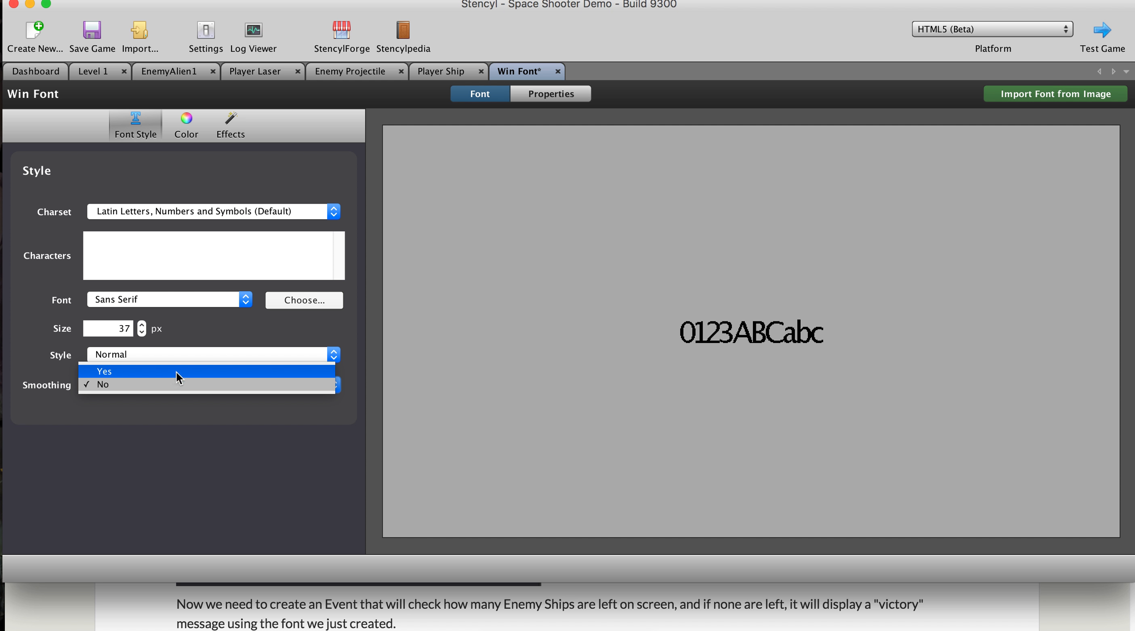
{"action": "left_click", "coordinate": [104, 371]}
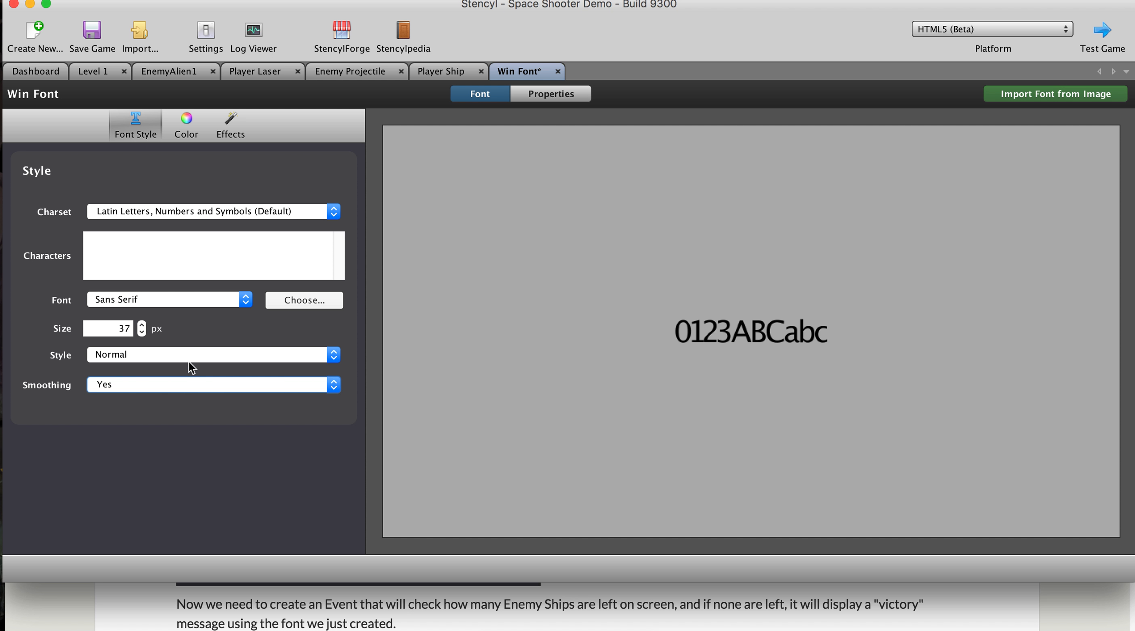
- Show Win Font's colour settings: black text, no gradient, zero offset
{"action": "left_click", "coordinate": [186, 125]}
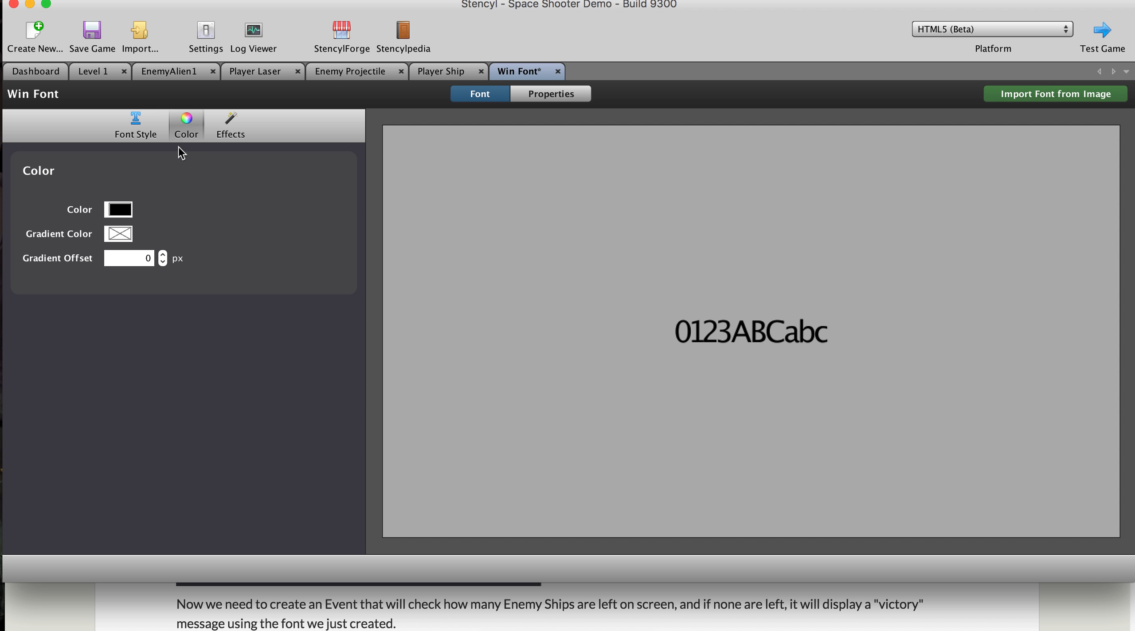
{"action": "mouse_move", "coordinate": [123, 212]}
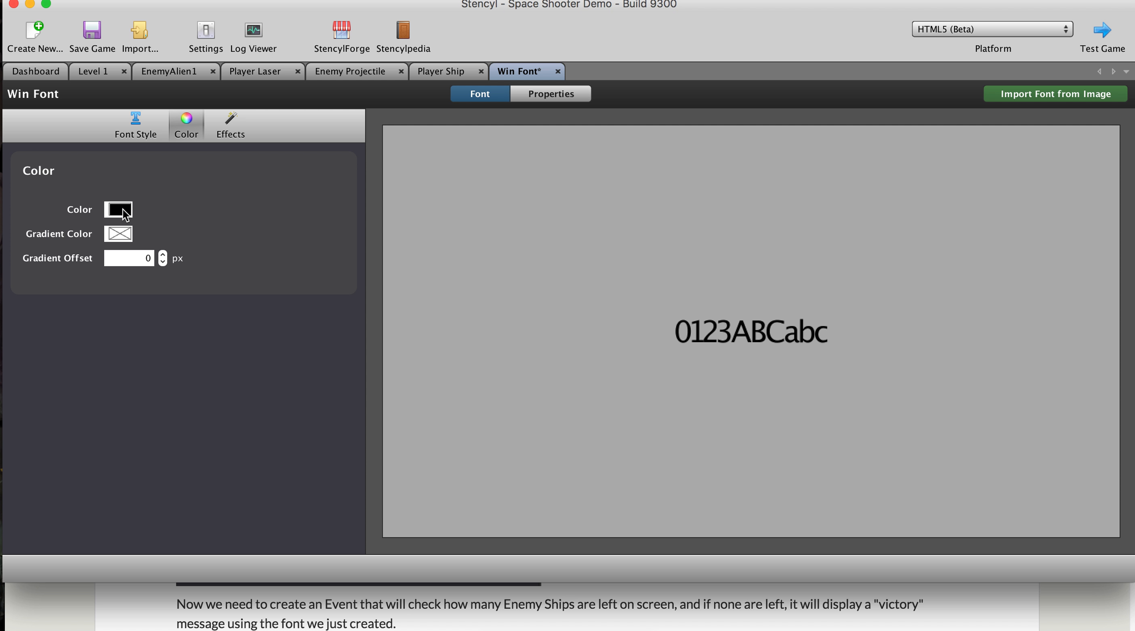
{"action": "mouse_move", "coordinate": [225, 138]}
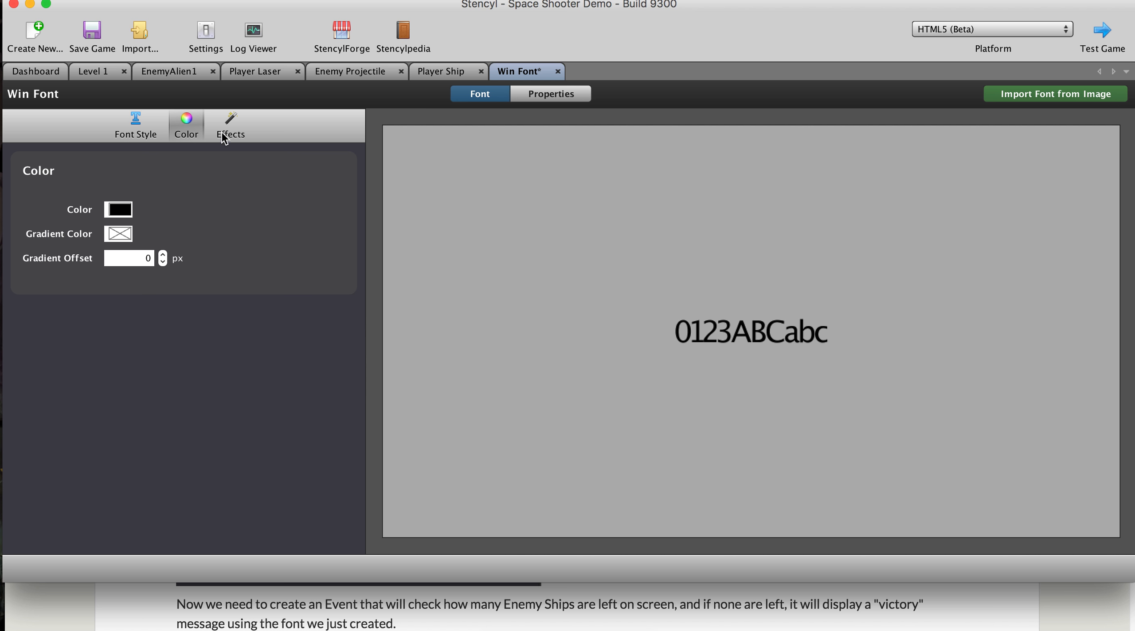
- Give the text a green stroke, thicken it, then thin it back to size 0
{"action": "left_click", "coordinate": [230, 124]}
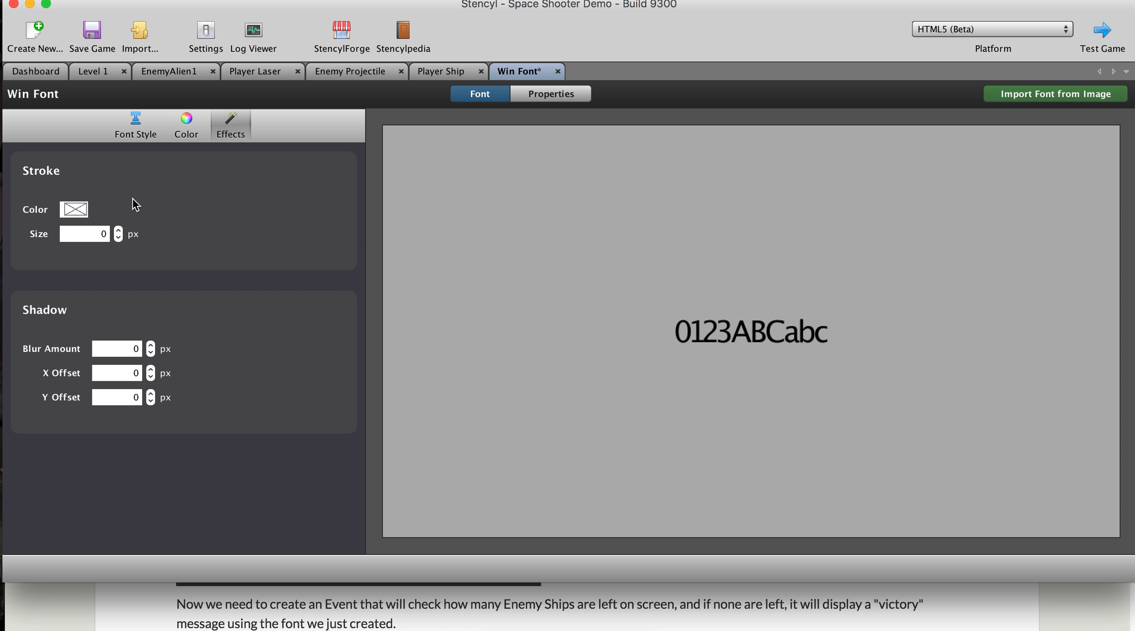
{"action": "left_click", "coordinate": [74, 209]}
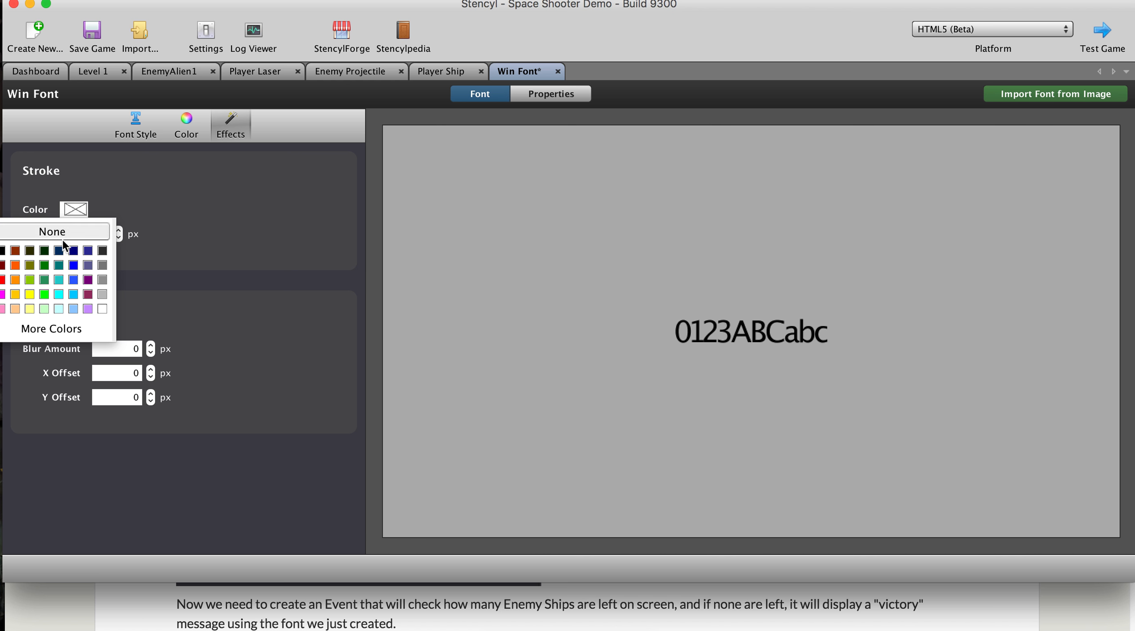
{"action": "left_click", "coordinate": [43, 279]}
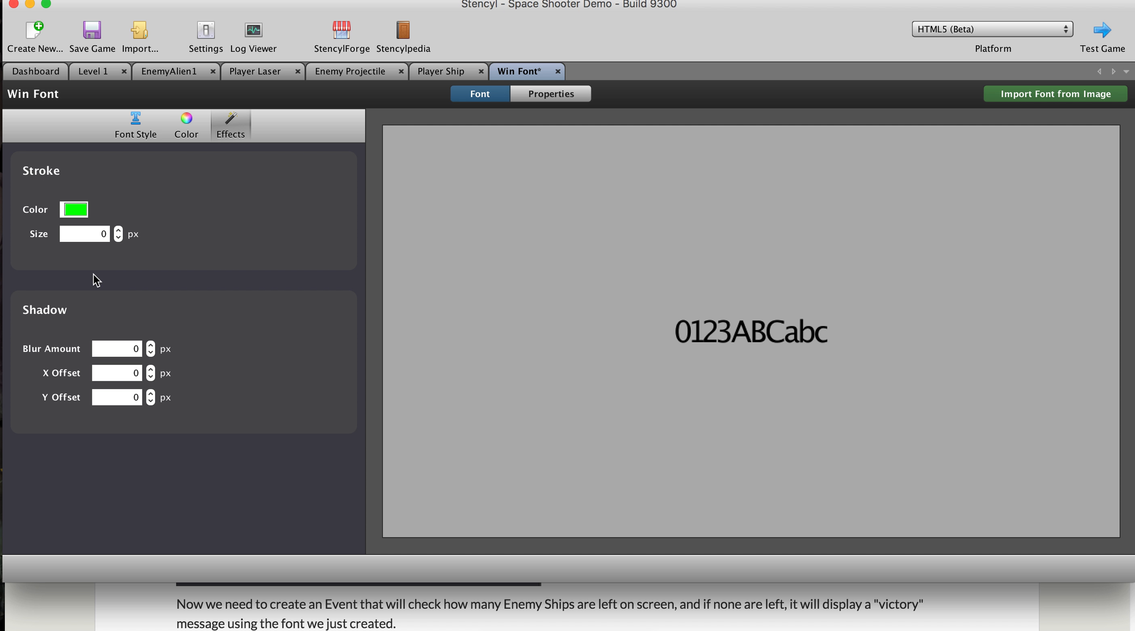
{"action": "left_click", "coordinate": [118, 229]}
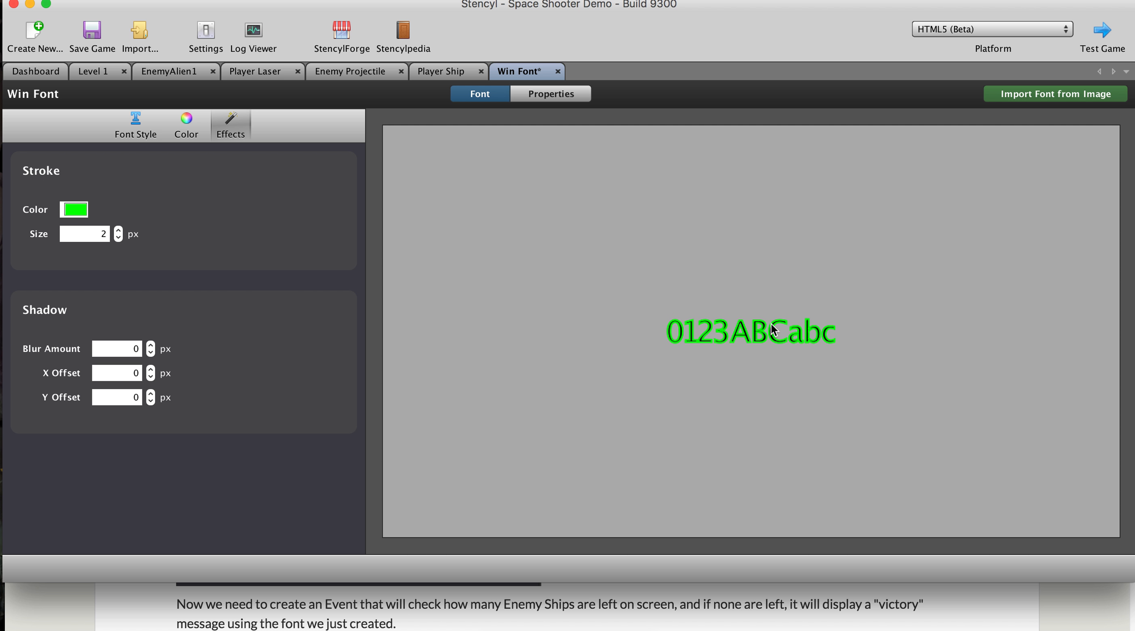
{"action": "mouse_move", "coordinate": [317, 314]}
{"action": "type", "text": "1"}
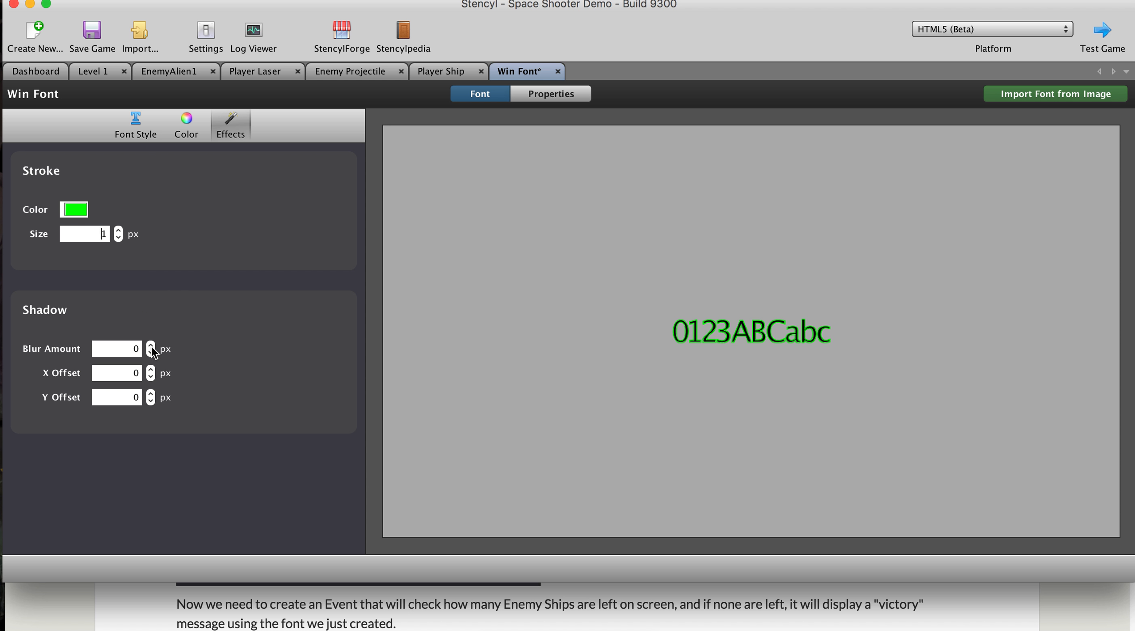
{"action": "left_click", "coordinate": [151, 236]}
{"action": "type", "text": "0"}
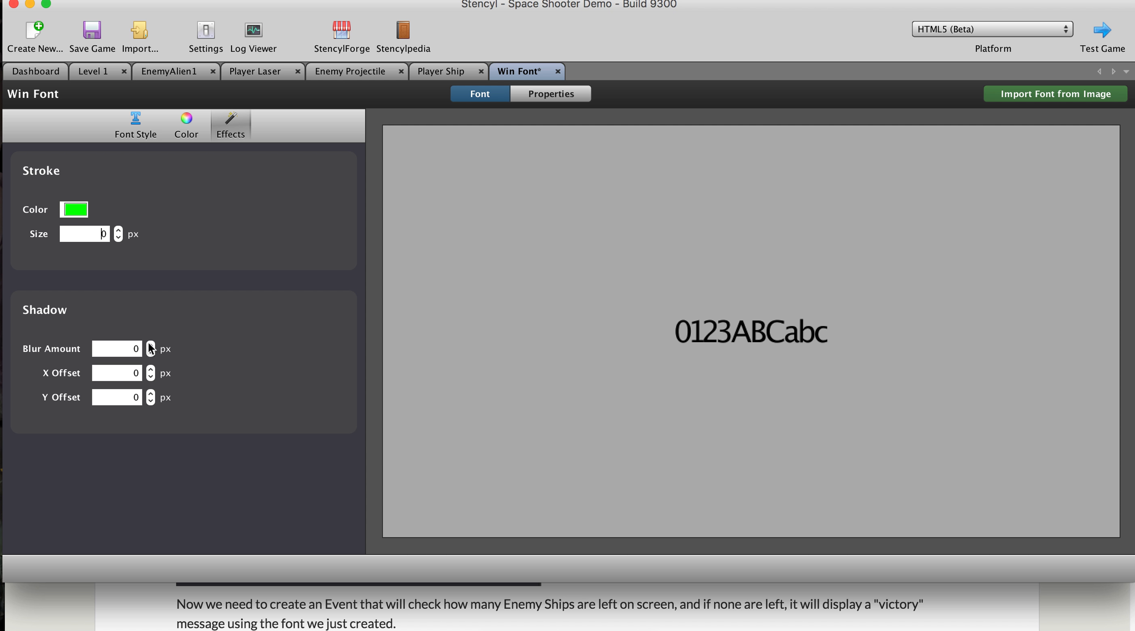
- Set the shadow to Blur 5 with X Offset 10 and Y Offset 8
{"action": "left_click", "coordinate": [151, 345]}
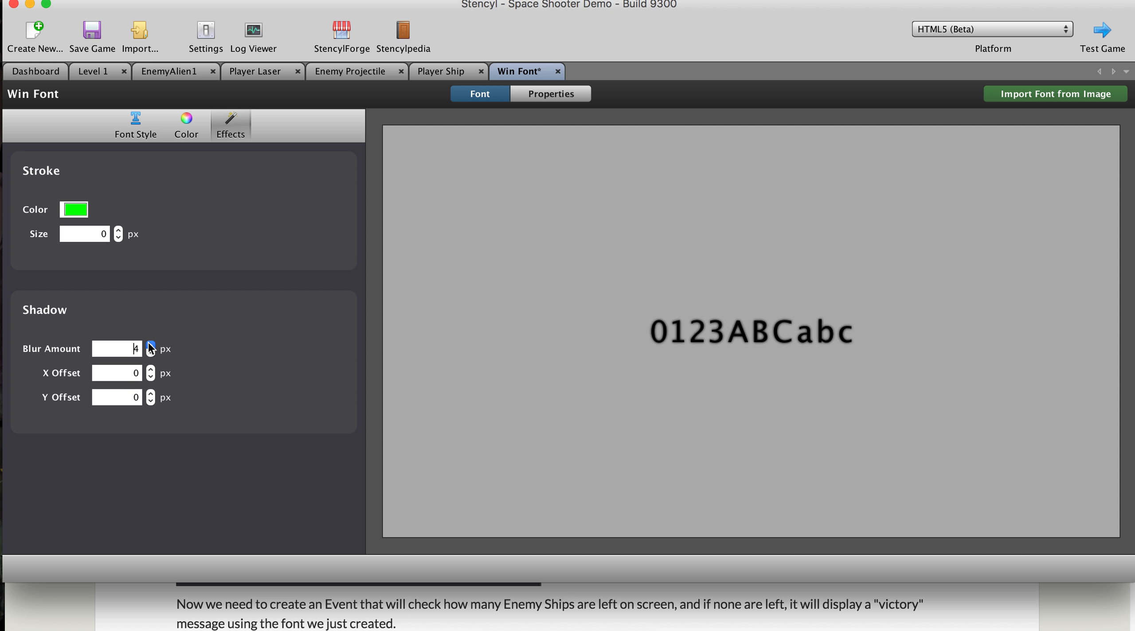
{"action": "left_click", "coordinate": [151, 345]}
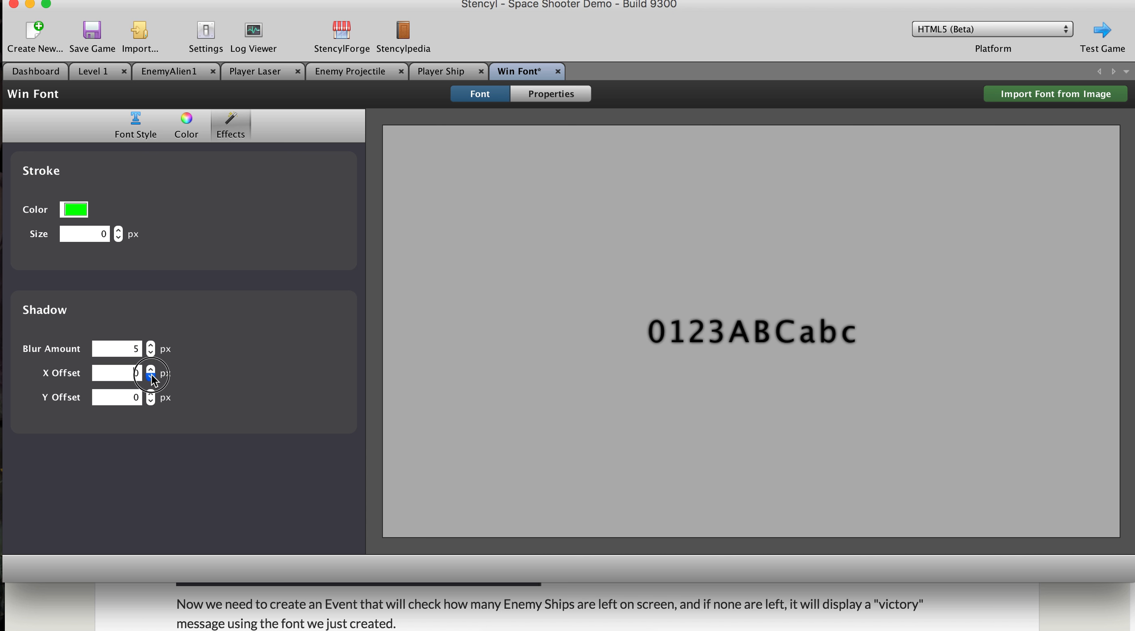
{"action": "left_click", "coordinate": [151, 369]}
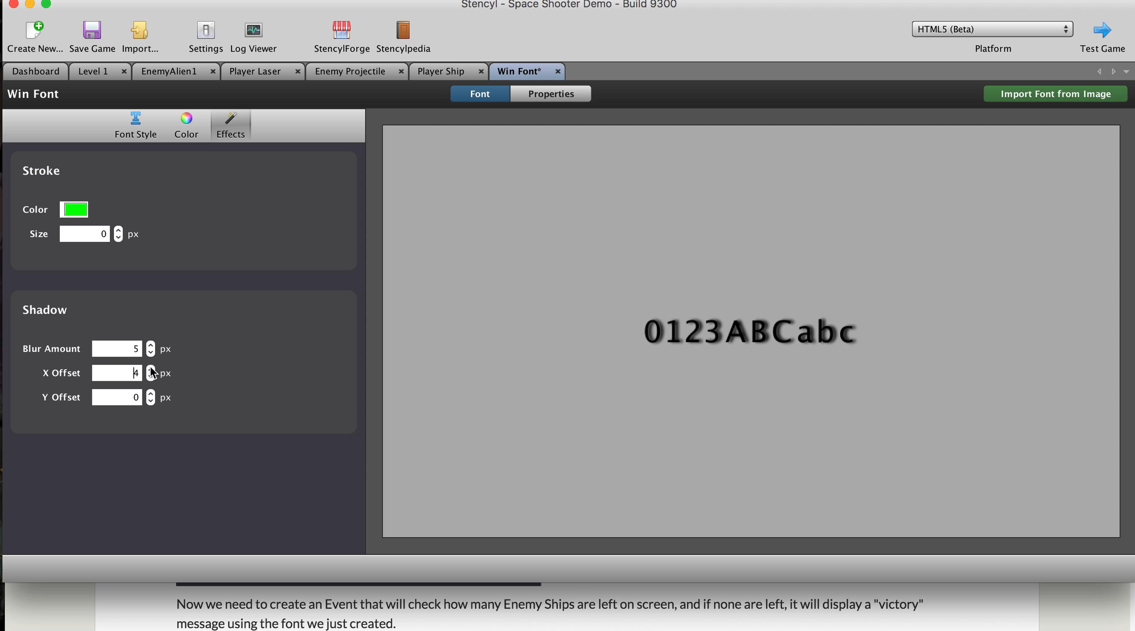
{"action": "left_click", "coordinate": [150, 369]}
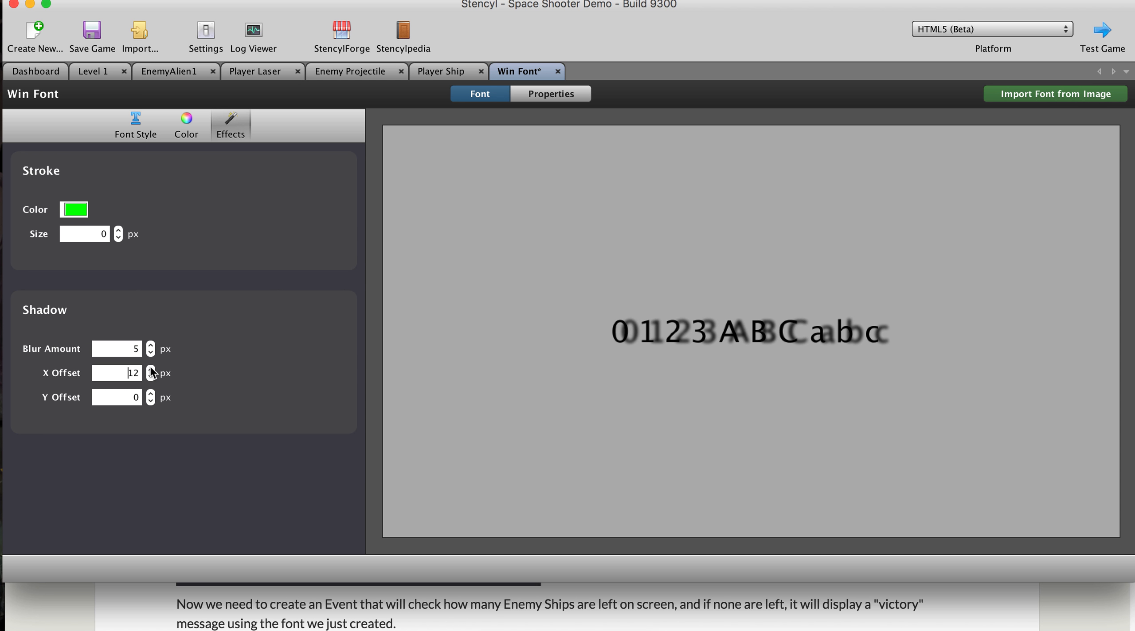
{"action": "mouse_move", "coordinate": [767, 353]}
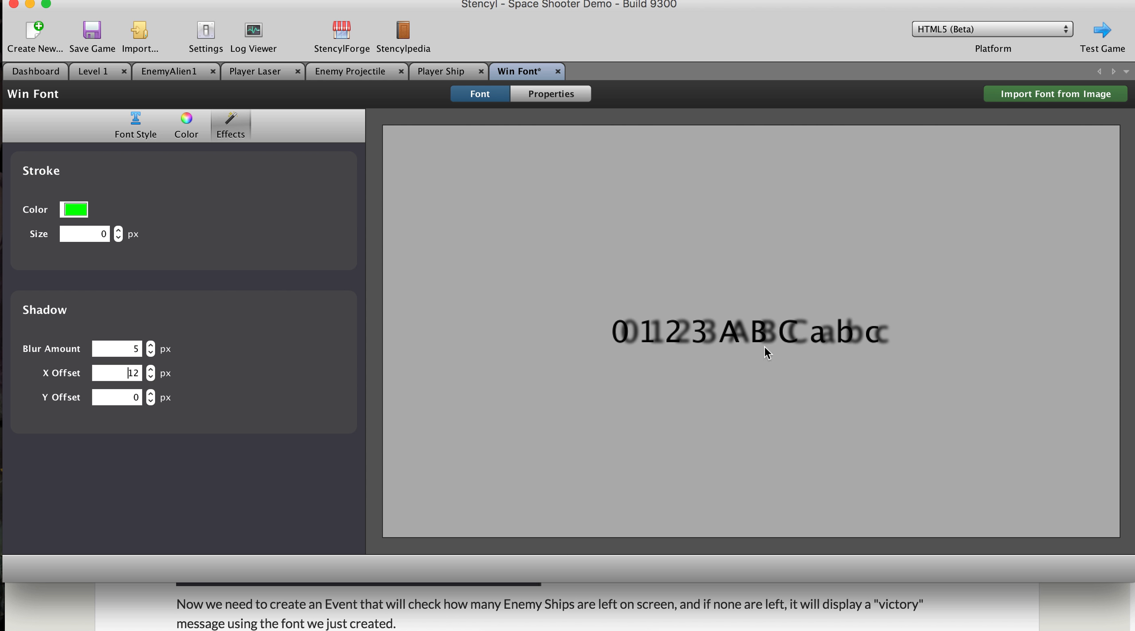
{"action": "left_click", "coordinate": [150, 376]}
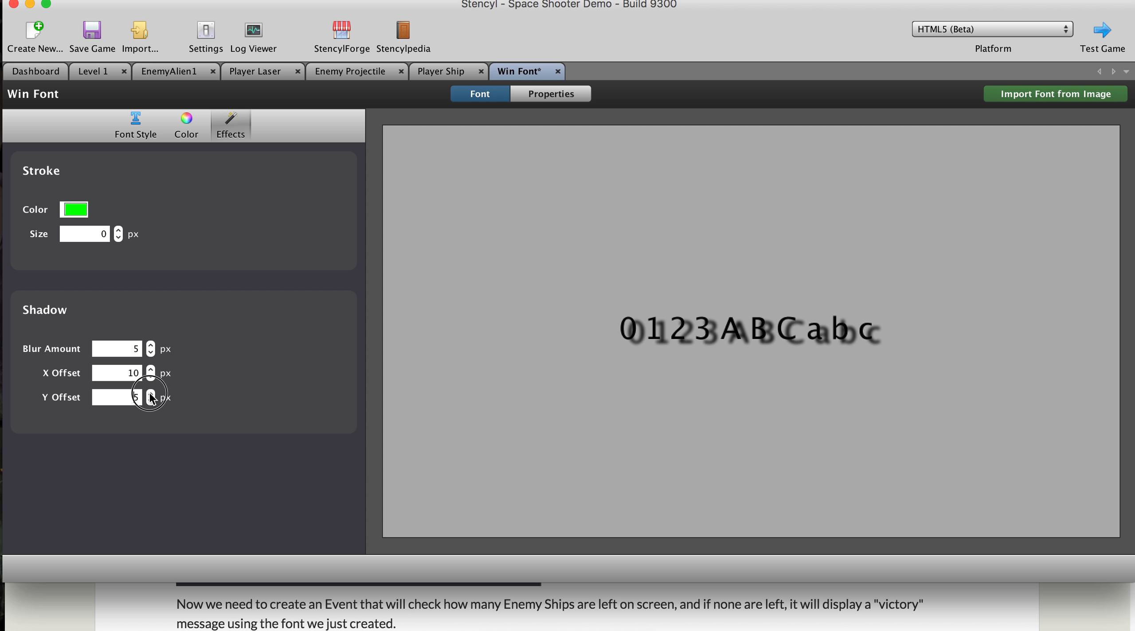
{"action": "left_click", "coordinate": [151, 393]}
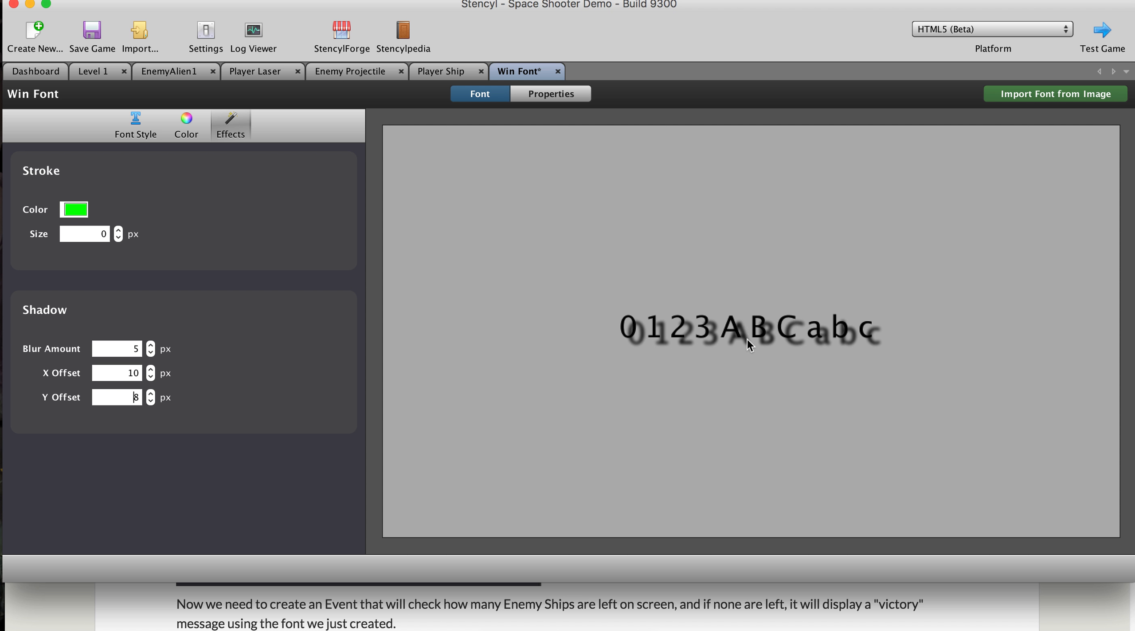
{"action": "mouse_move", "coordinate": [721, 348]}
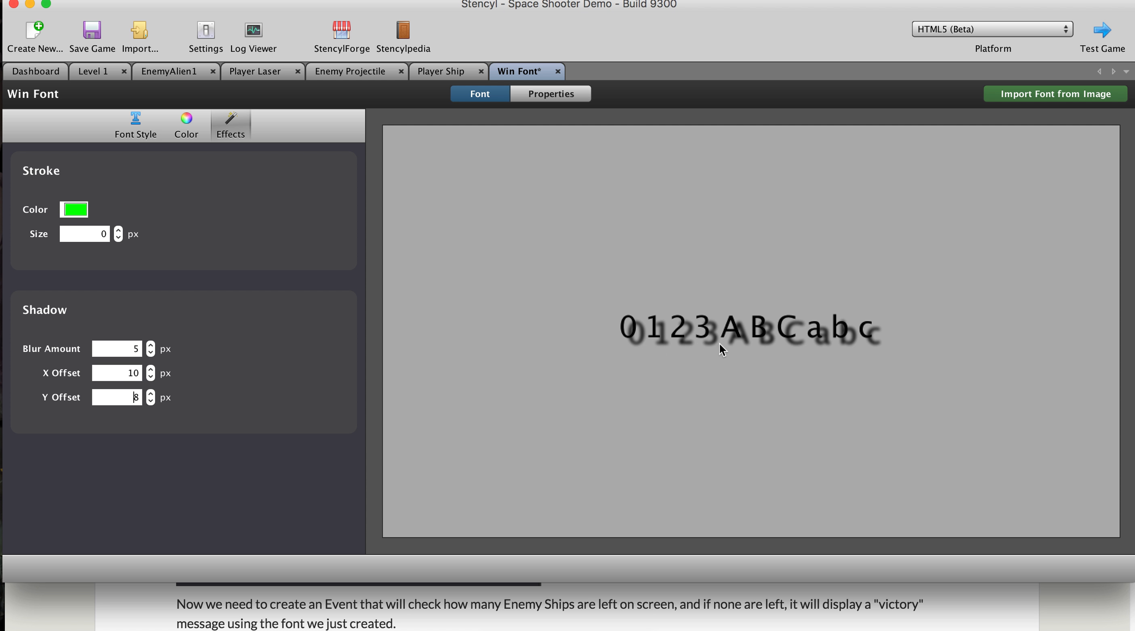
{"action": "mouse_move", "coordinate": [688, 340]}
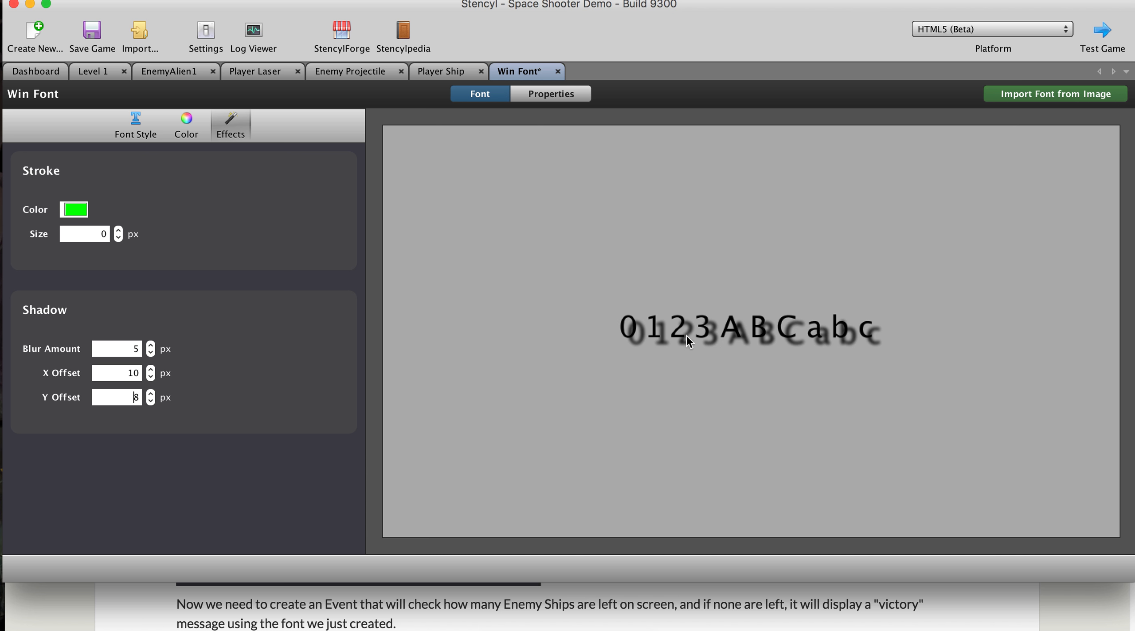
{"action": "left_click", "coordinate": [185, 124]}
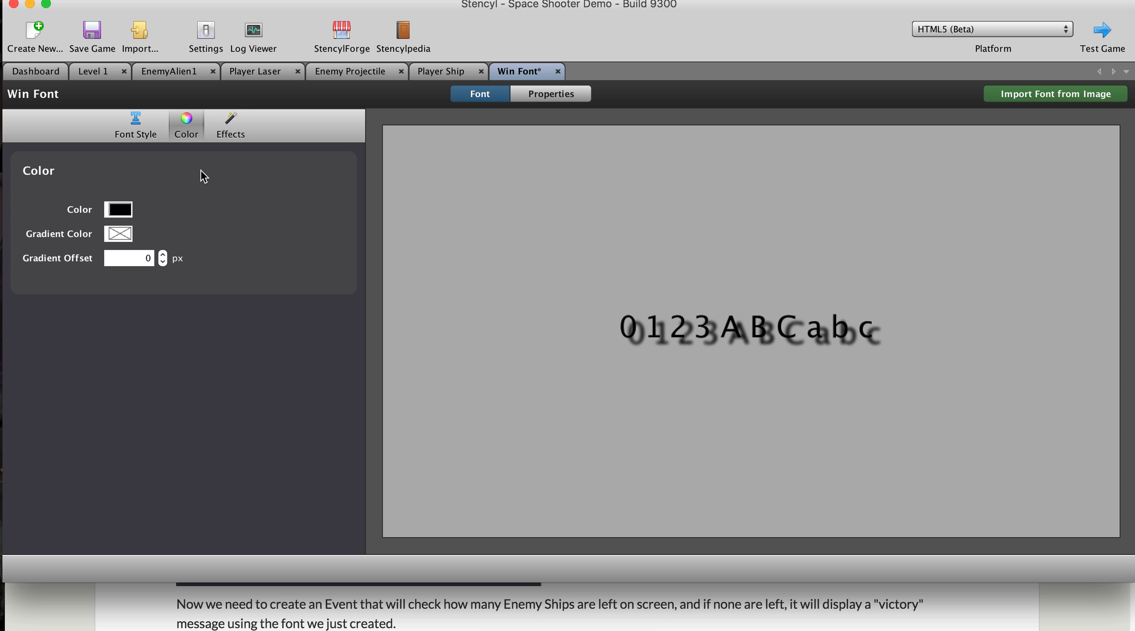
- Make the Win Font text colour yellow, keeping its drop shadow
{"action": "left_click", "coordinate": [117, 209]}
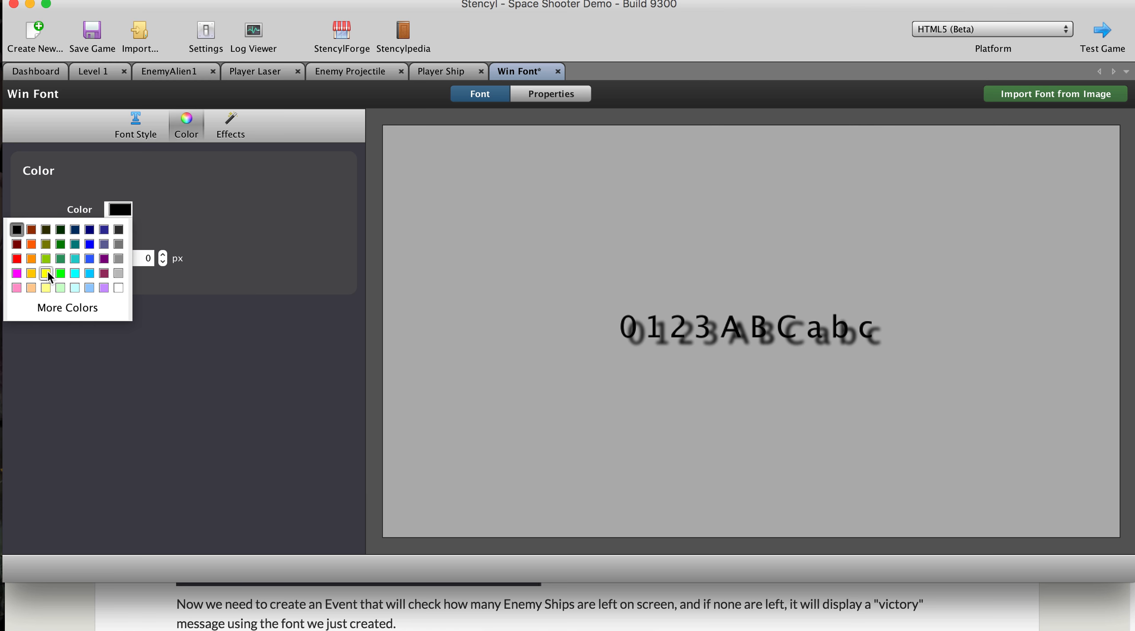
{"action": "left_click", "coordinate": [230, 124]}
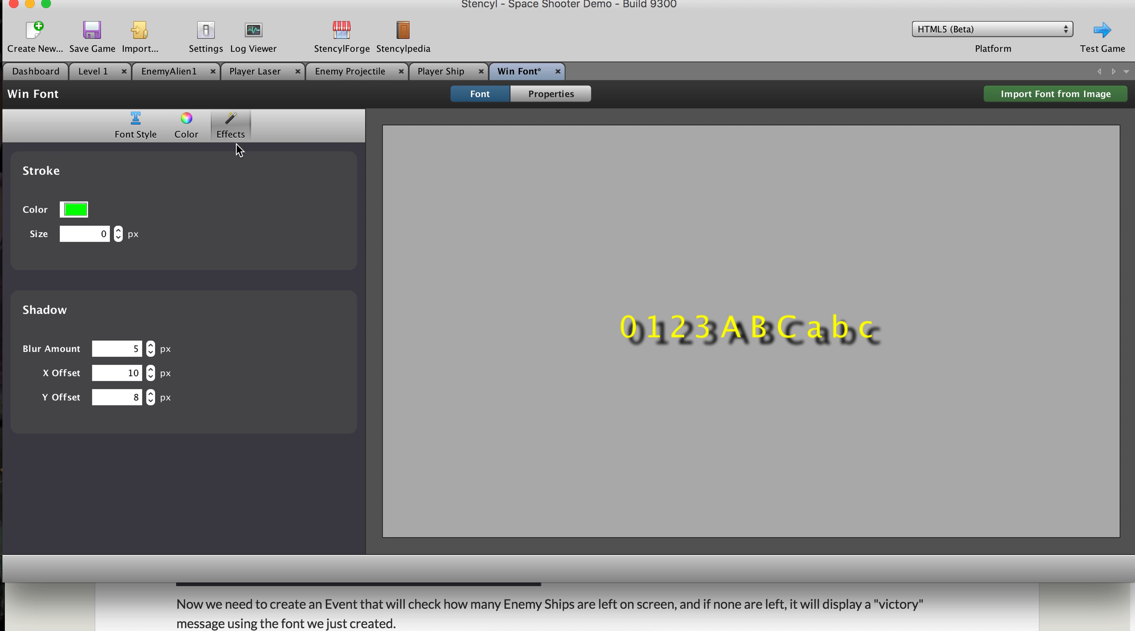
{"action": "mouse_move", "coordinate": [718, 343]}
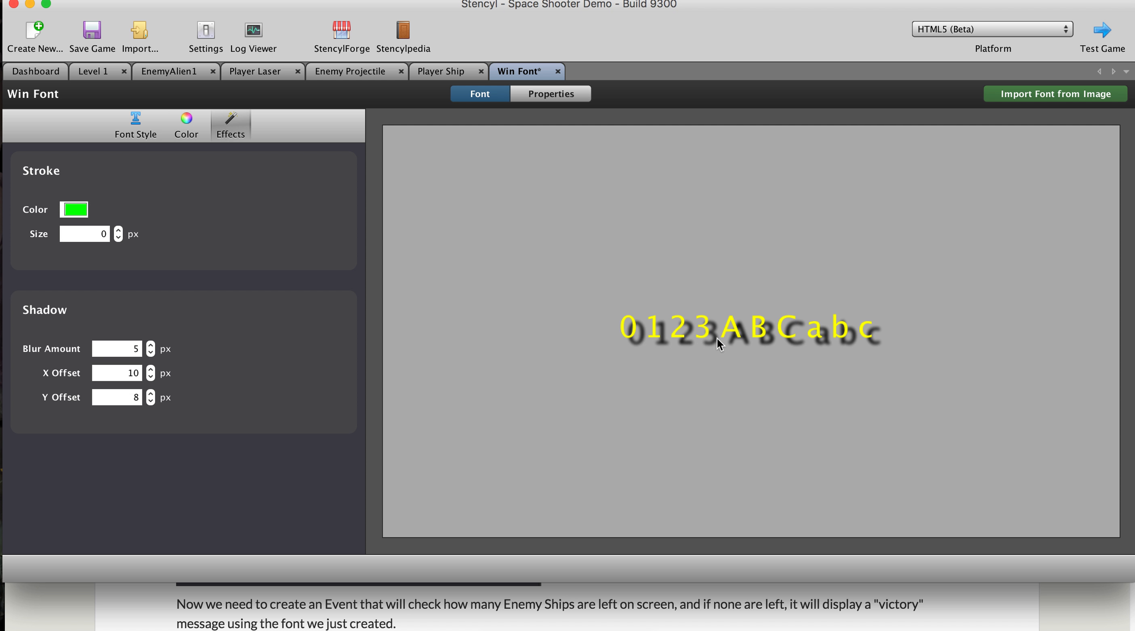
{"action": "mouse_move", "coordinate": [746, 351]}
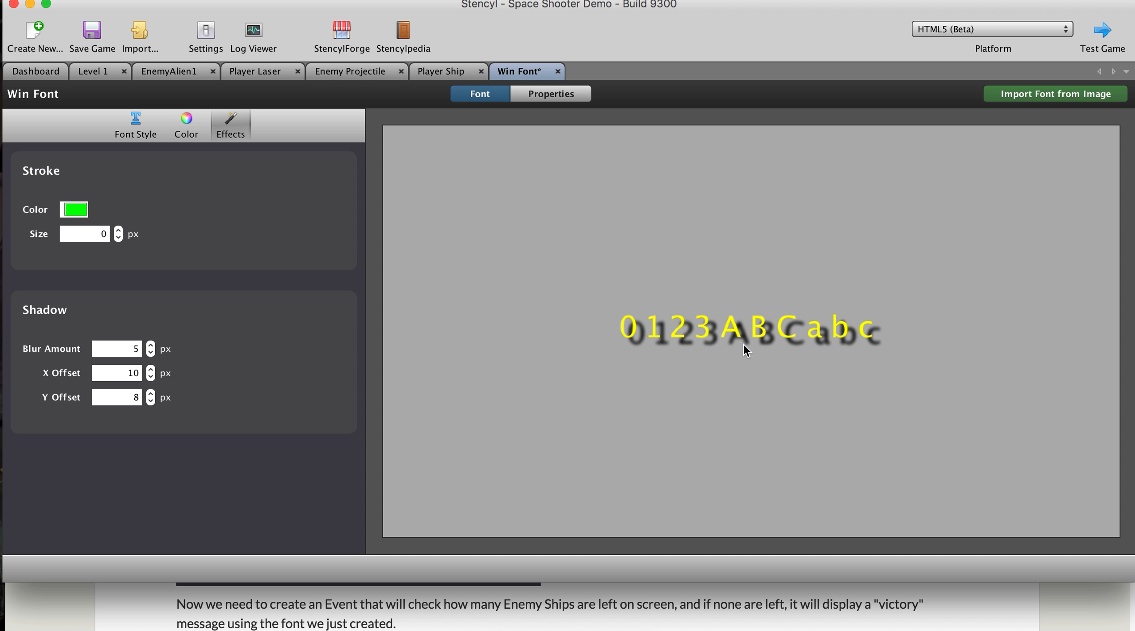
{"action": "mouse_move", "coordinate": [249, 241]}
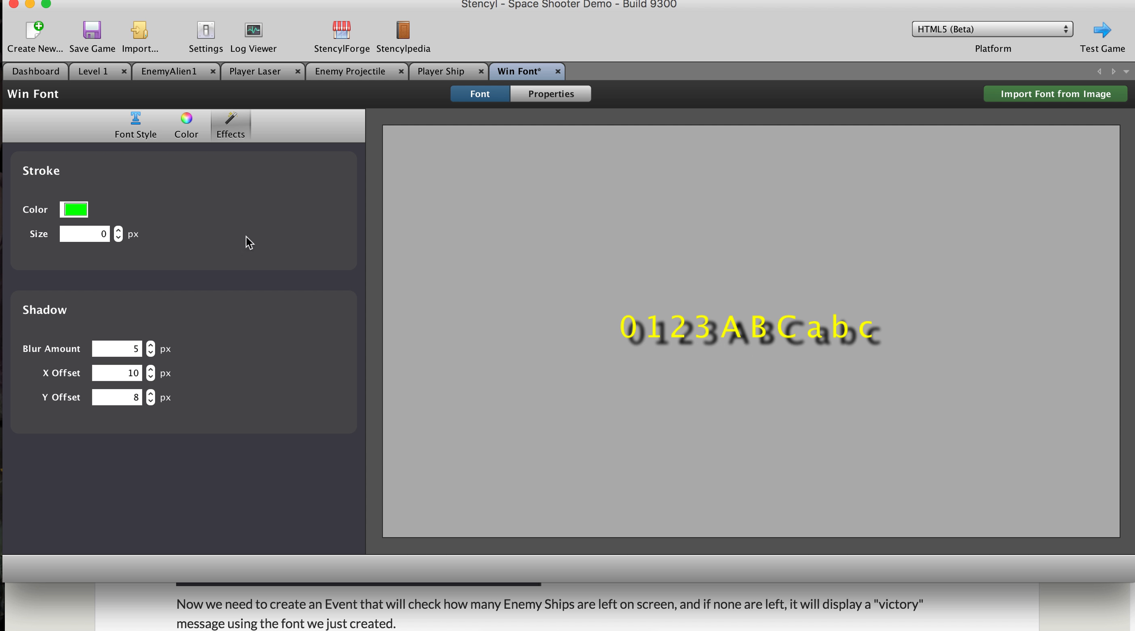
{"action": "mouse_move", "coordinate": [115, 348]}
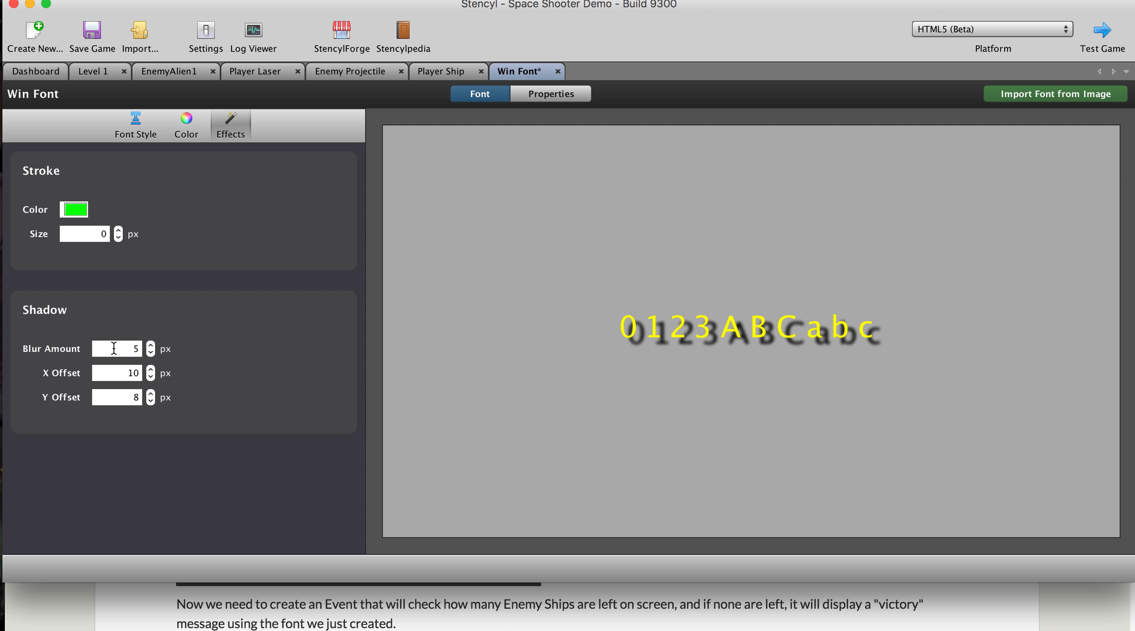
{"action": "left_click", "coordinate": [150, 353]}
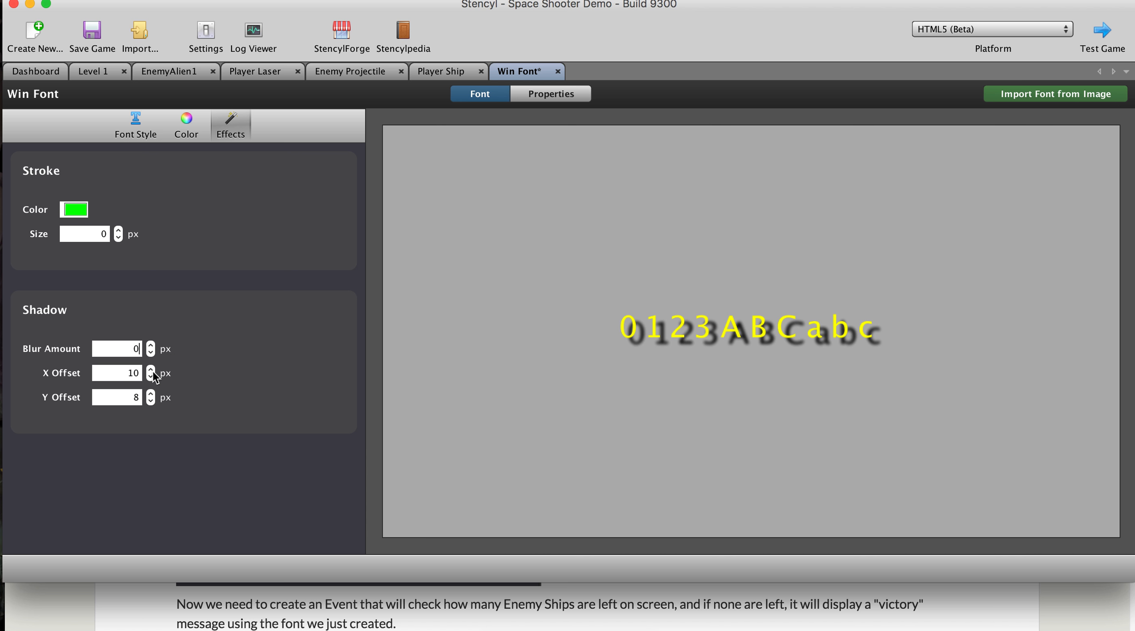
{"action": "left_click", "coordinate": [150, 376]}
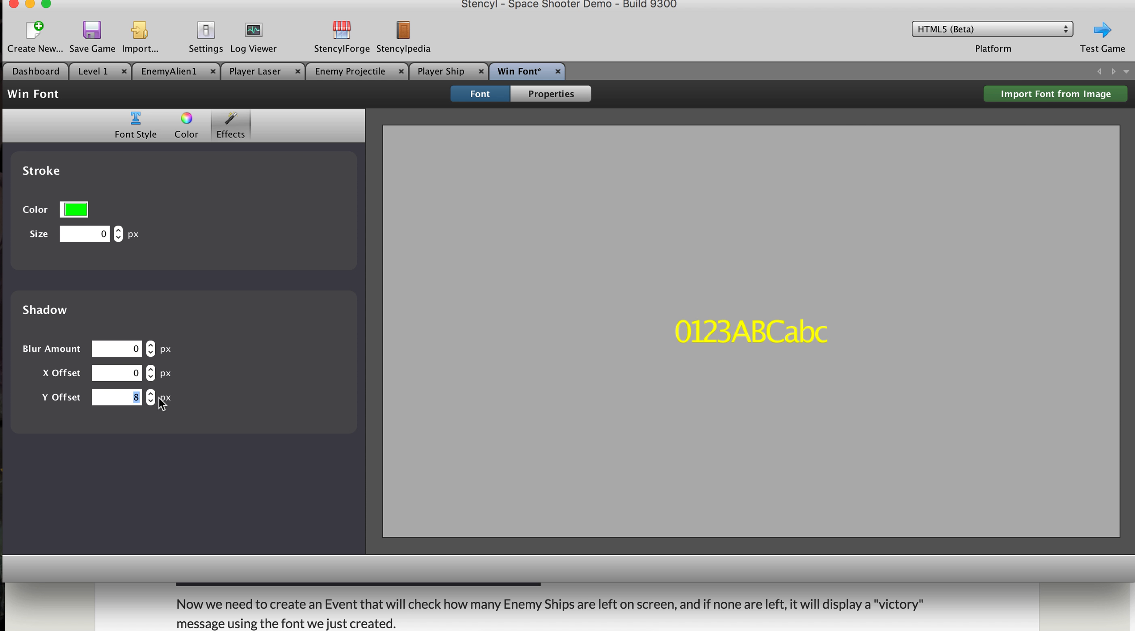
{"action": "left_click", "coordinate": [185, 125]}
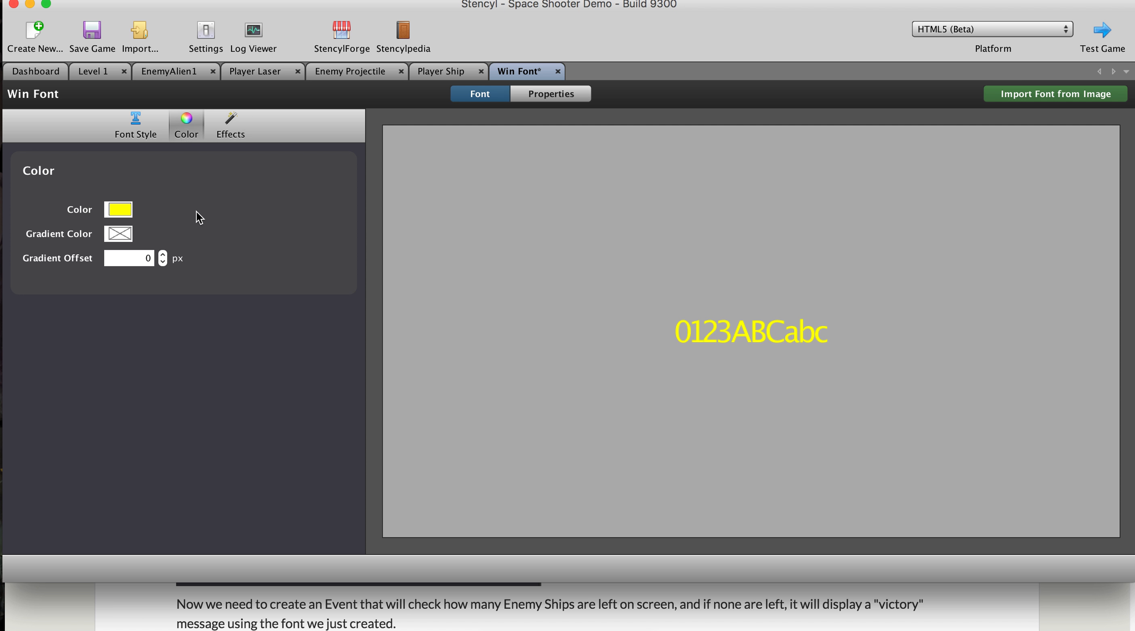
{"action": "left_click", "coordinate": [117, 209]}
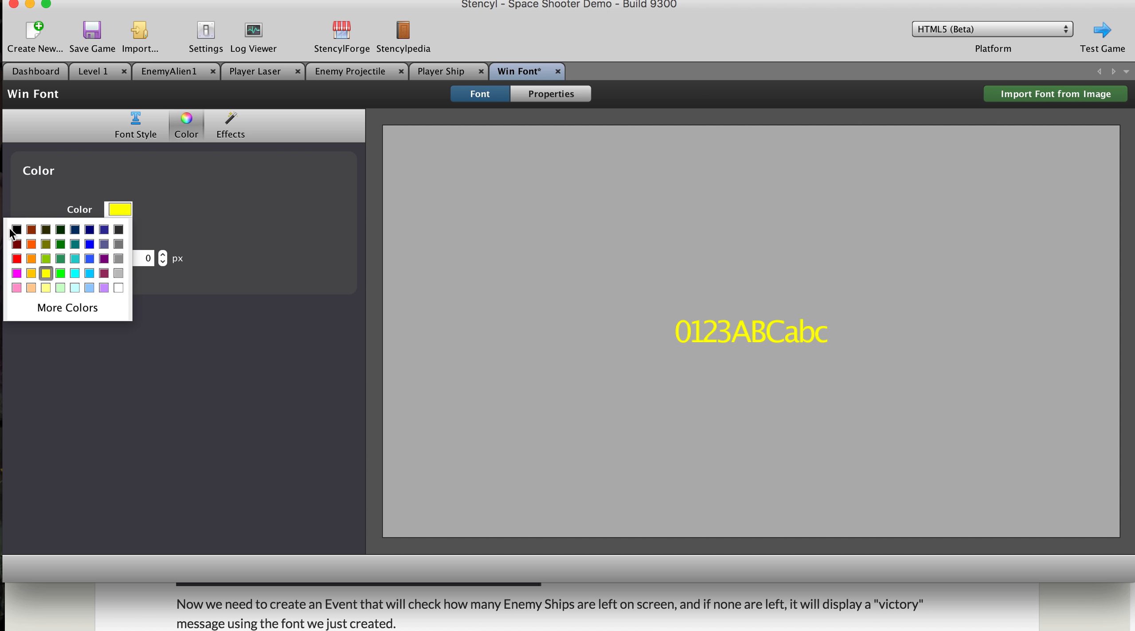
{"action": "left_click", "coordinate": [135, 125]}
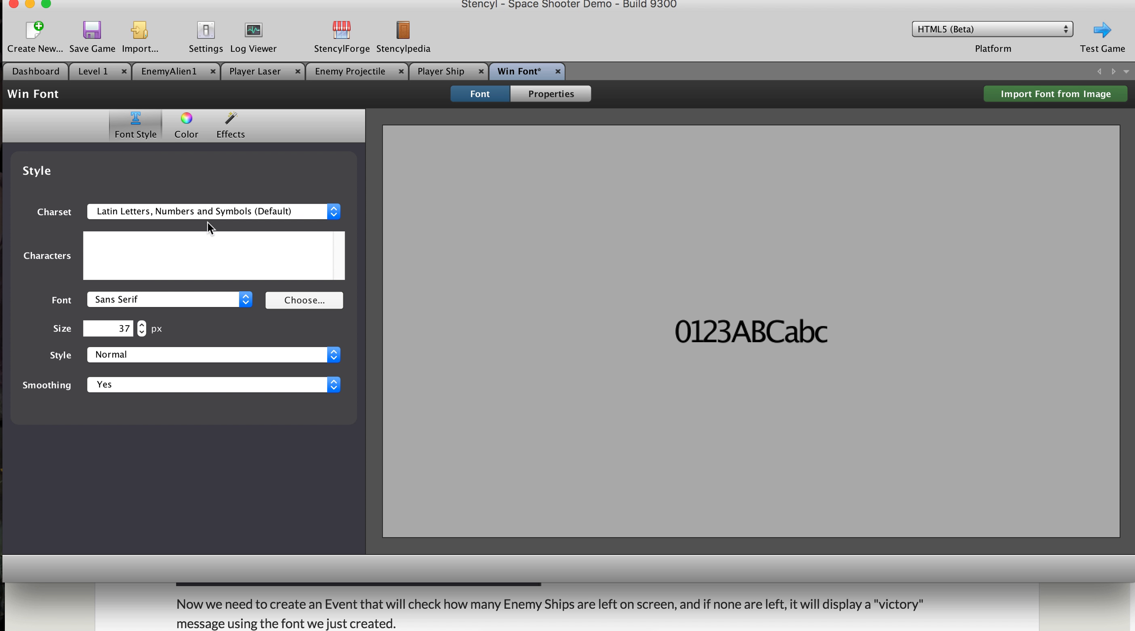
{"action": "mouse_move", "coordinate": [241, 244]}
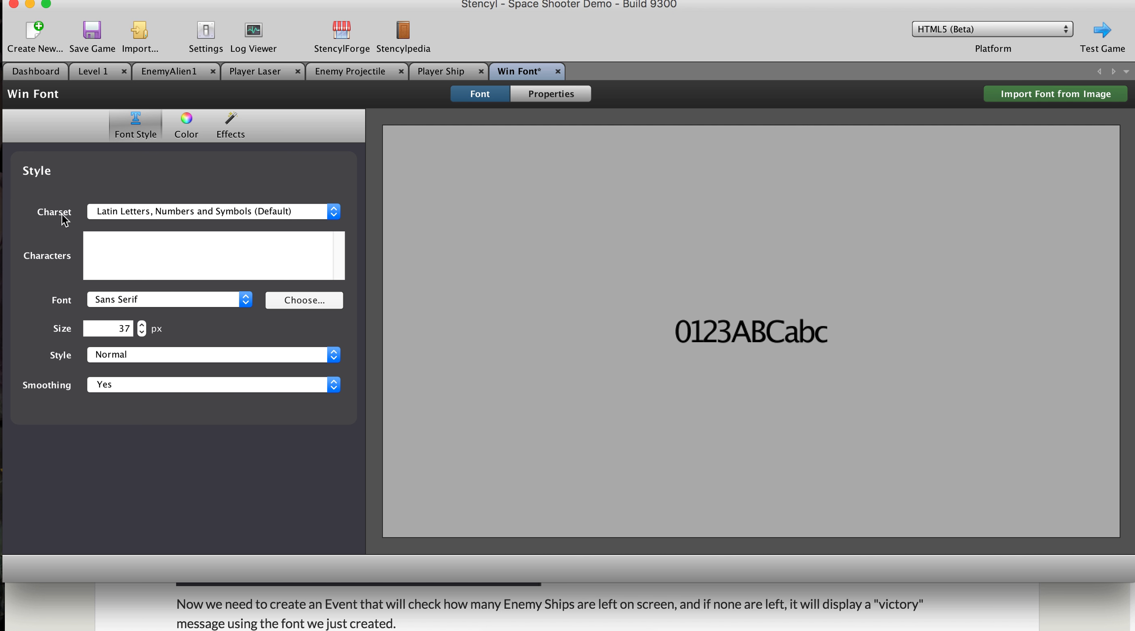
{"action": "left_click", "coordinate": [212, 211]}
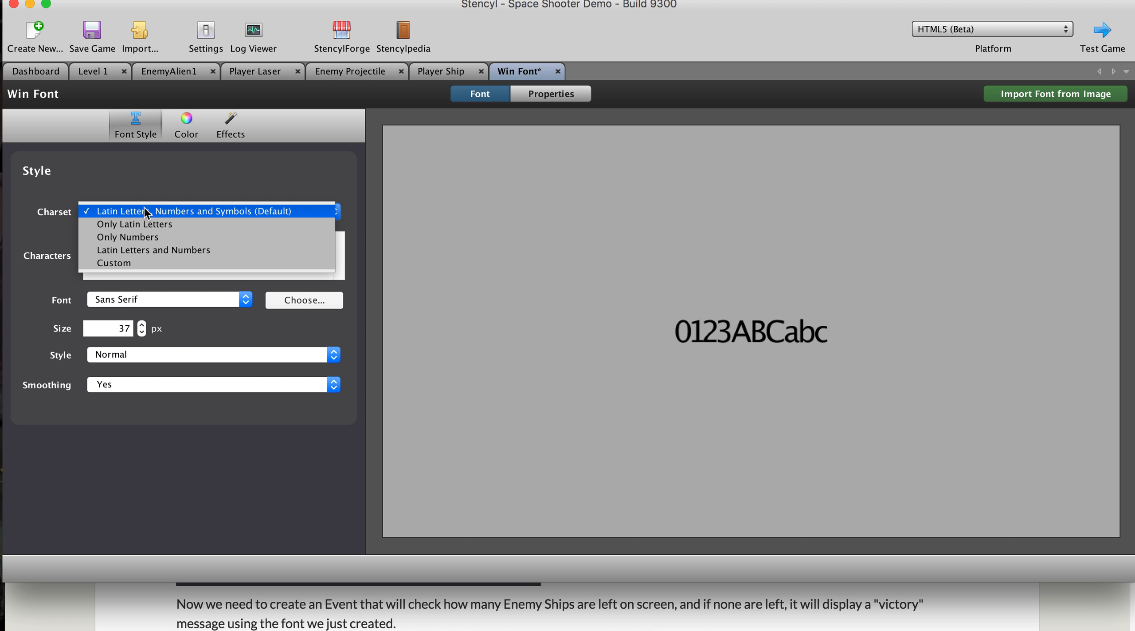
{"action": "left_click", "coordinate": [210, 211]}
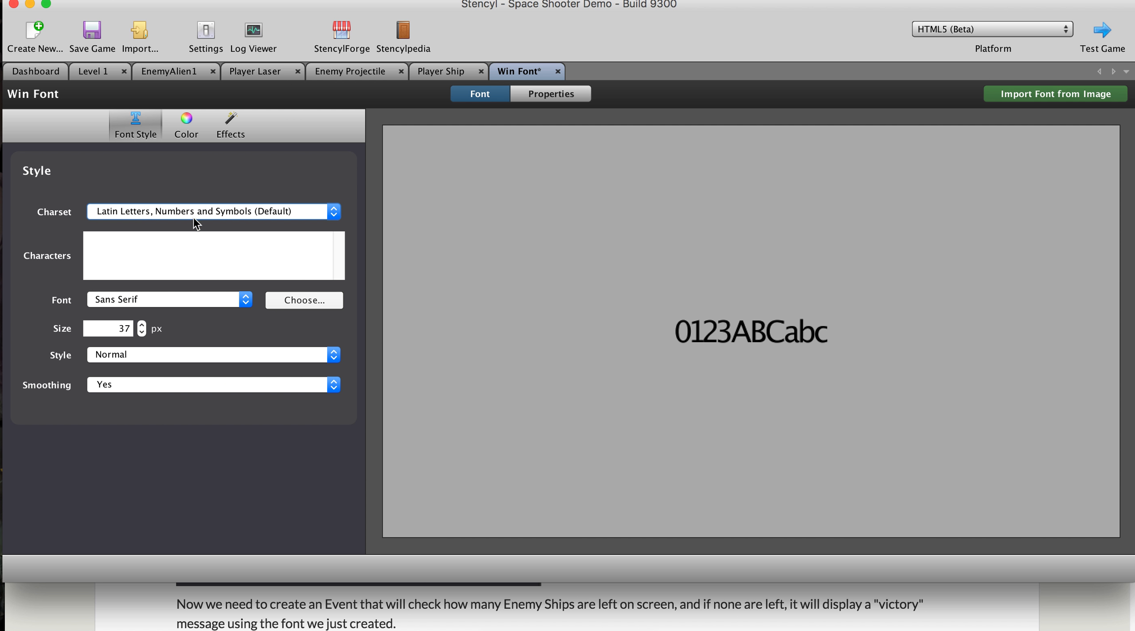
{"action": "mouse_move", "coordinate": [265, 330]}
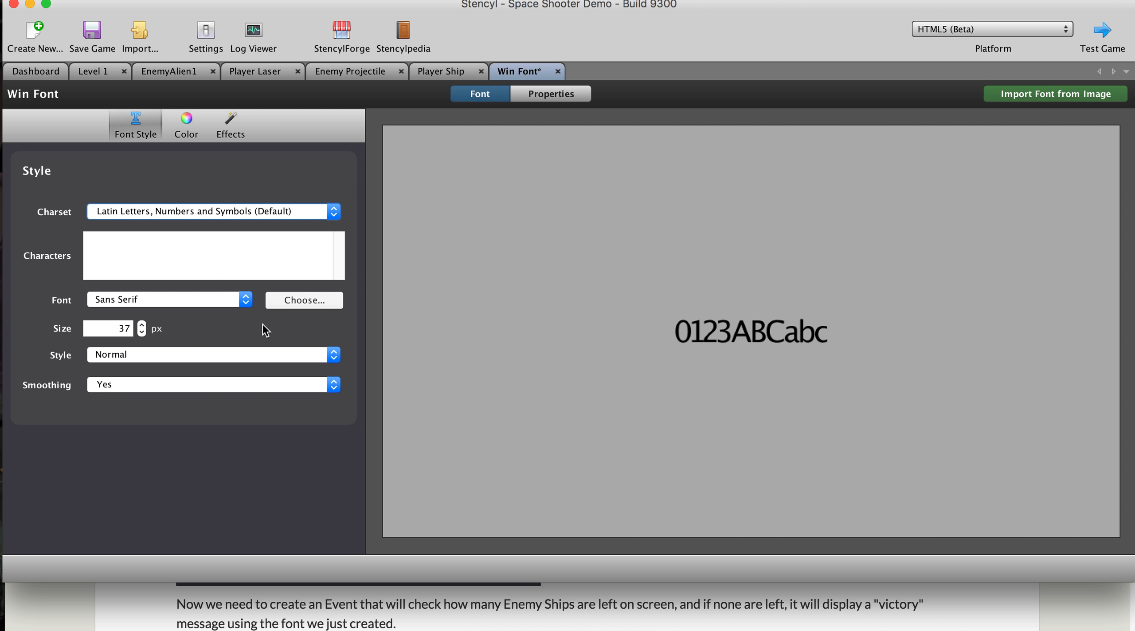
{"action": "mouse_move", "coordinate": [271, 328]}
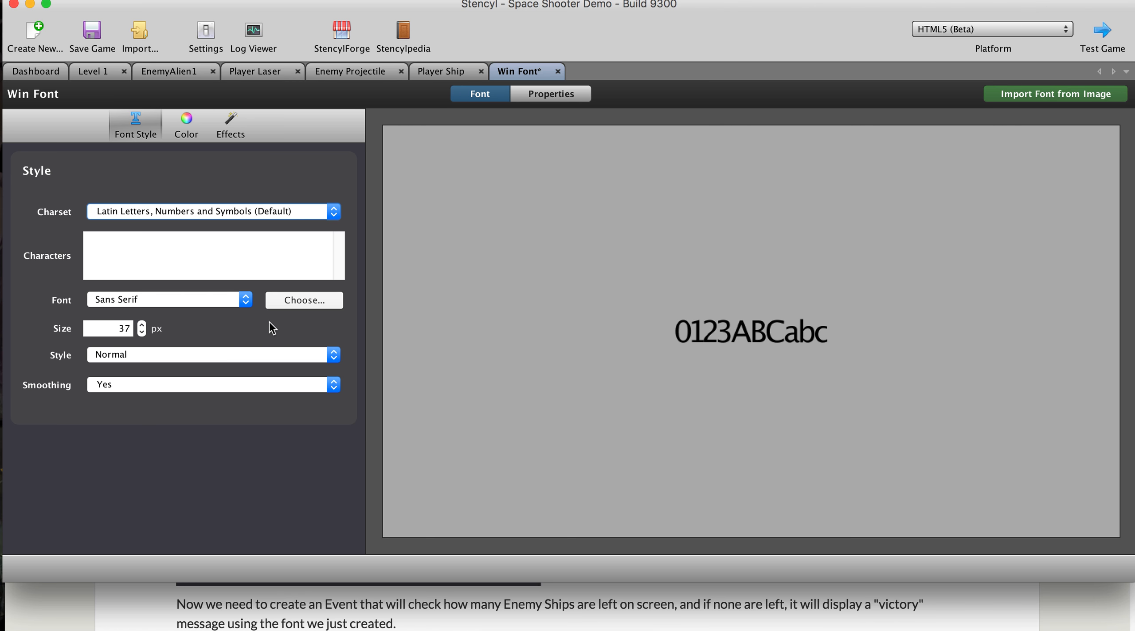
{"action": "left_click", "coordinate": [427, 13]}
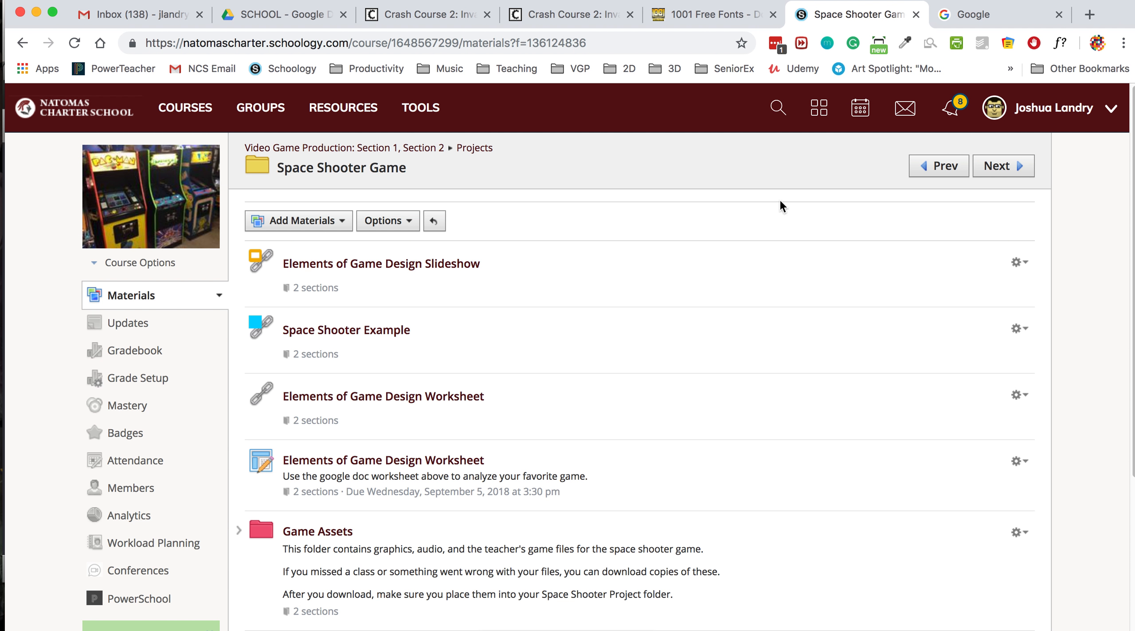
{"action": "mouse_move", "coordinate": [802, 175]}
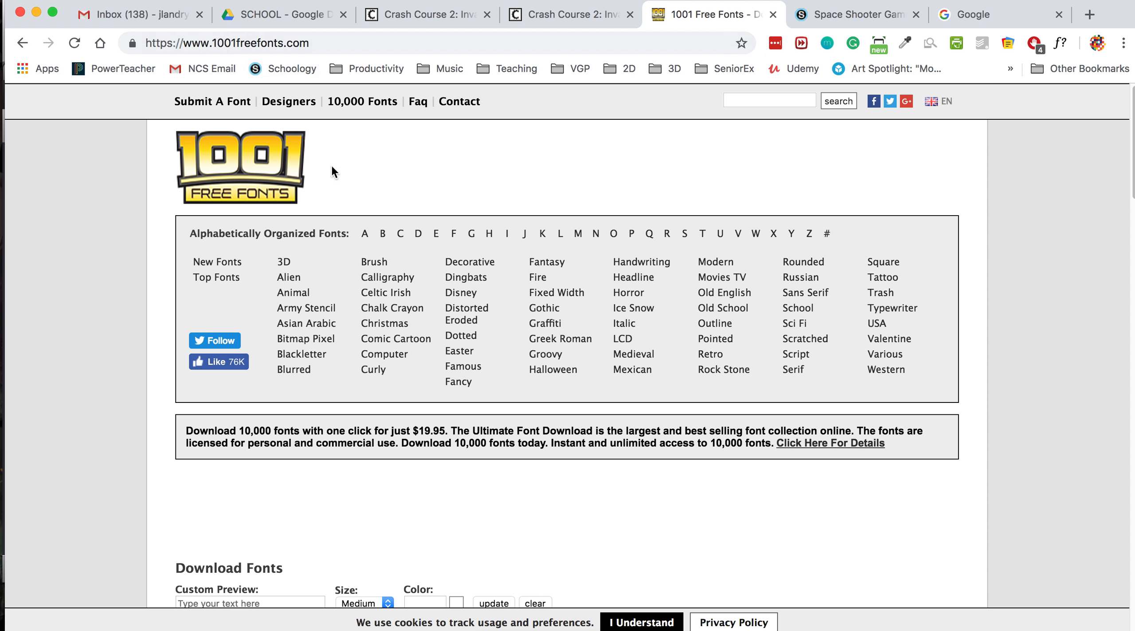
- Search 1001 Free Fonts for 'pixel' and scroll the results down to Algol
{"action": "scroll", "scroll_direction": "down", "scroll_amount": 3}
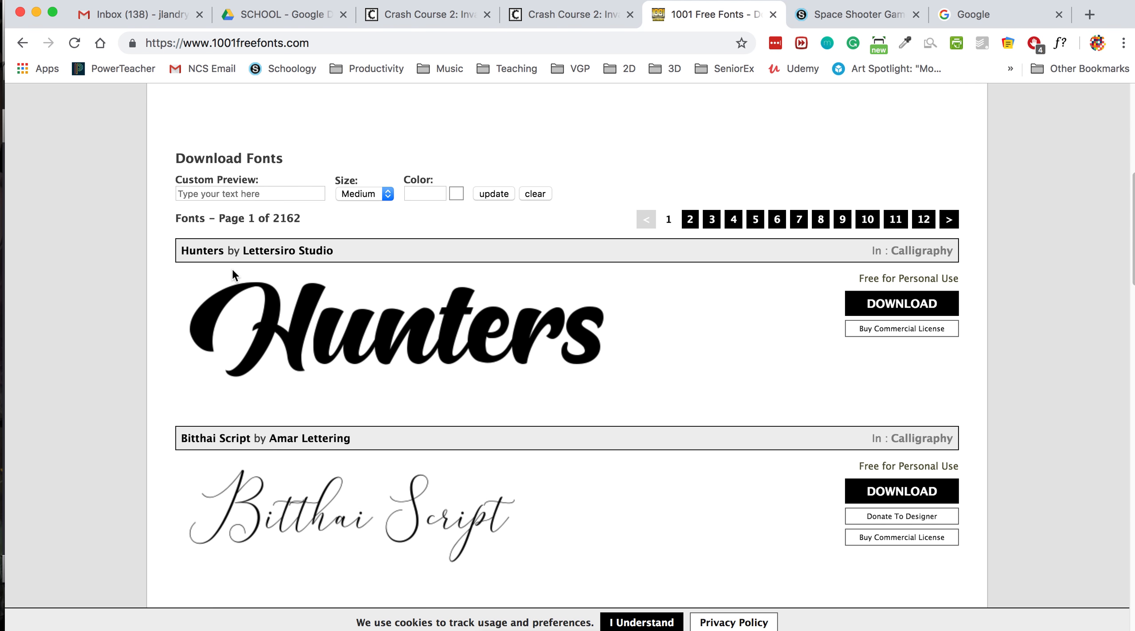
{"action": "scroll", "scroll_direction": "down", "scroll_amount": 3}
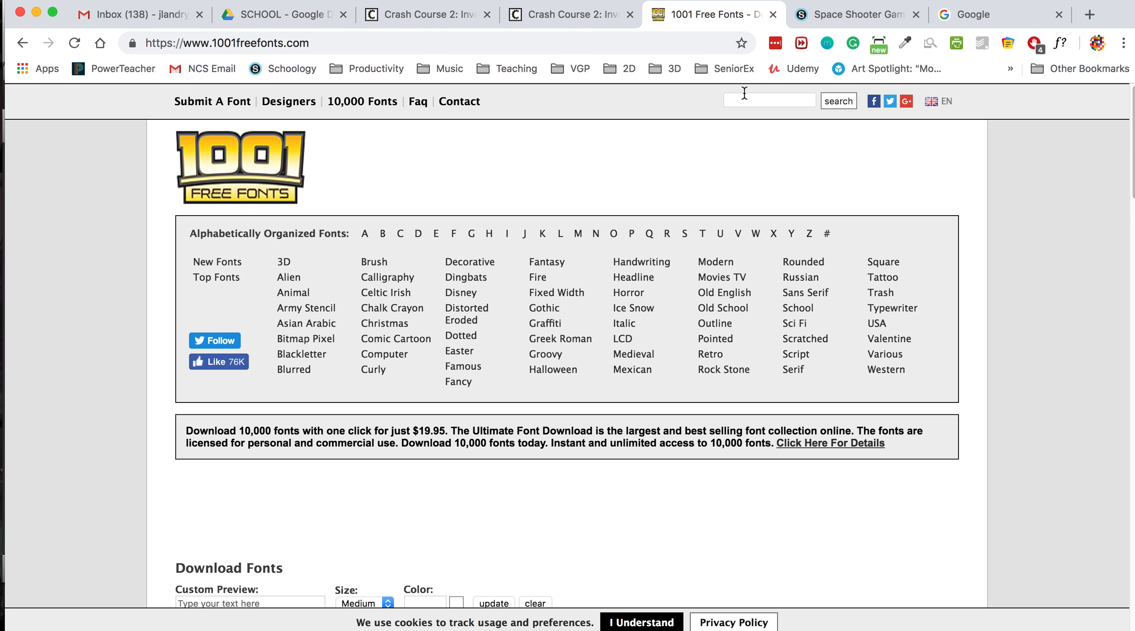
{"action": "type", "text": "pixel"}
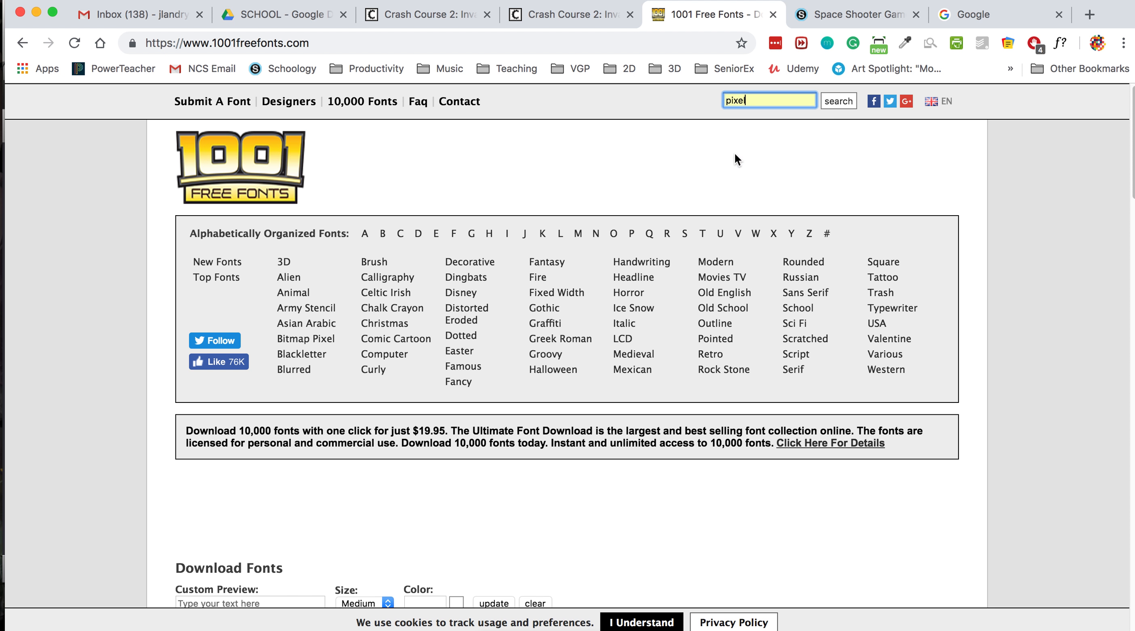
{"action": "left_click", "coordinate": [837, 100]}
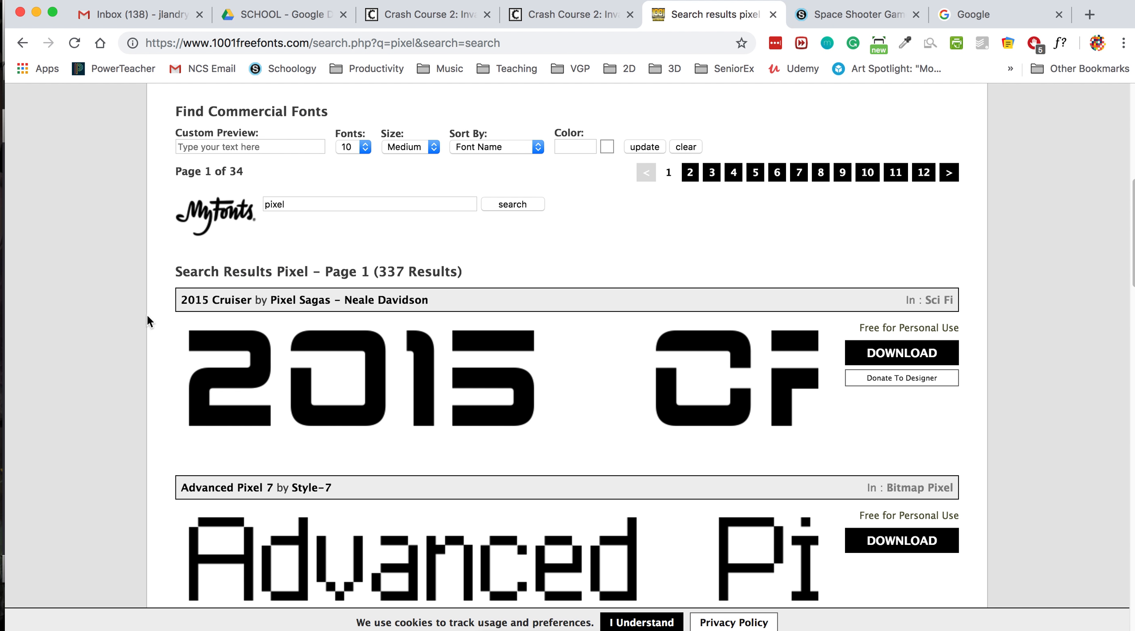
{"action": "scroll", "scroll_direction": "down", "scroll_amount": 3}
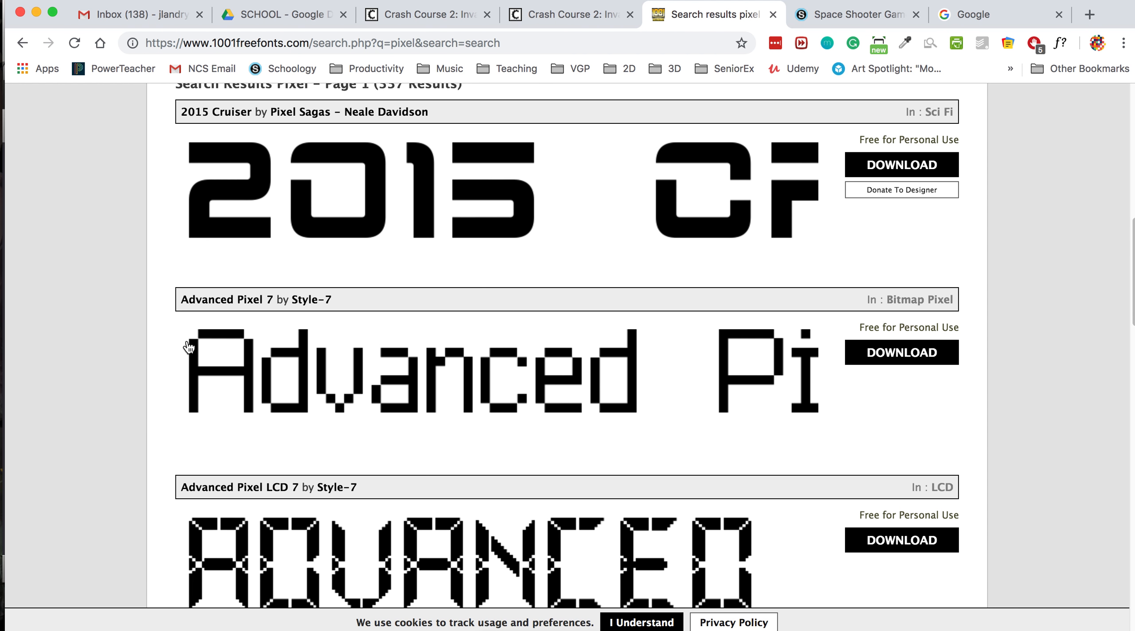
{"action": "scroll", "scroll_direction": "down", "scroll_amount": 3}
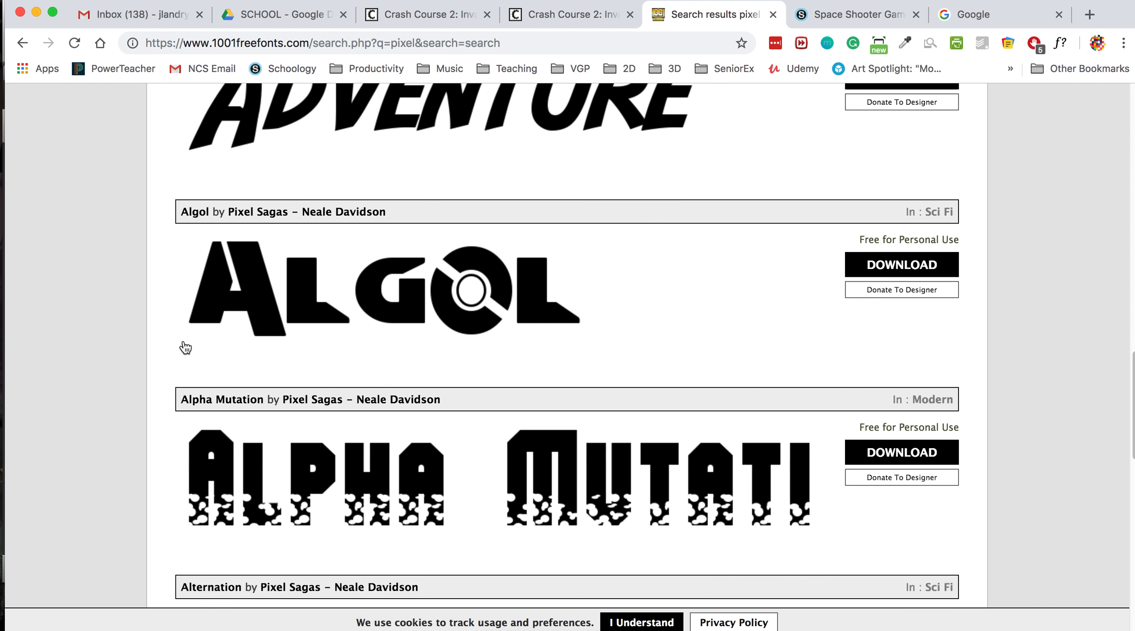
{"action": "scroll", "scroll_direction": "down", "scroll_amount": 3}
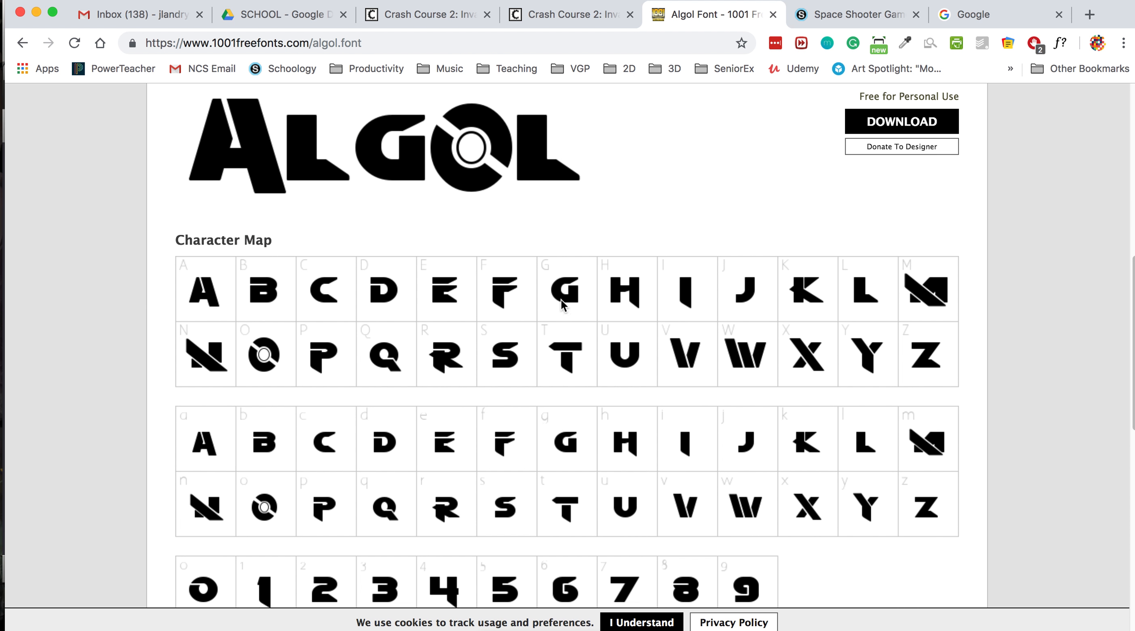
- Download the Algol font and use Save Link As to save algol.zip
{"action": "scroll", "scroll_direction": "down", "scroll_amount": 3}
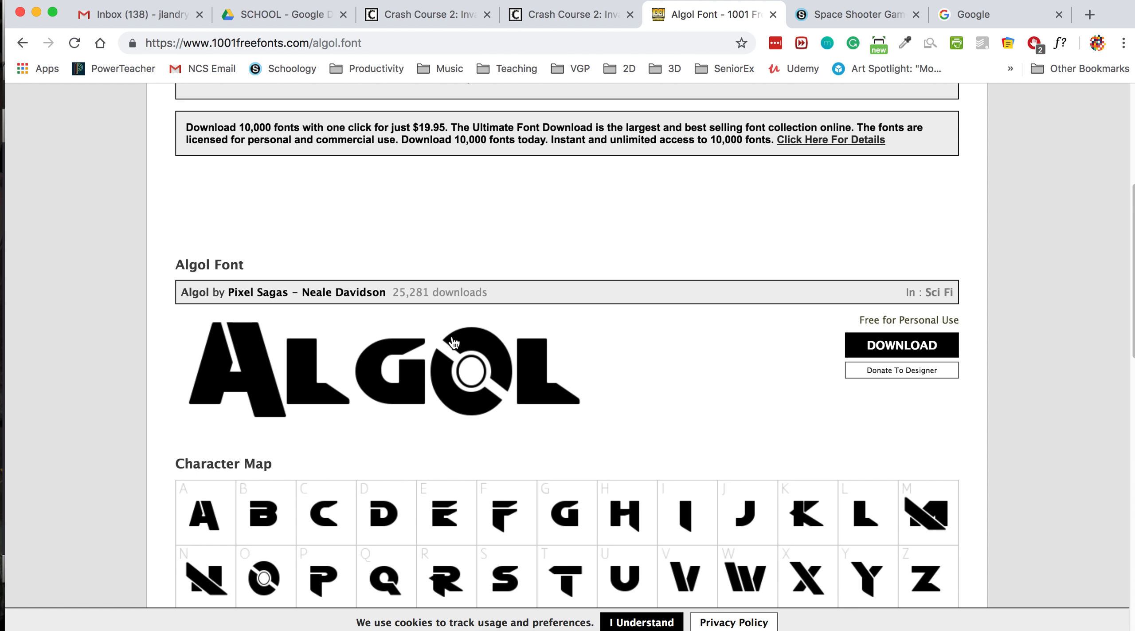
{"action": "scroll", "scroll_direction": "down", "scroll_amount": 3}
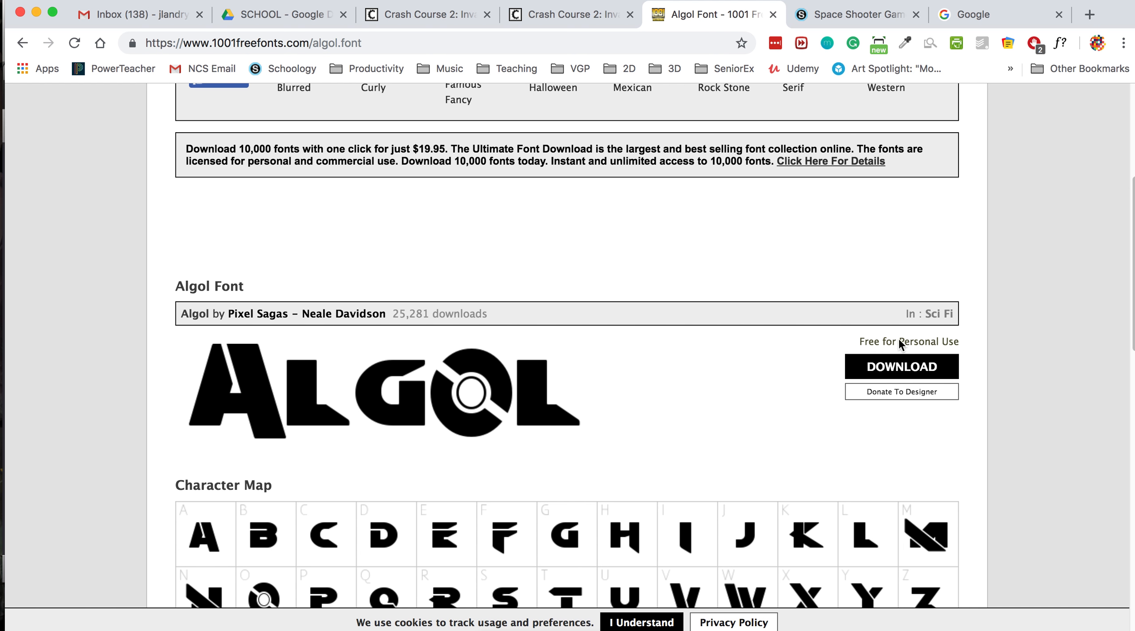
{"action": "left_click", "coordinate": [901, 366]}
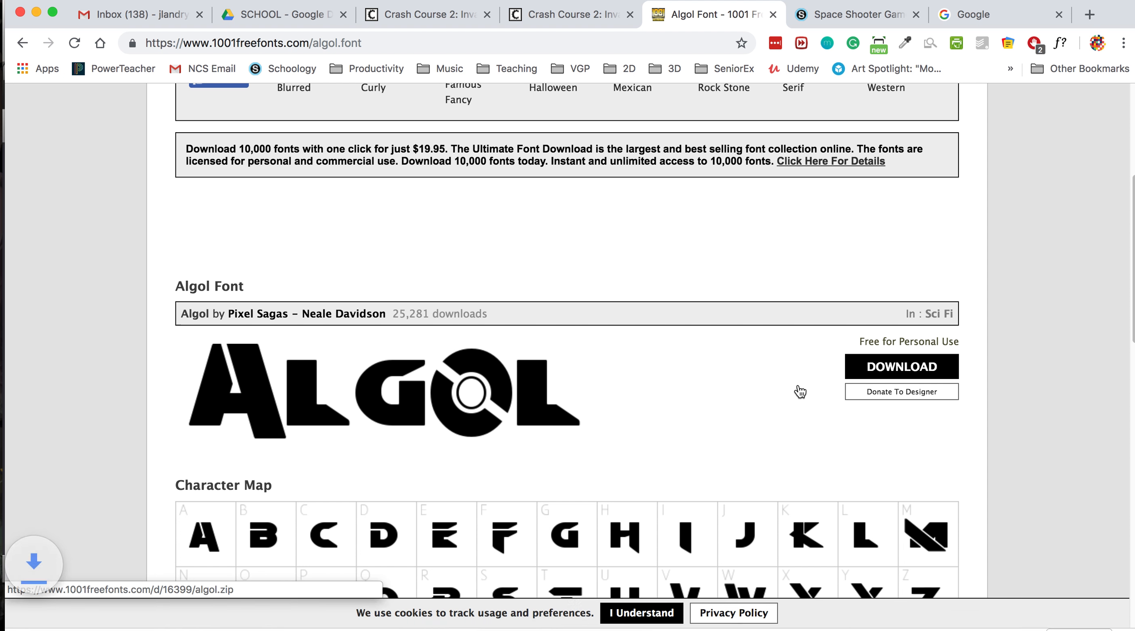
{"action": "left_click", "coordinate": [902, 365]}
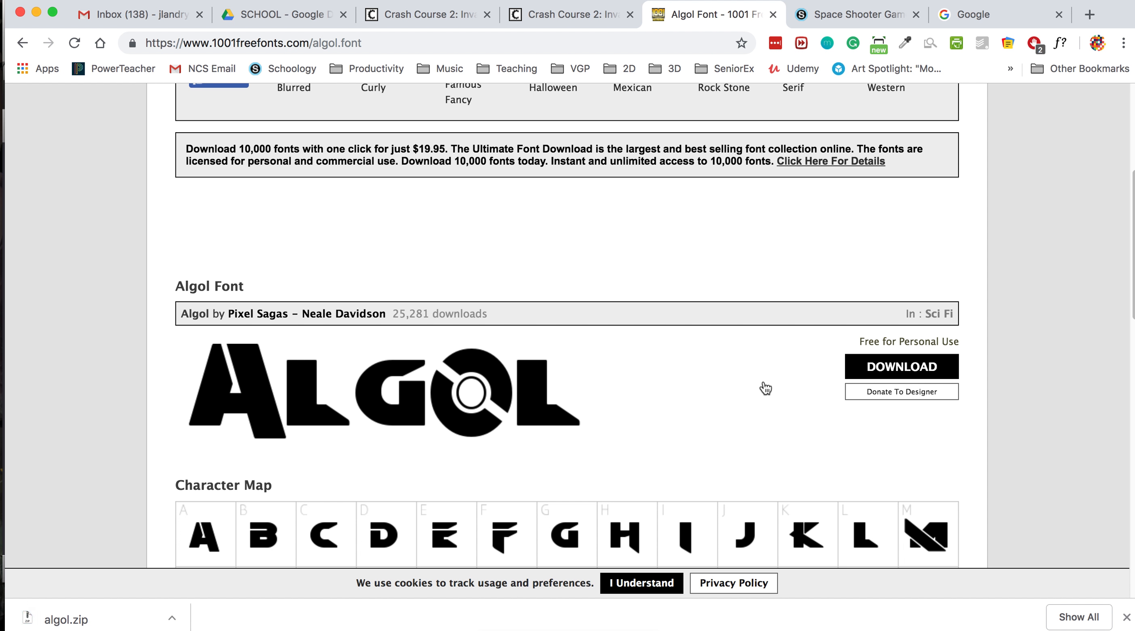
{"action": "mouse_move", "coordinate": [228, 572]}
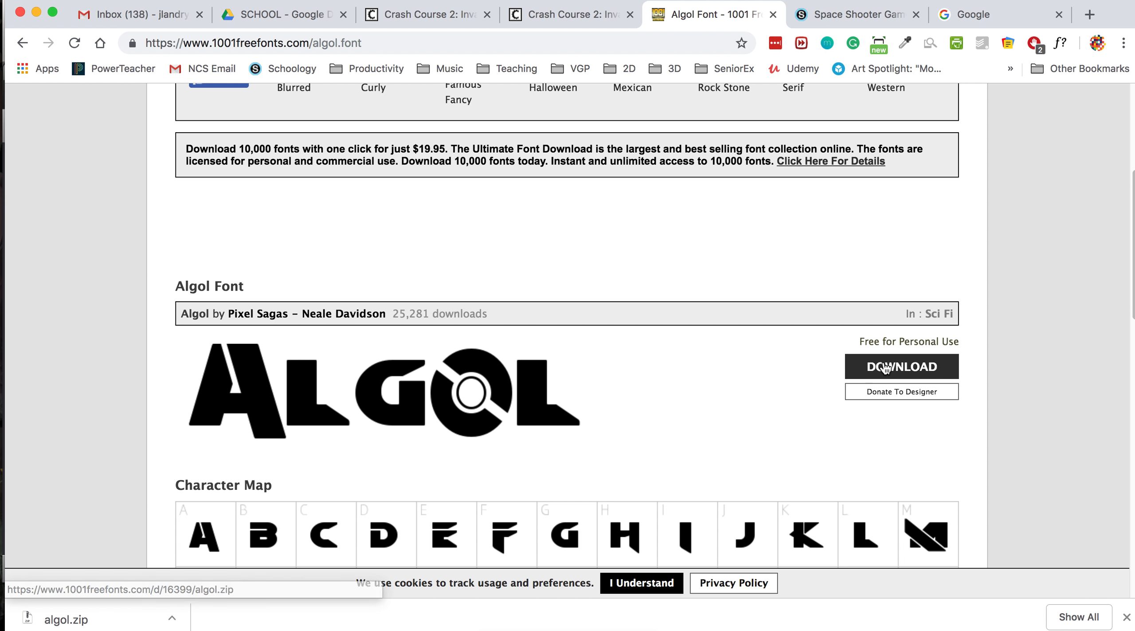
{"action": "left_click", "coordinate": [902, 366]}
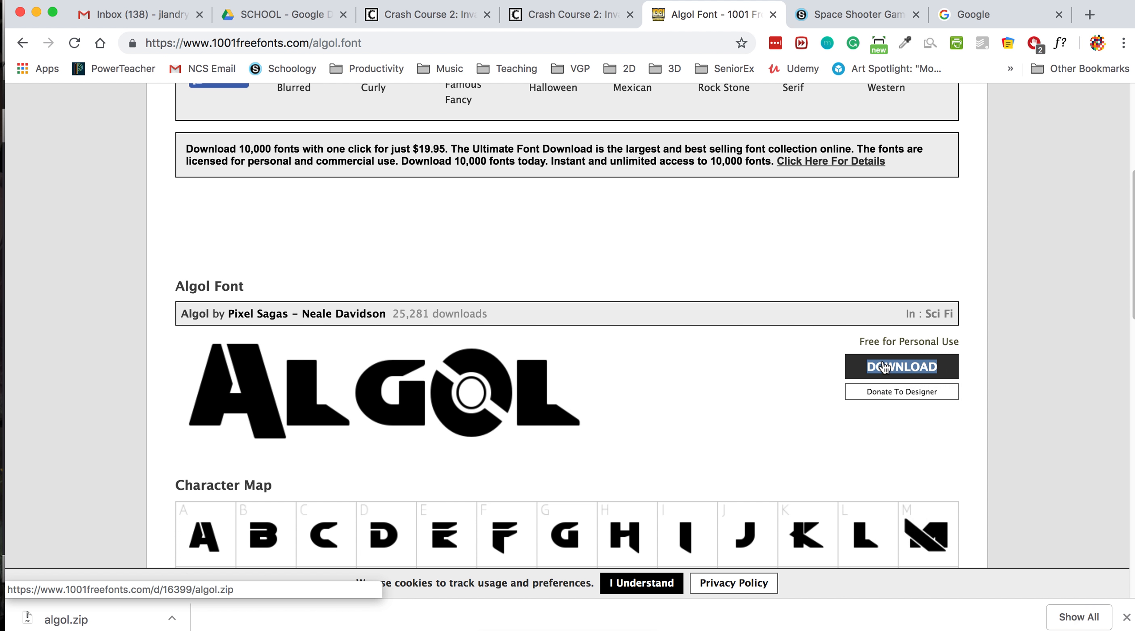
{"action": "right_click", "coordinate": [901, 365]}
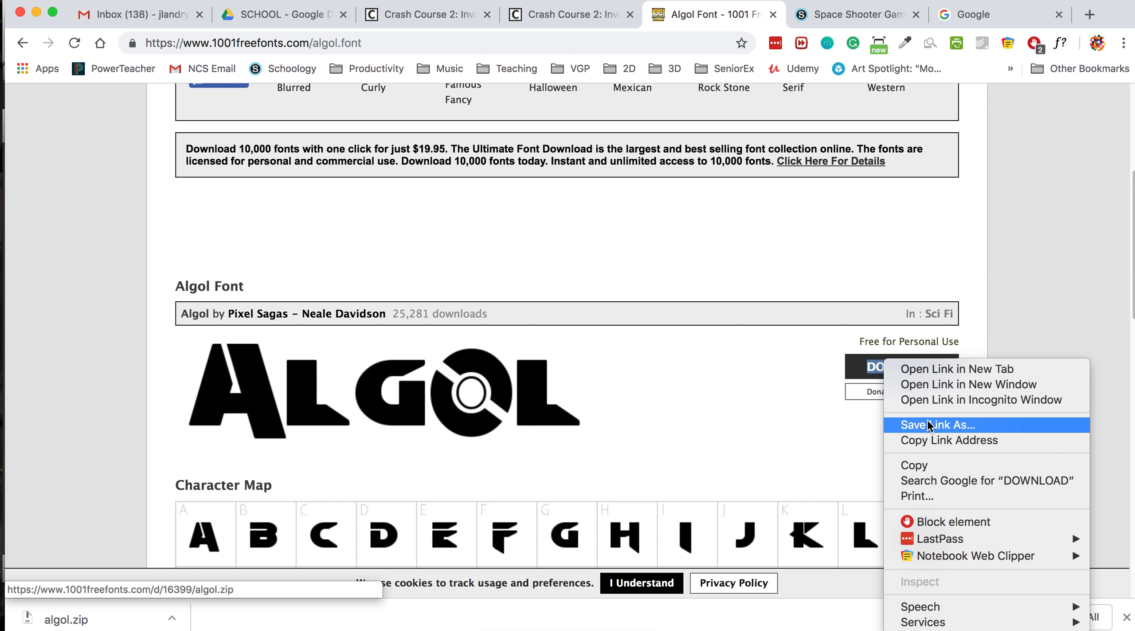
{"action": "left_click", "coordinate": [939, 424]}
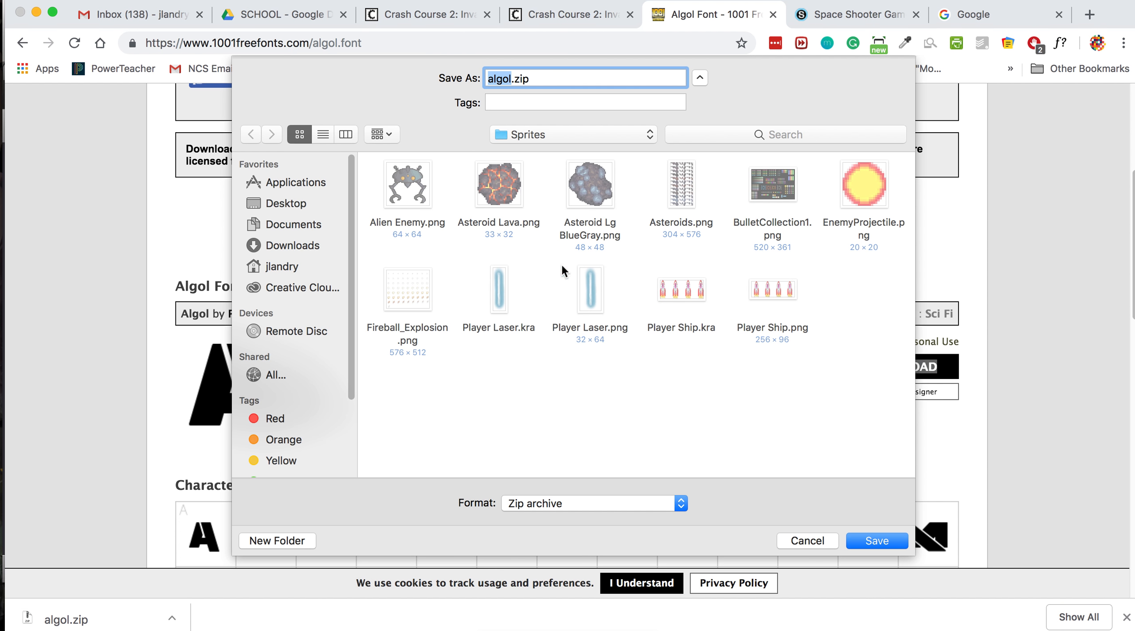
{"action": "mouse_move", "coordinate": [564, 331]}
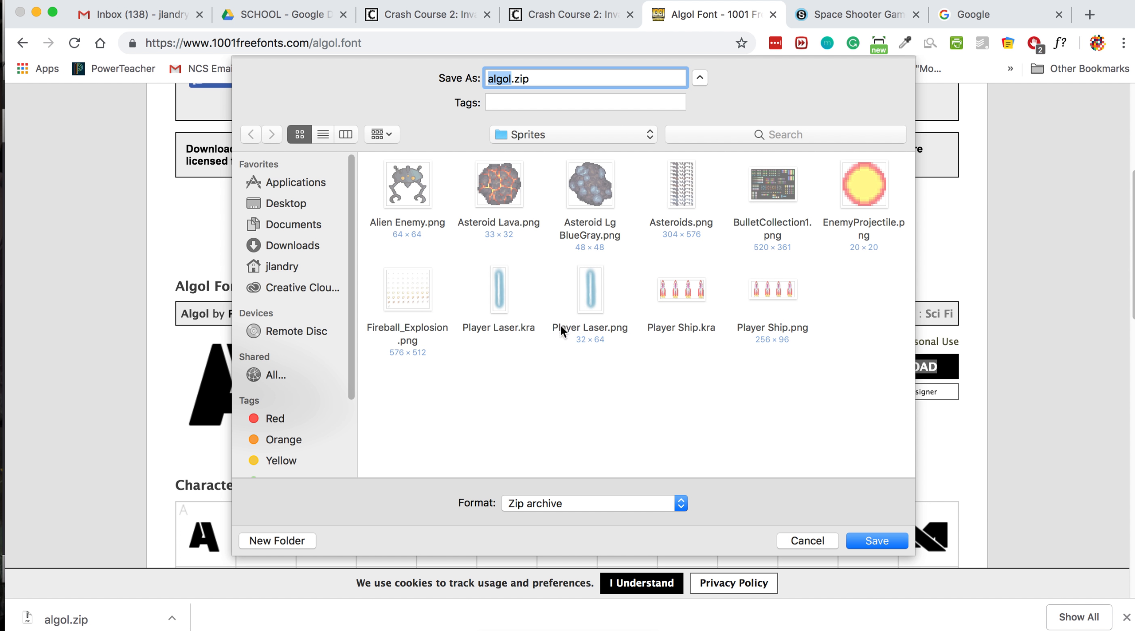
{"action": "mouse_move", "coordinate": [617, 370]}
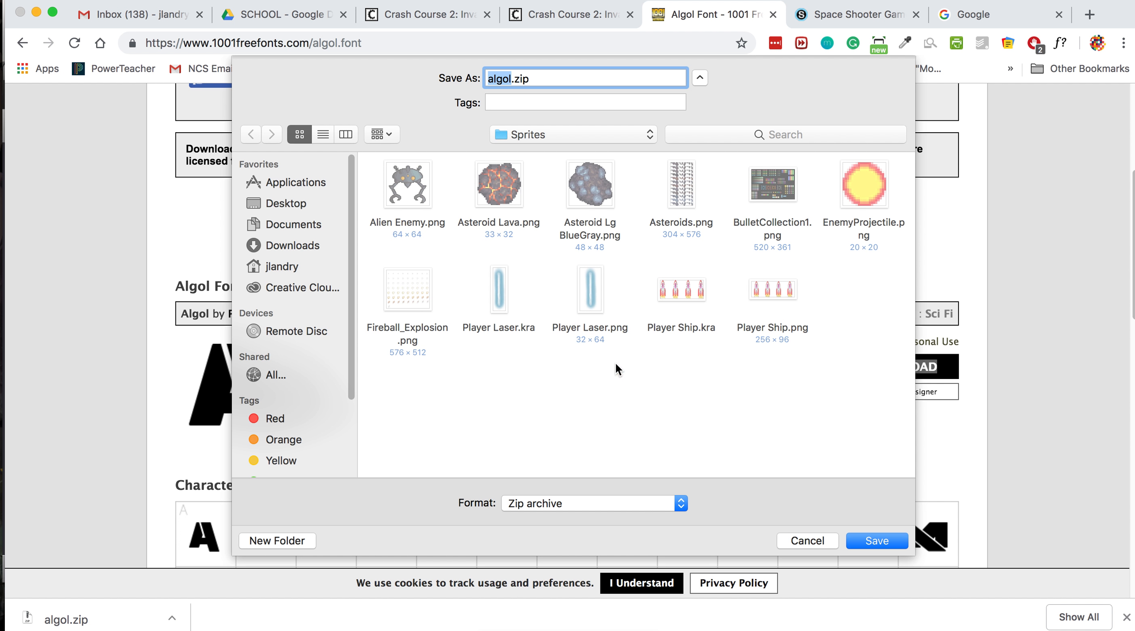
{"action": "mouse_move", "coordinate": [513, 223]}
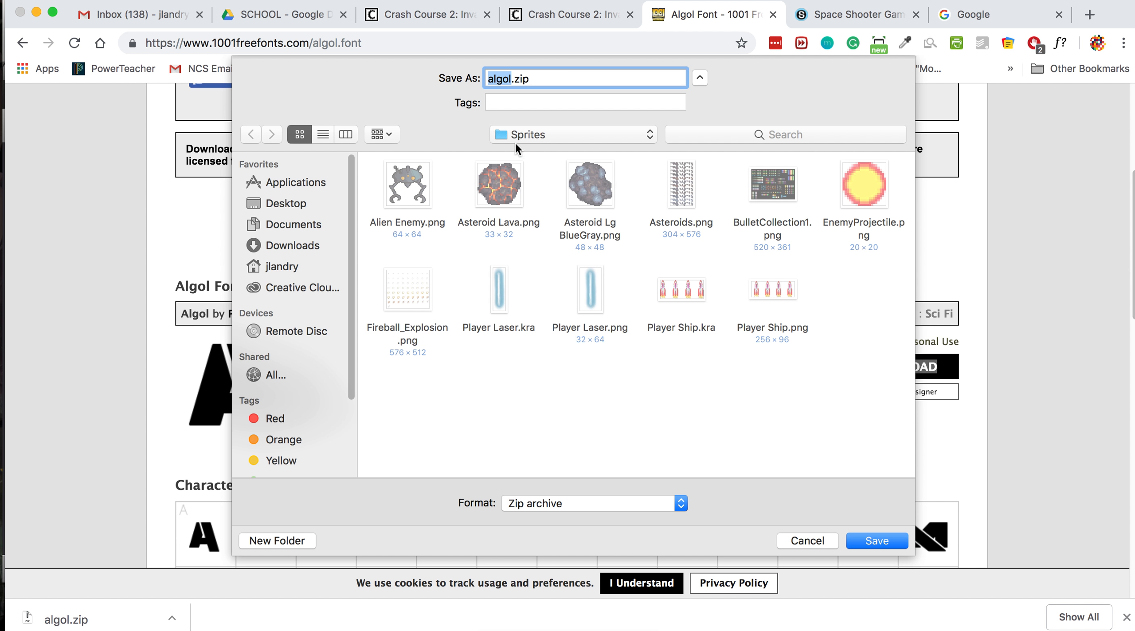
{"action": "mouse_move", "coordinate": [529, 228]}
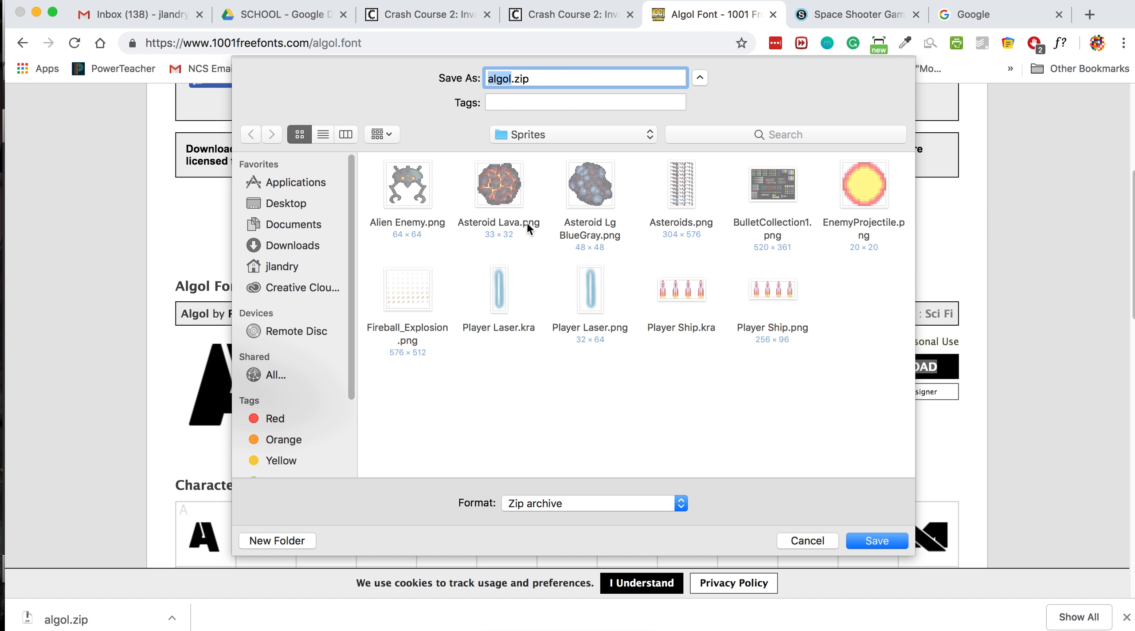
{"action": "mouse_move", "coordinate": [678, 297]}
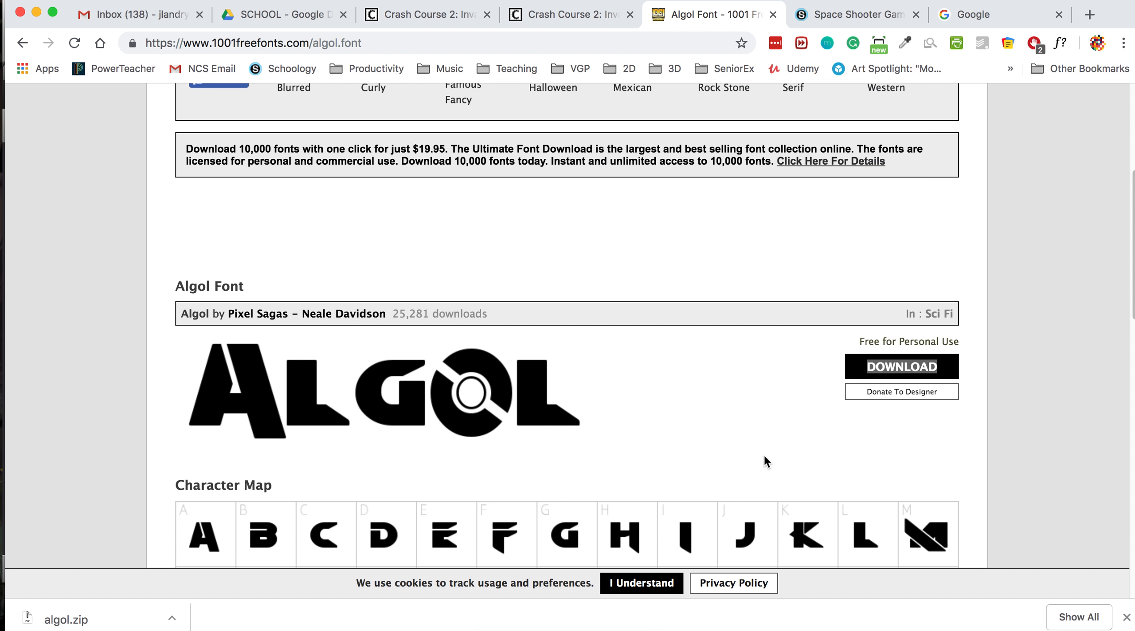
- Navigate Documents > VGP > Space Shooter Game PD7 > Sprites and extract algol.zip into an algol folder
{"action": "left_click", "coordinate": [902, 365]}
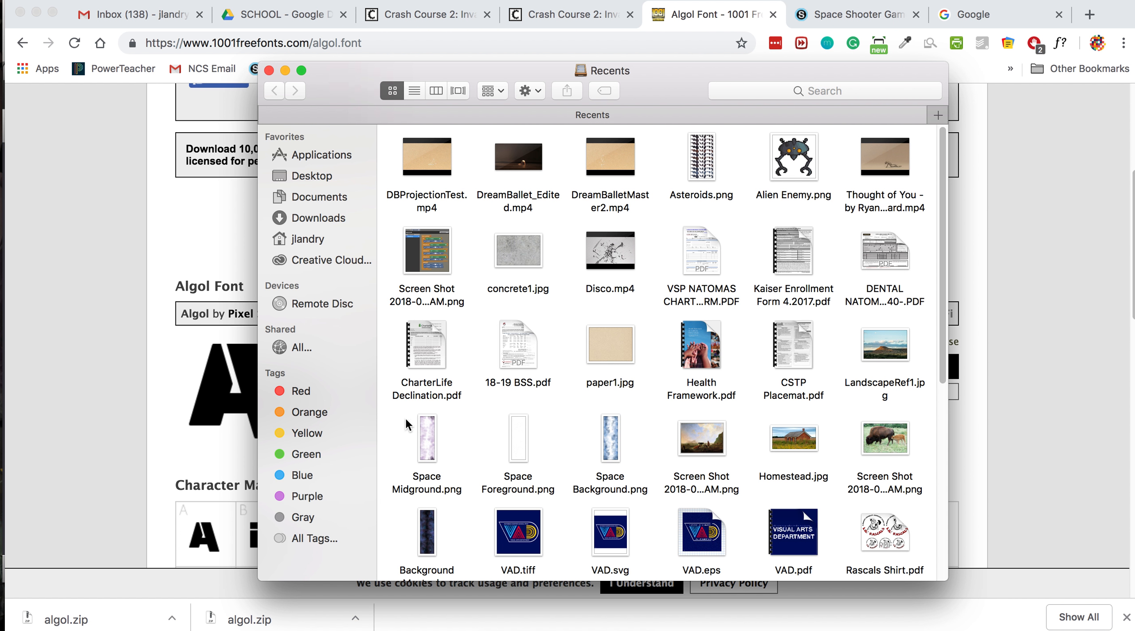
{"action": "left_click", "coordinate": [313, 176]}
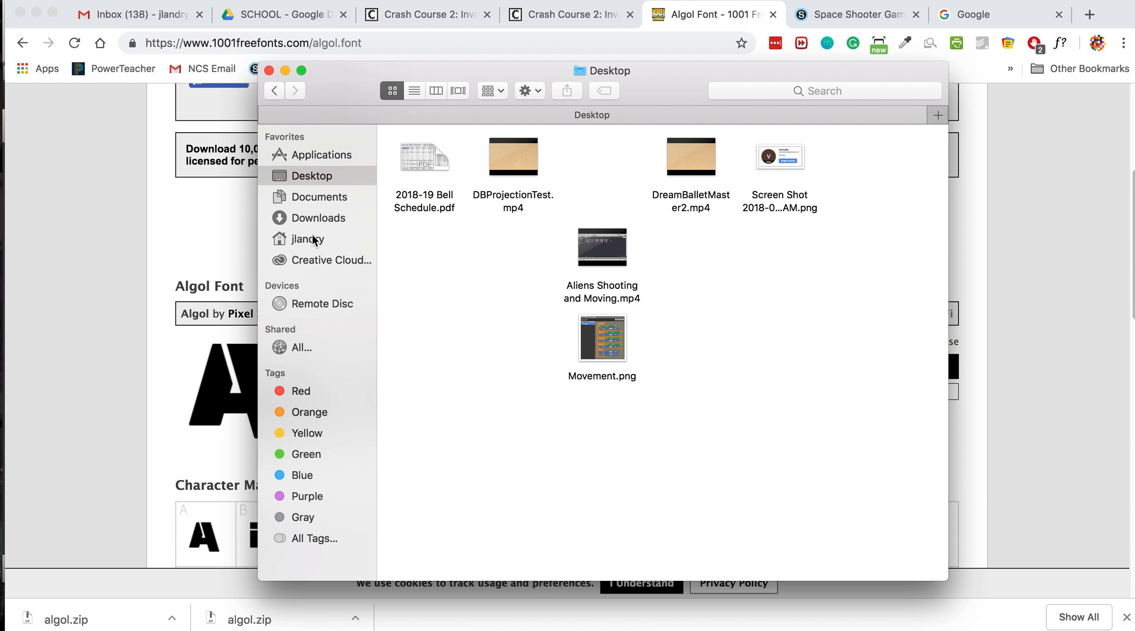
{"action": "left_click", "coordinate": [313, 196]}
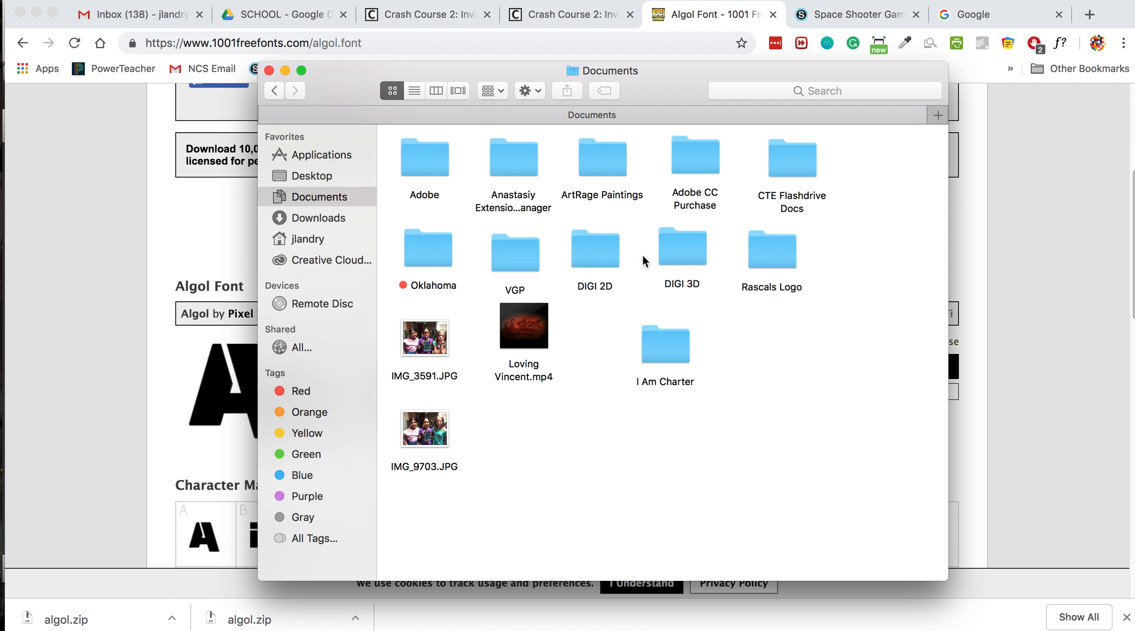
{"action": "double_click", "coordinate": [514, 253]}
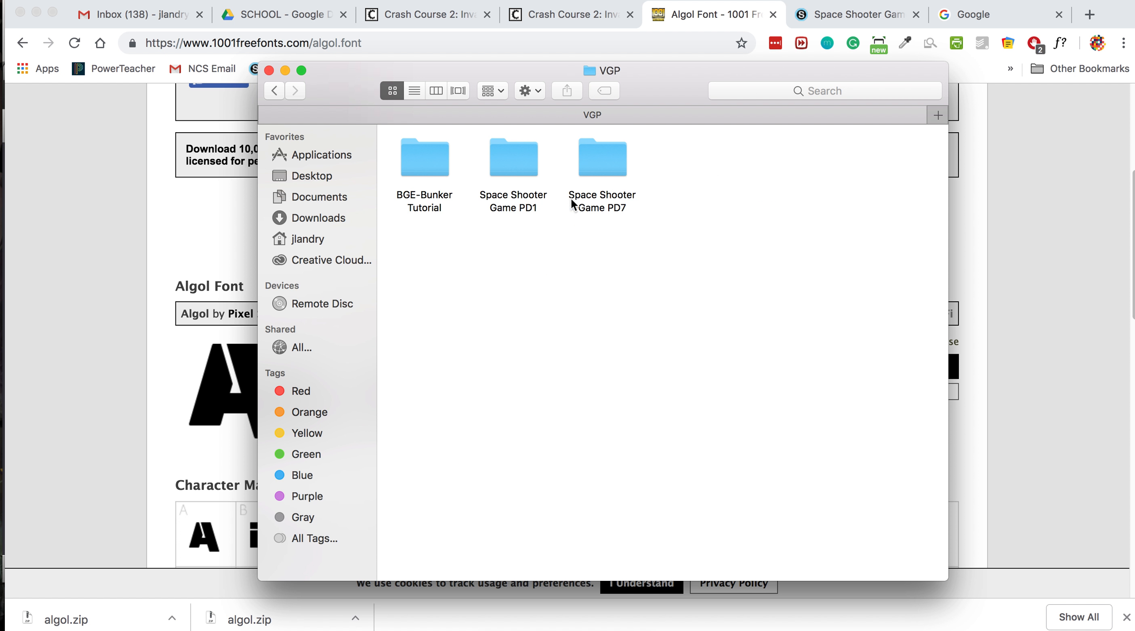
{"action": "double_click", "coordinate": [602, 156]}
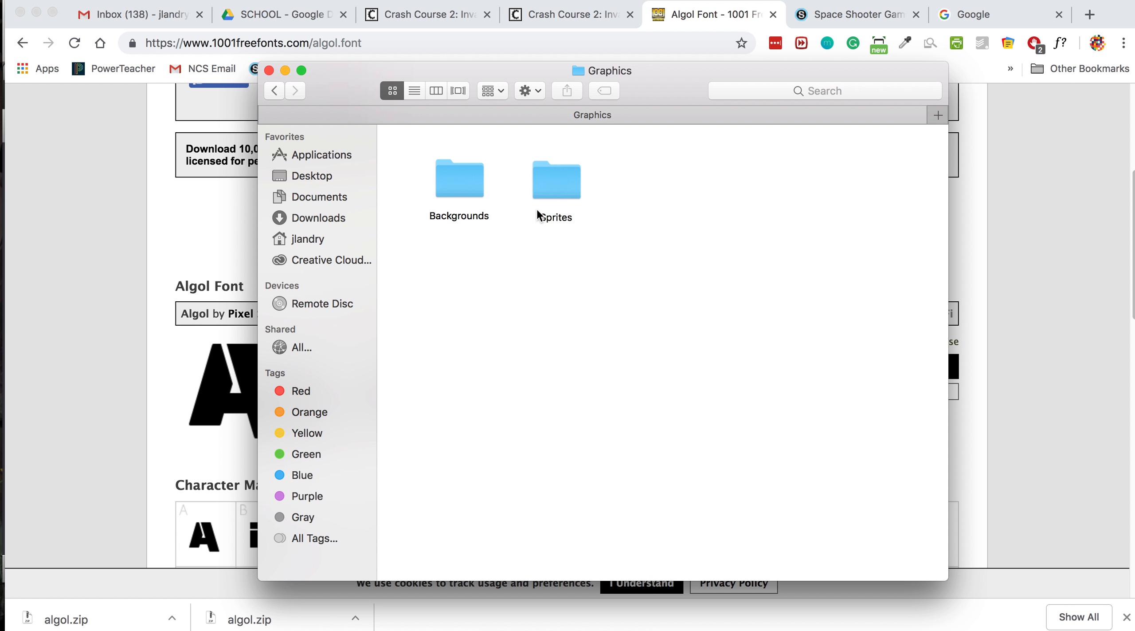
{"action": "double_click", "coordinate": [556, 179]}
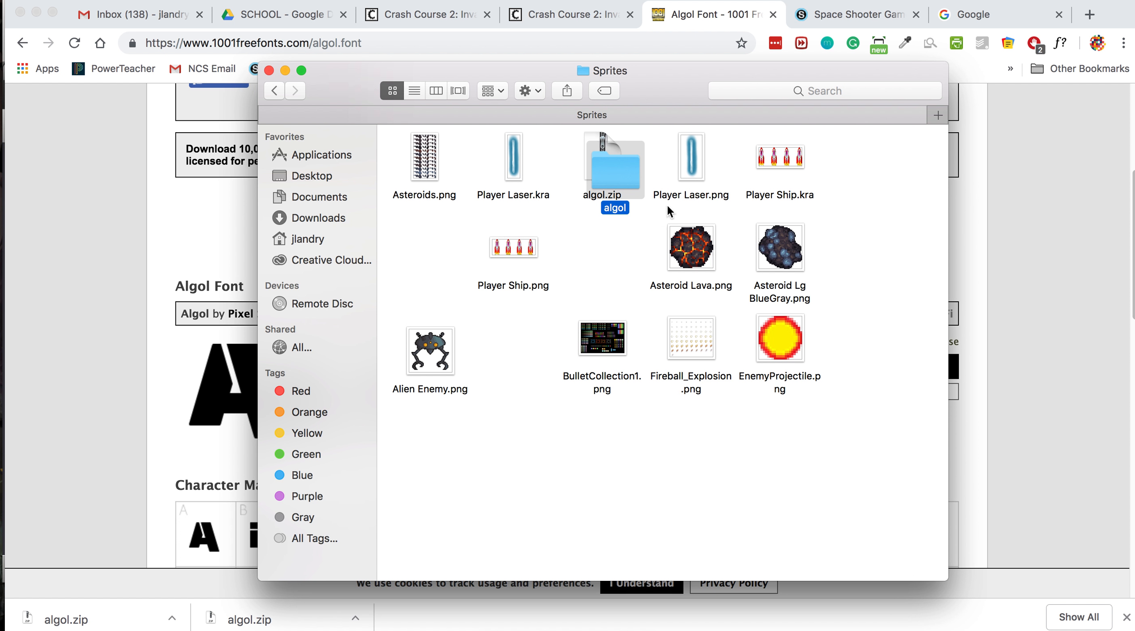
{"action": "right_click", "coordinate": [614, 162]}
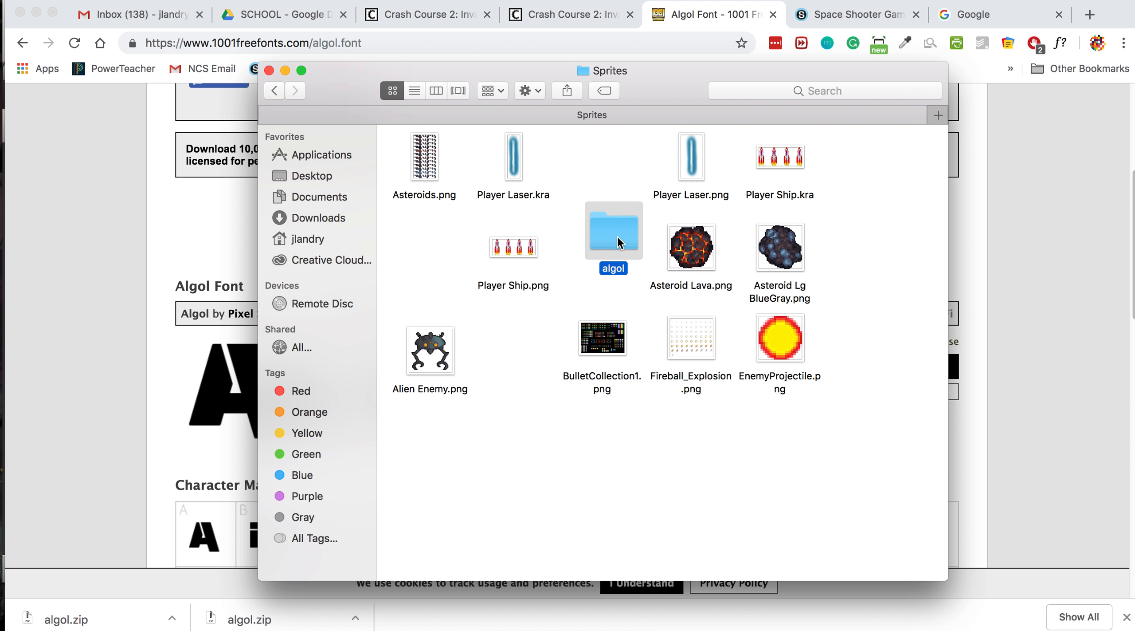
{"action": "double_click", "coordinate": [612, 231]}
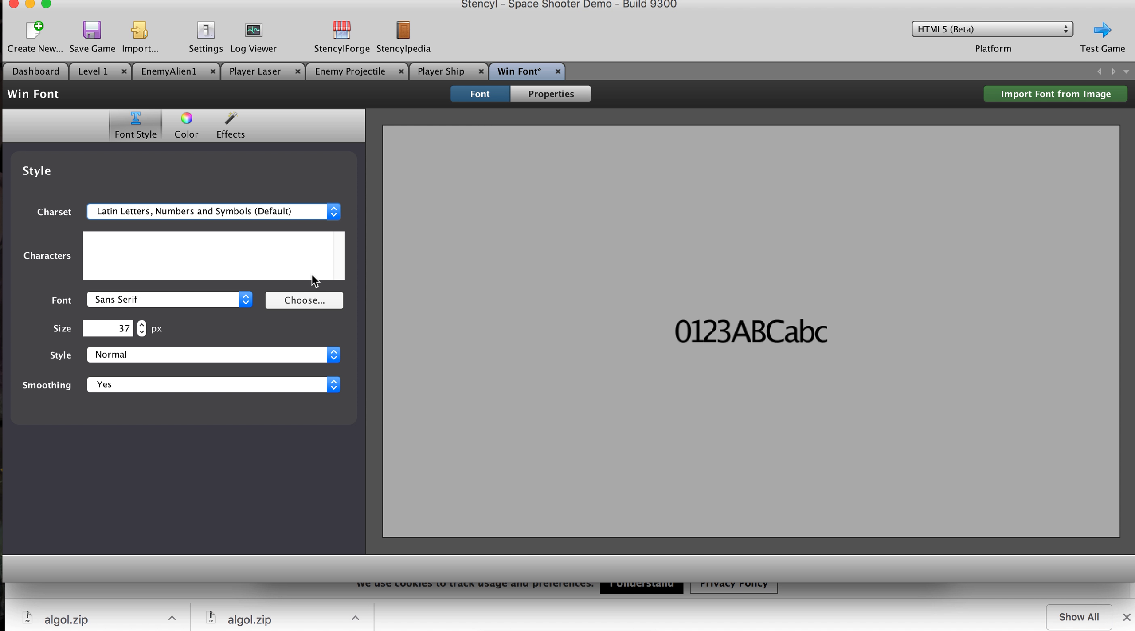
- Load the downloaded Algol font file into Win Font and raise its size to 40 px
{"action": "left_click", "coordinate": [303, 300]}
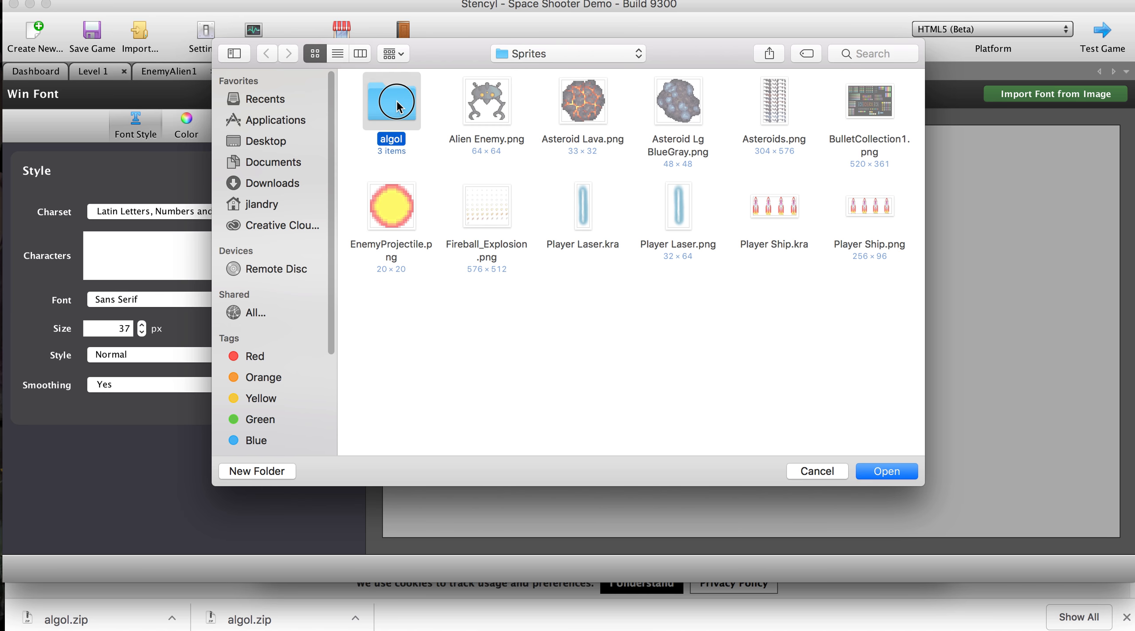
{"action": "left_click", "coordinate": [885, 471]}
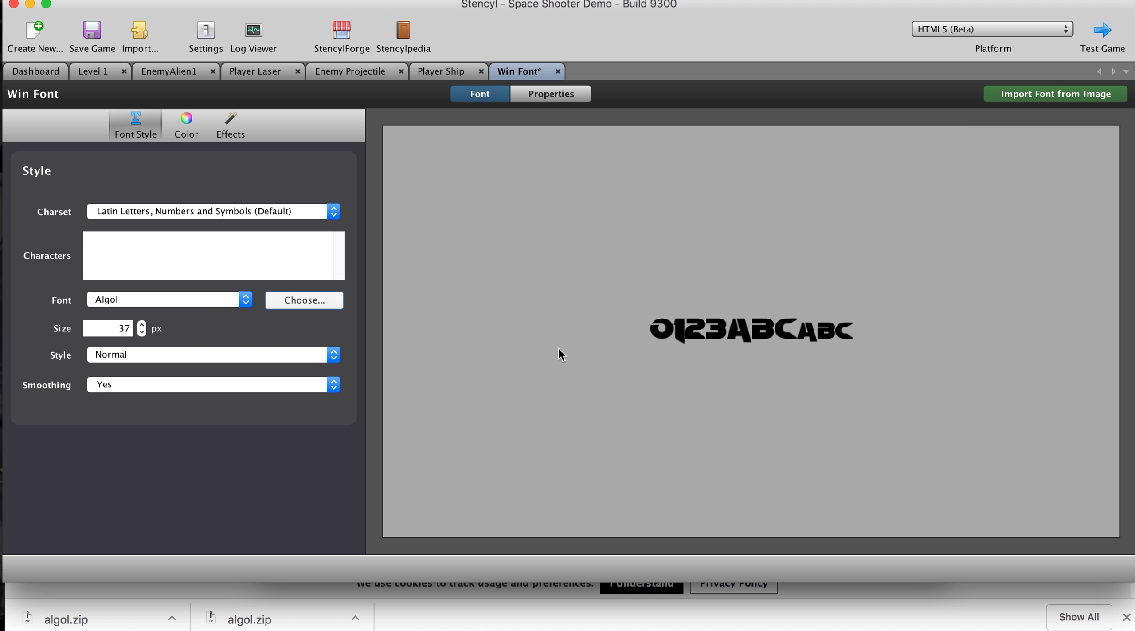
{"action": "mouse_move", "coordinate": [544, 305]}
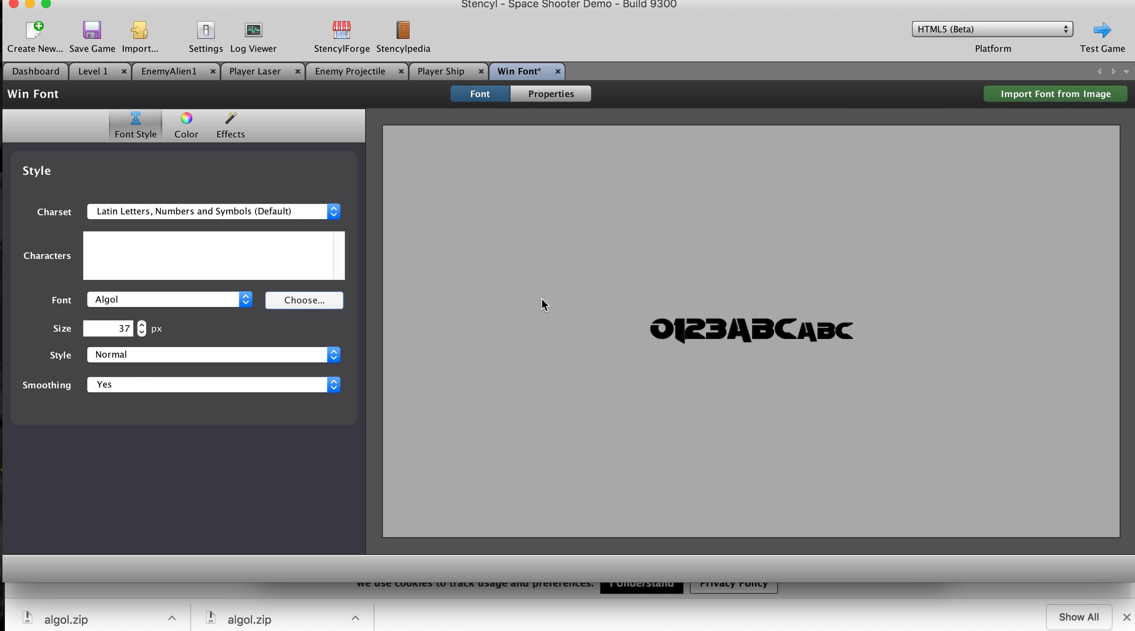
{"action": "left_click", "coordinate": [141, 323]}
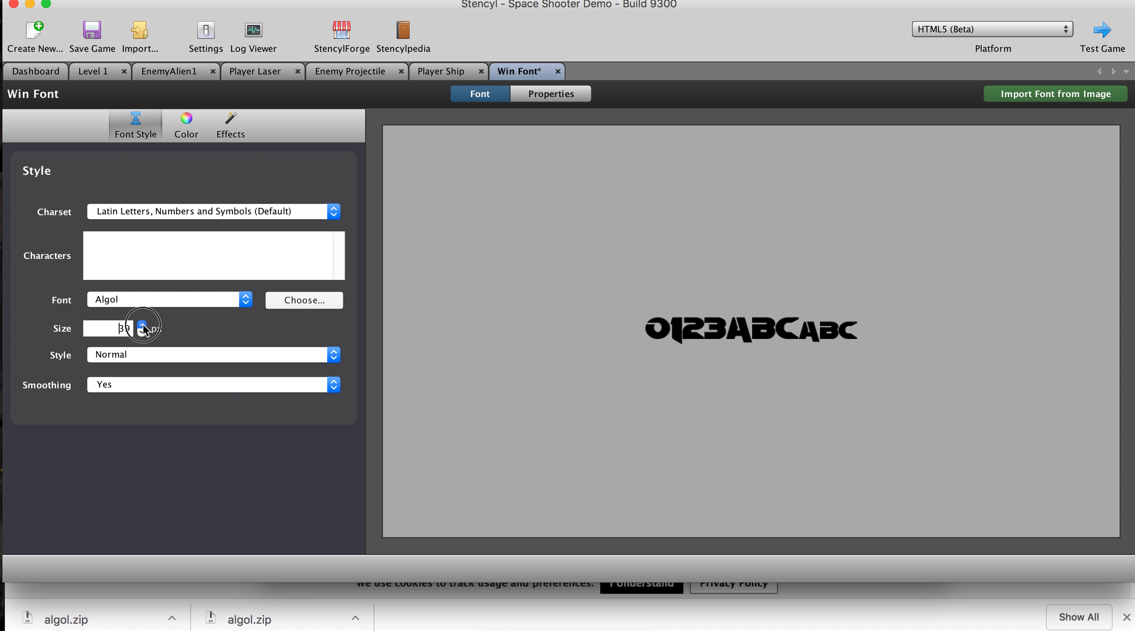
{"action": "left_click", "coordinate": [142, 324]}
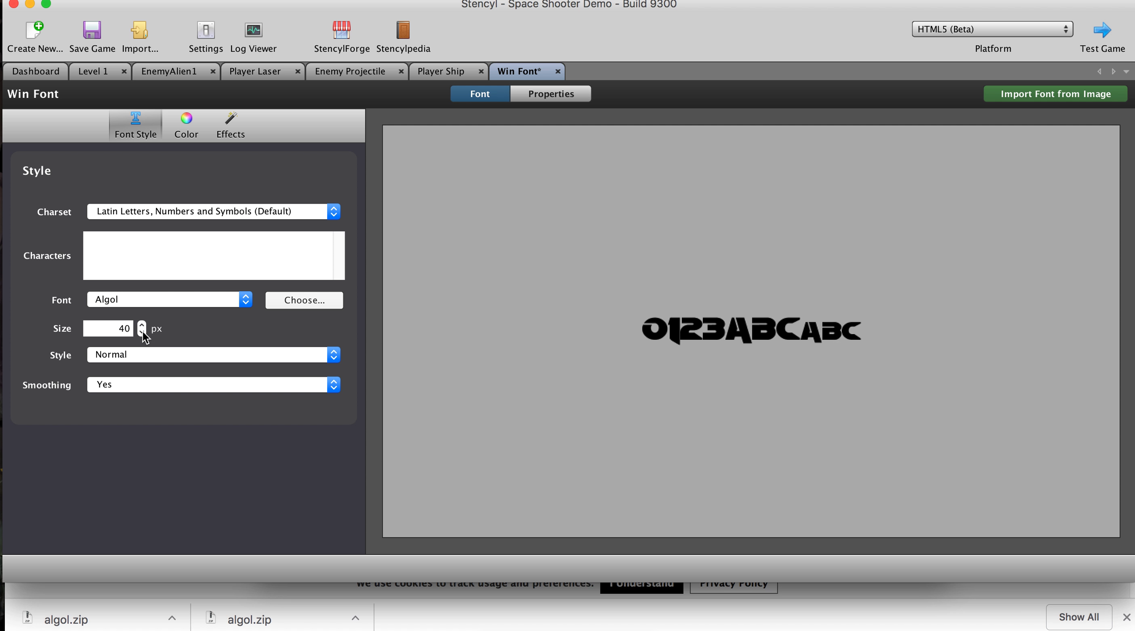
{"action": "mouse_move", "coordinate": [638, 358]}
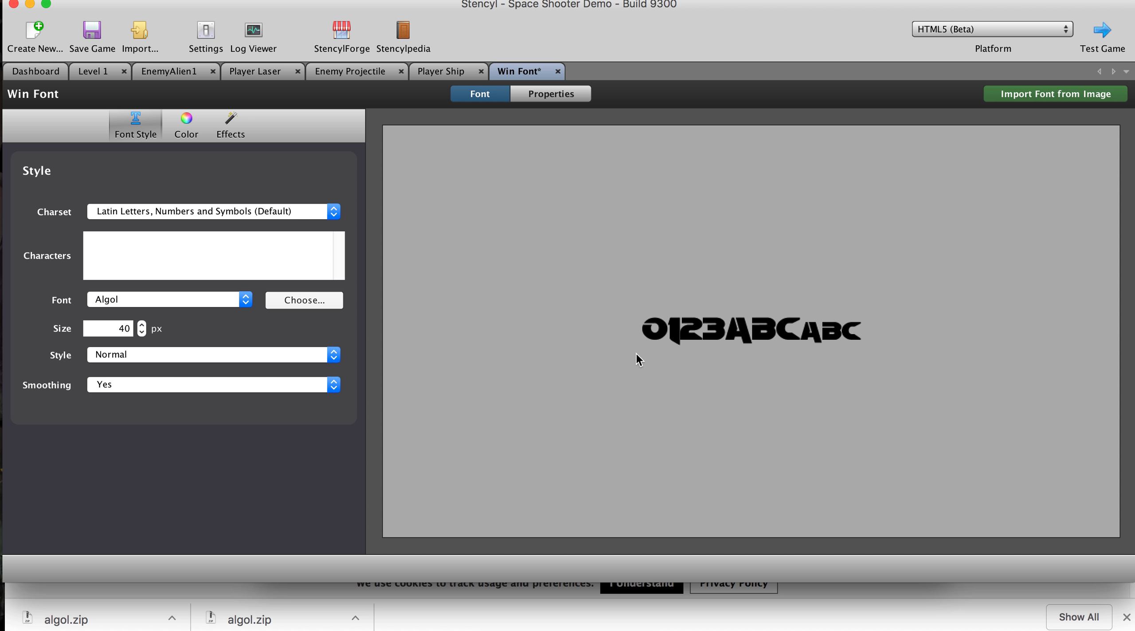
{"action": "mouse_move", "coordinate": [574, 288]}
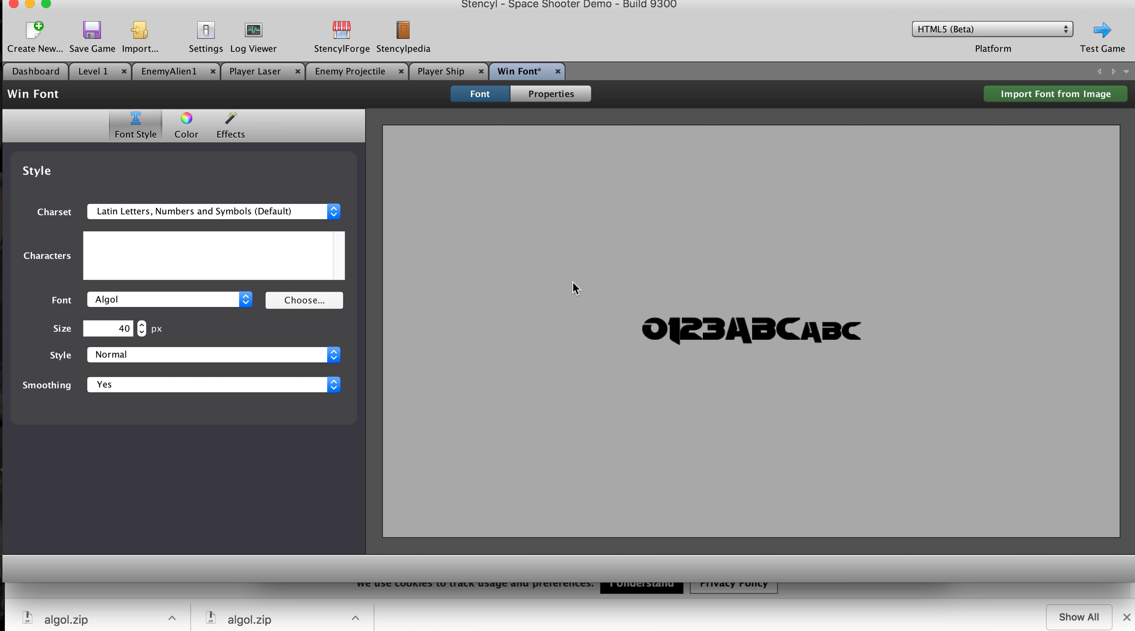
- Set Win Font's gradient colour to cyan with a gradient offset of 4 px
{"action": "left_click", "coordinate": [185, 125]}
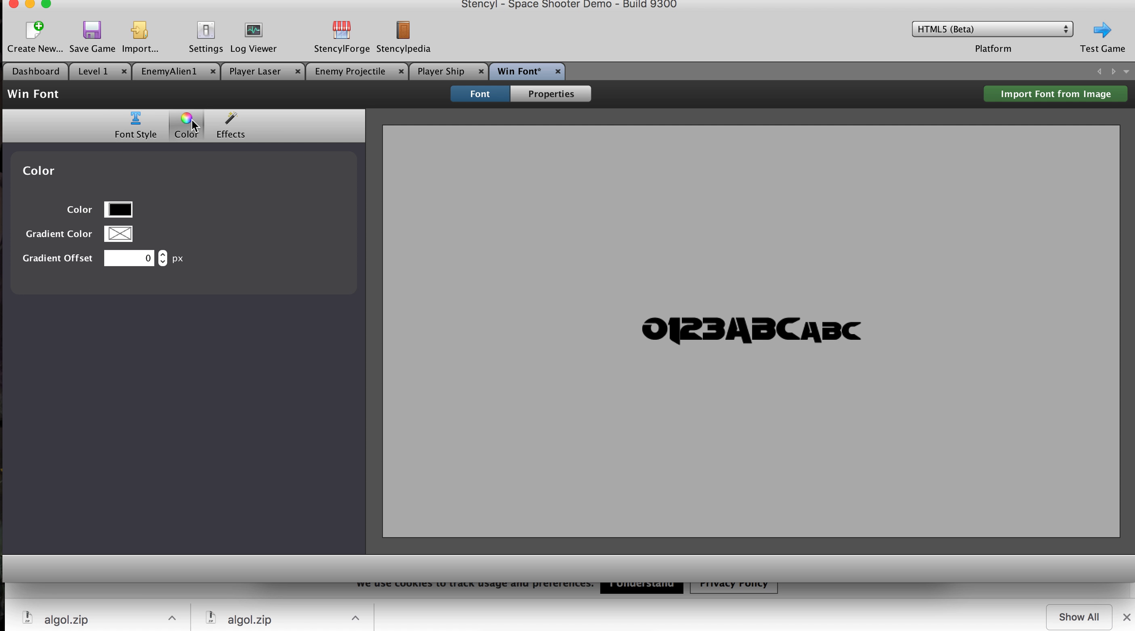
{"action": "left_click", "coordinate": [118, 209]}
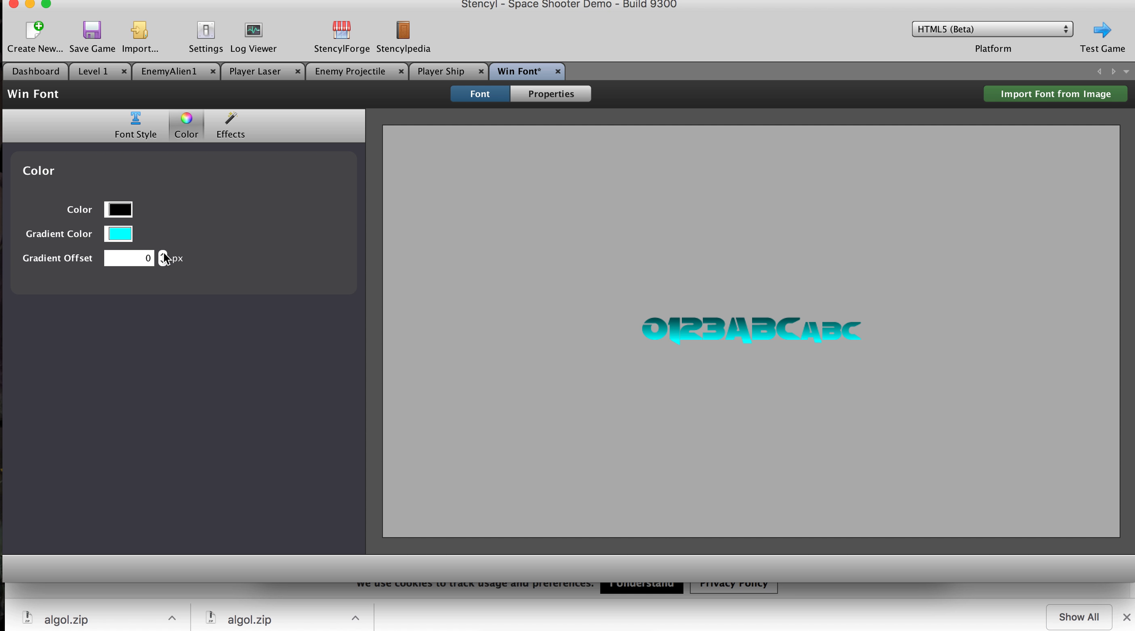
{"action": "left_click", "coordinate": [162, 255]}
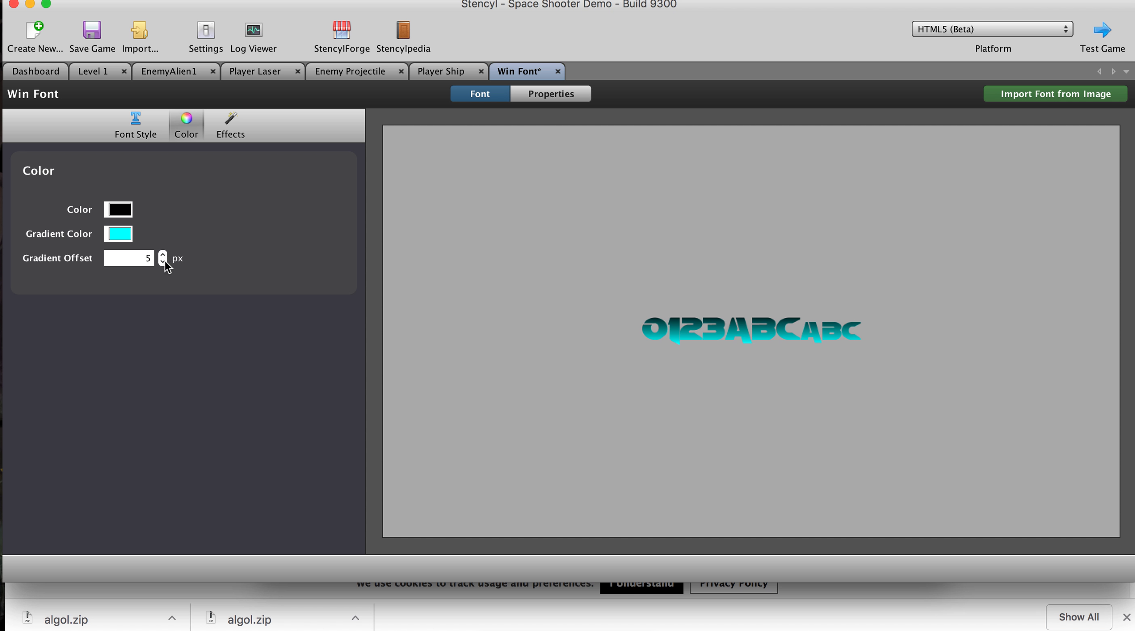
{"action": "left_click", "coordinate": [163, 257]}
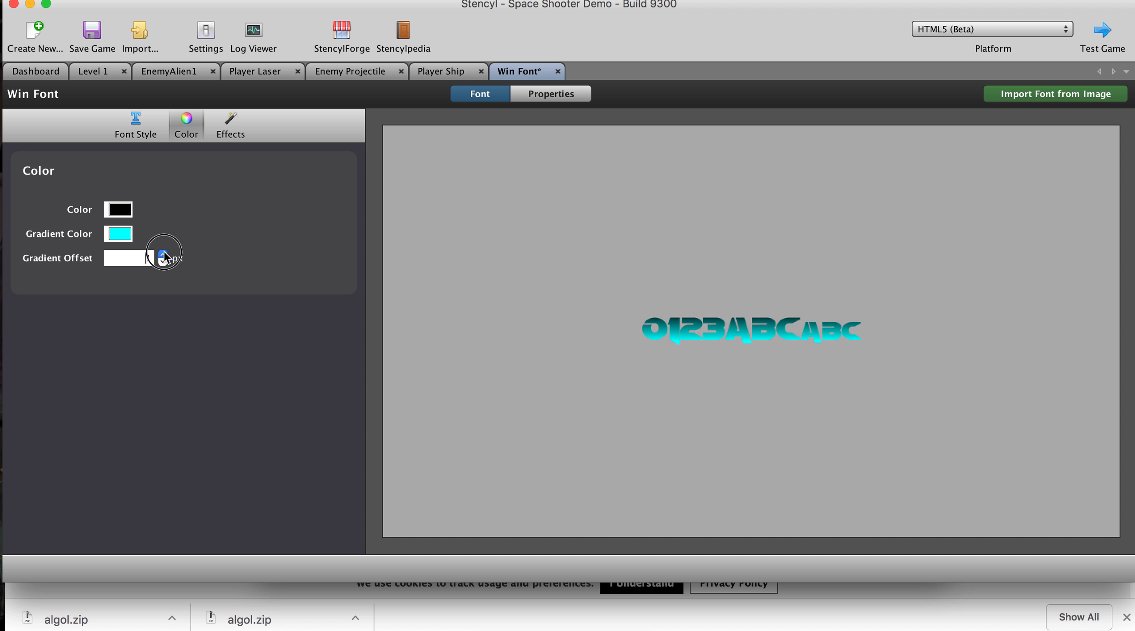
{"action": "left_click", "coordinate": [162, 254]}
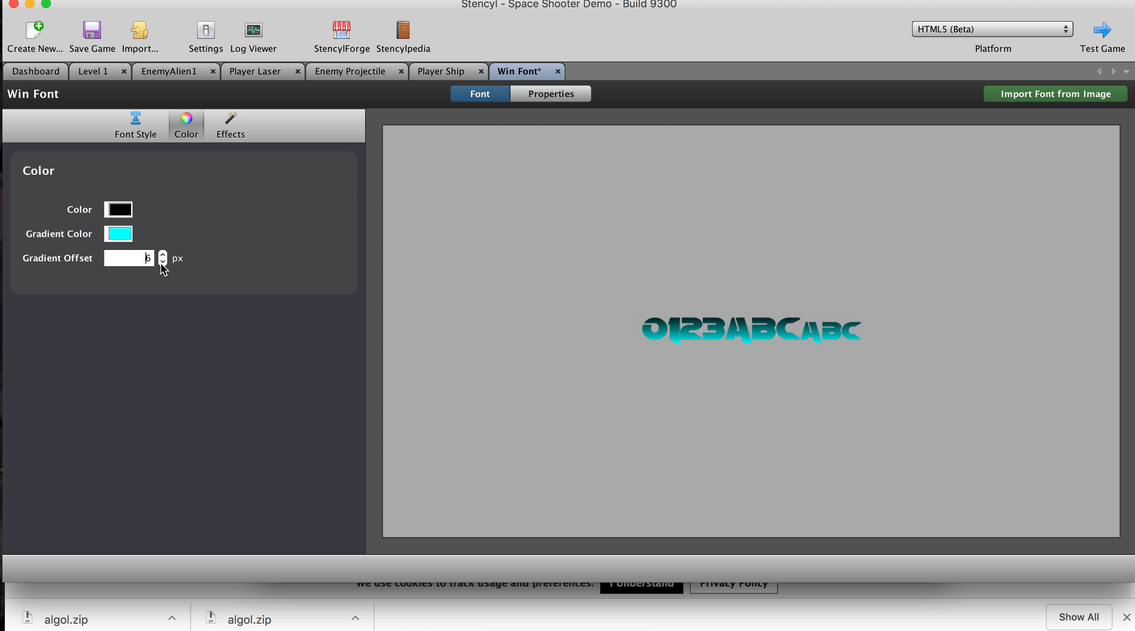
{"action": "left_click", "coordinate": [163, 262]}
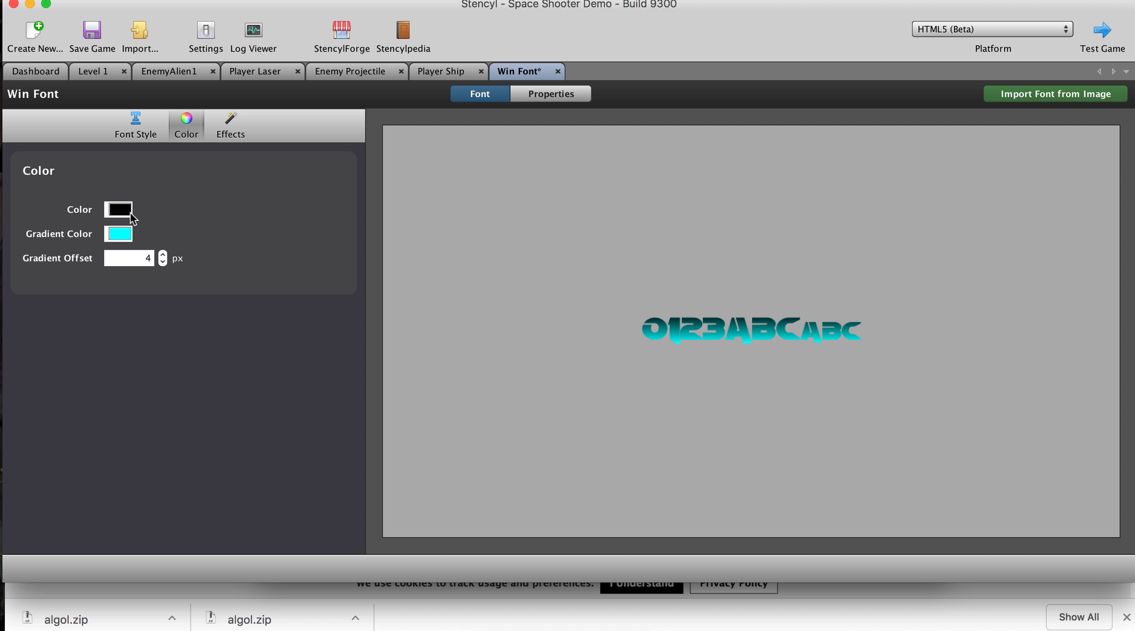
- Colour the Win Font light green, then change it to solid light cyan
{"action": "left_click", "coordinate": [118, 233]}
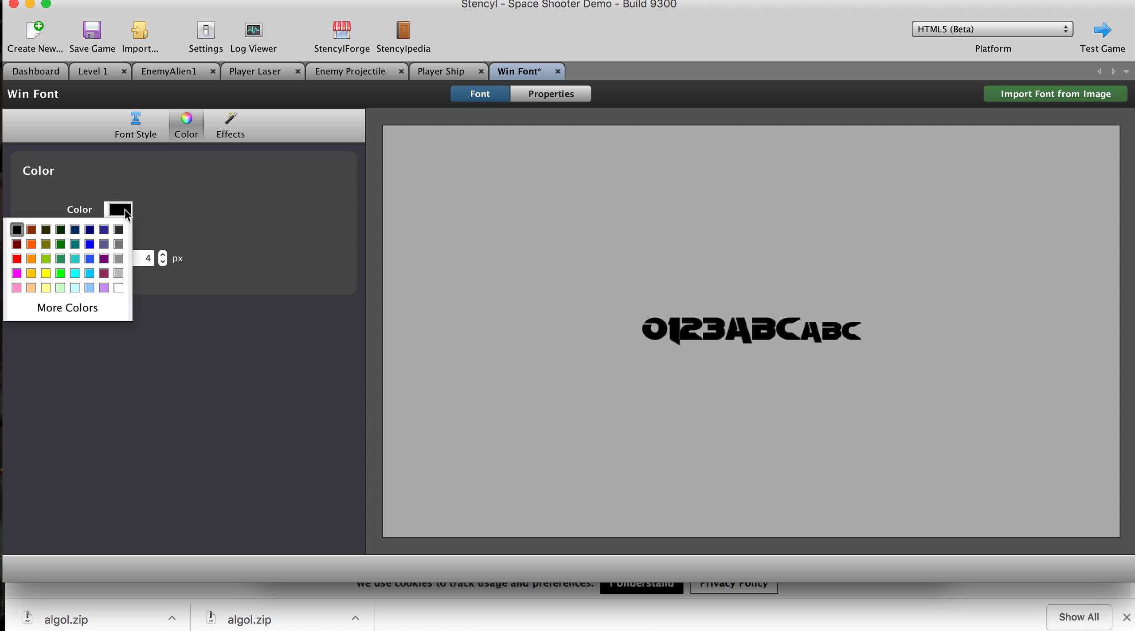
{"action": "left_click", "coordinate": [60, 273]}
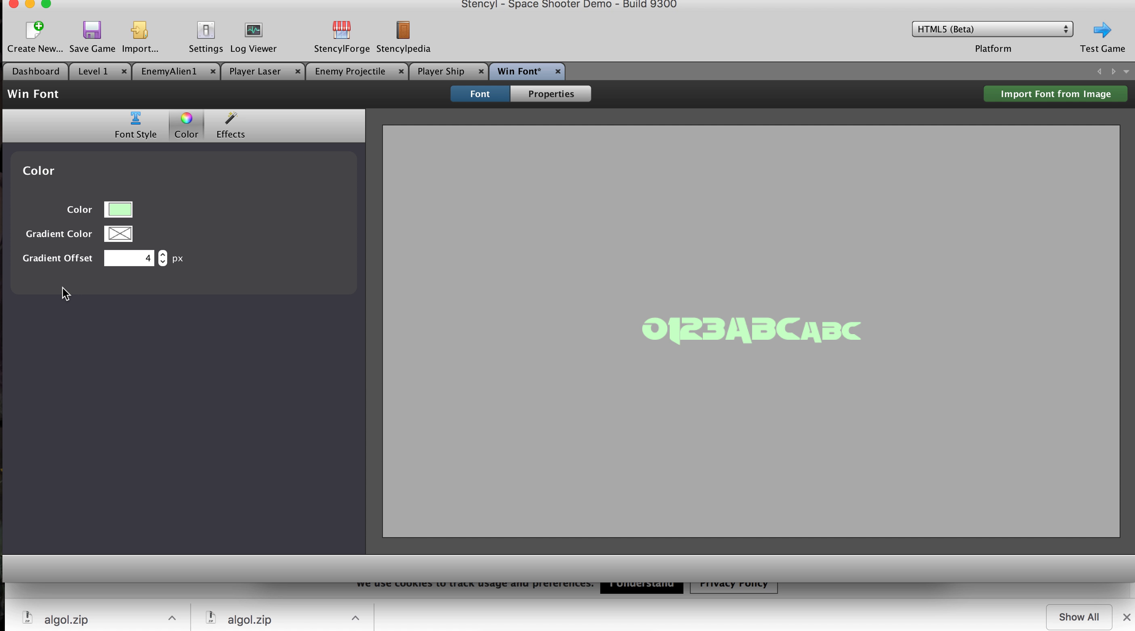
{"action": "left_click", "coordinate": [118, 210]}
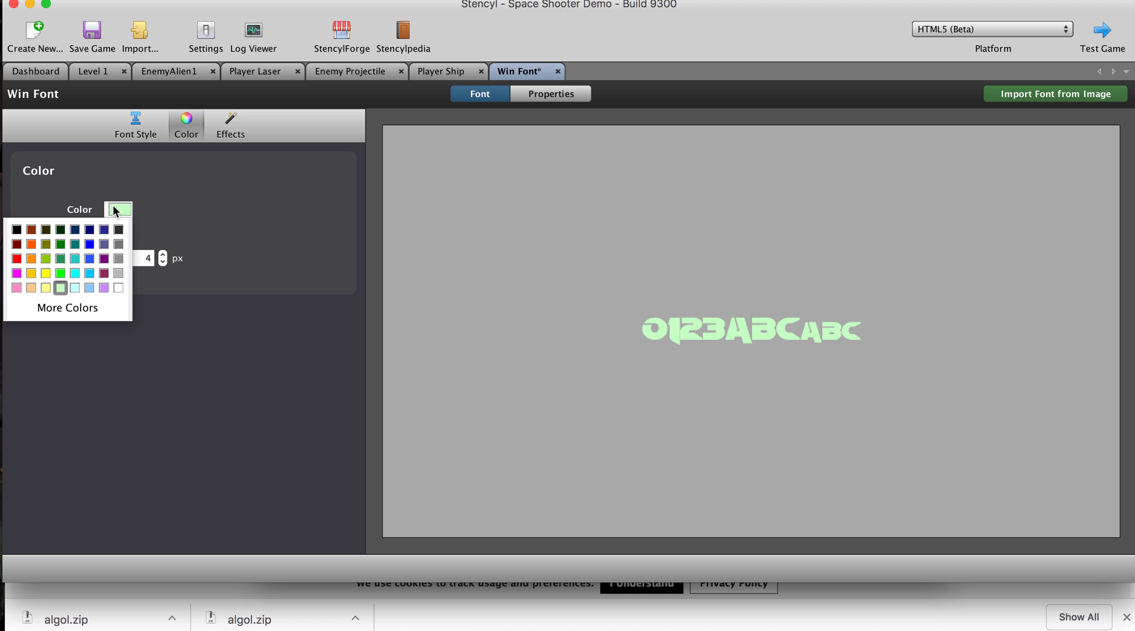
{"action": "left_click", "coordinate": [74, 288]}
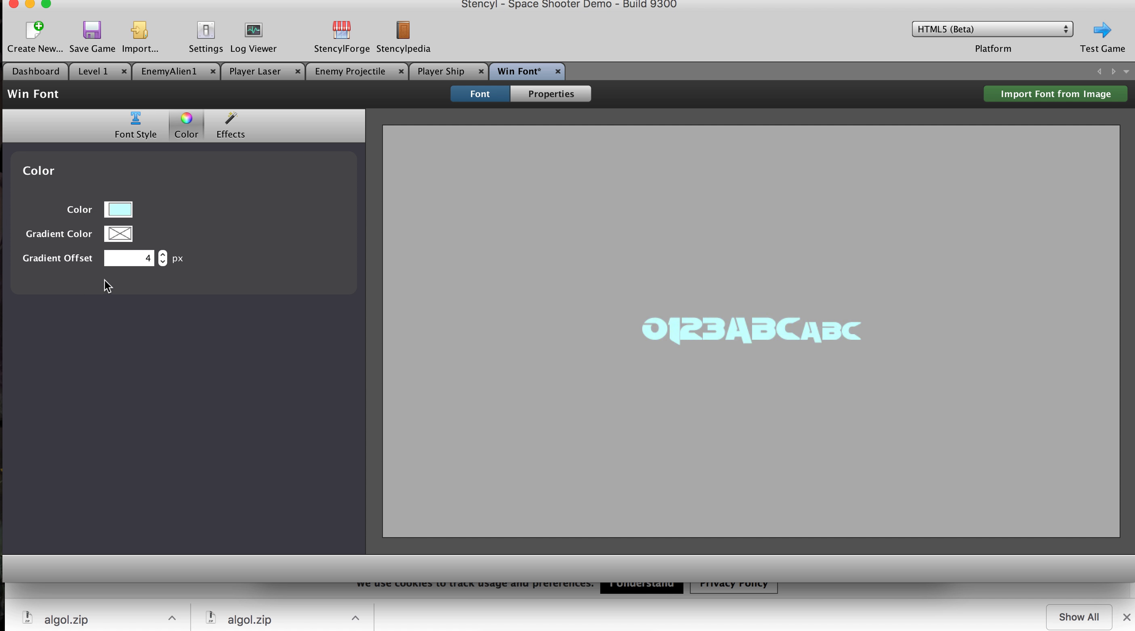
{"action": "mouse_move", "coordinate": [764, 351]}
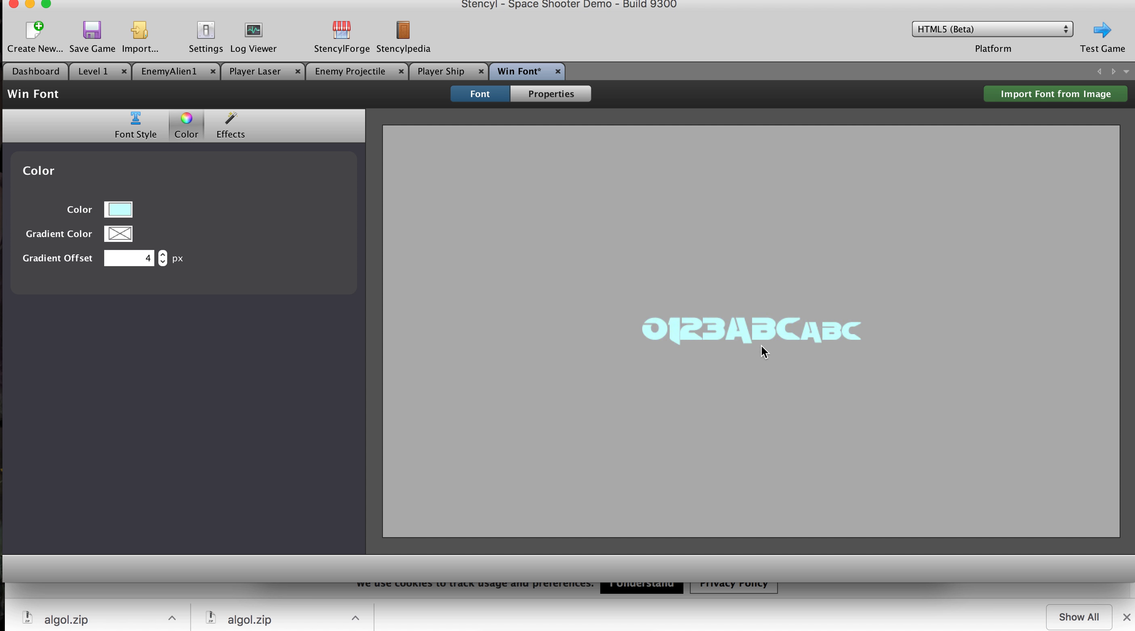
{"action": "mouse_move", "coordinate": [732, 367]}
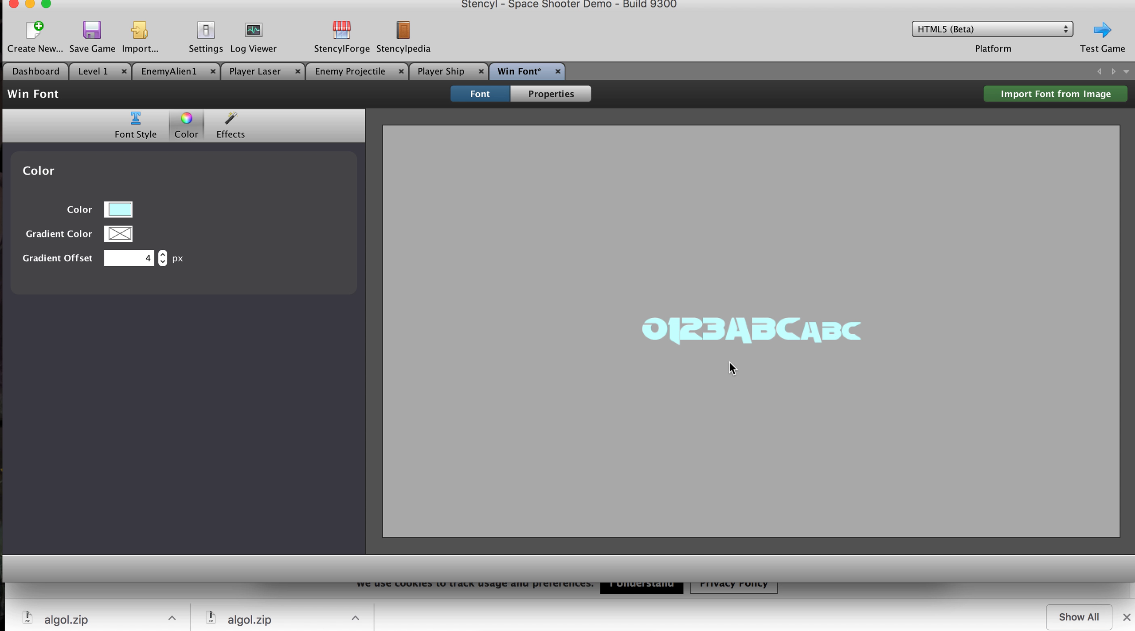
{"action": "mouse_move", "coordinate": [557, 83]}
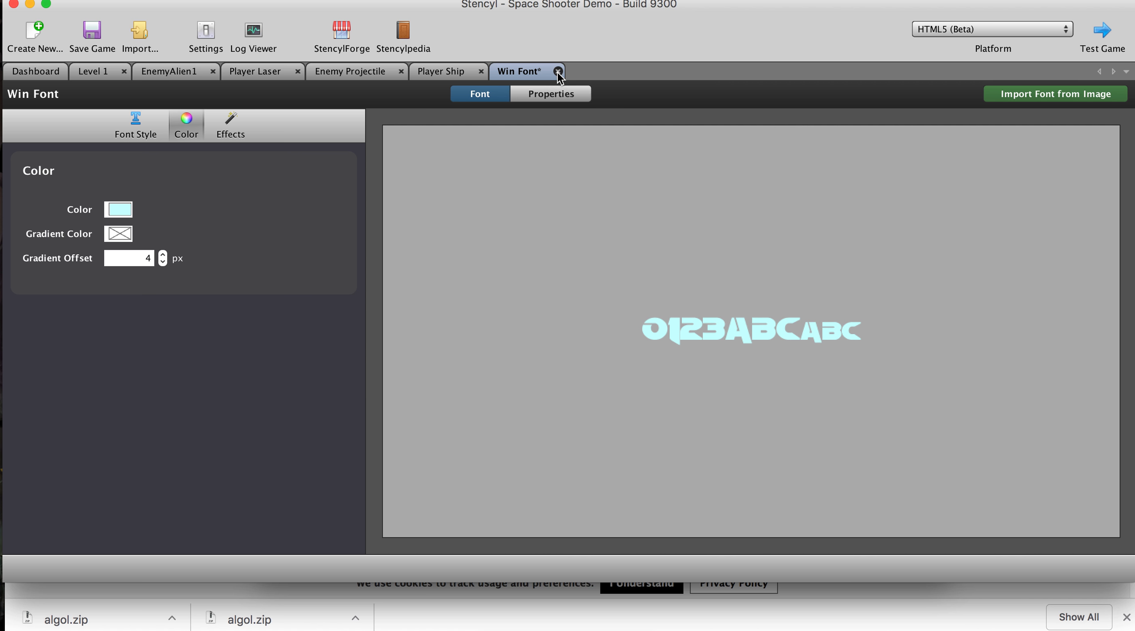
- Save and close the Win Font resource and return to the Level 1 scene
{"action": "left_click", "coordinate": [92, 32]}
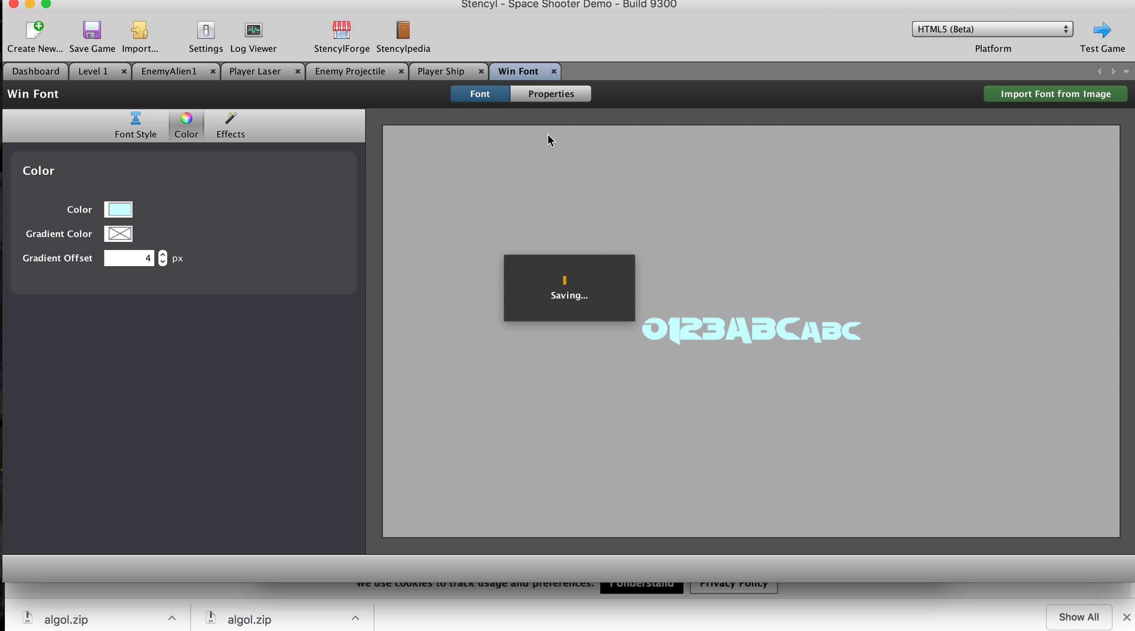
{"action": "left_click", "coordinate": [441, 71]}
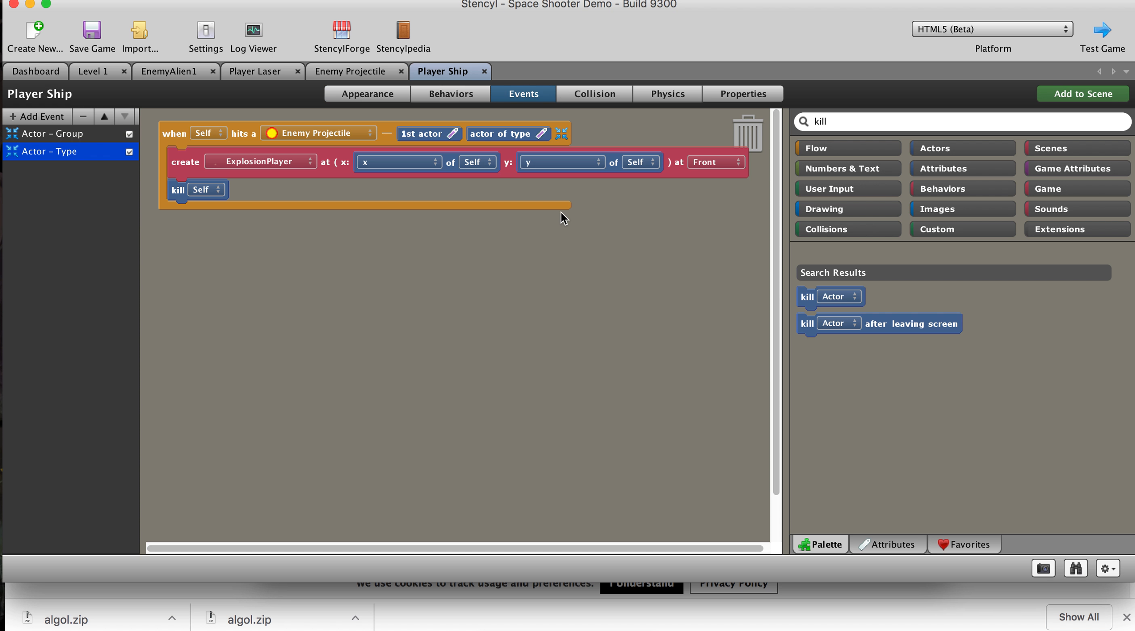
{"action": "mouse_move", "coordinate": [503, 251]}
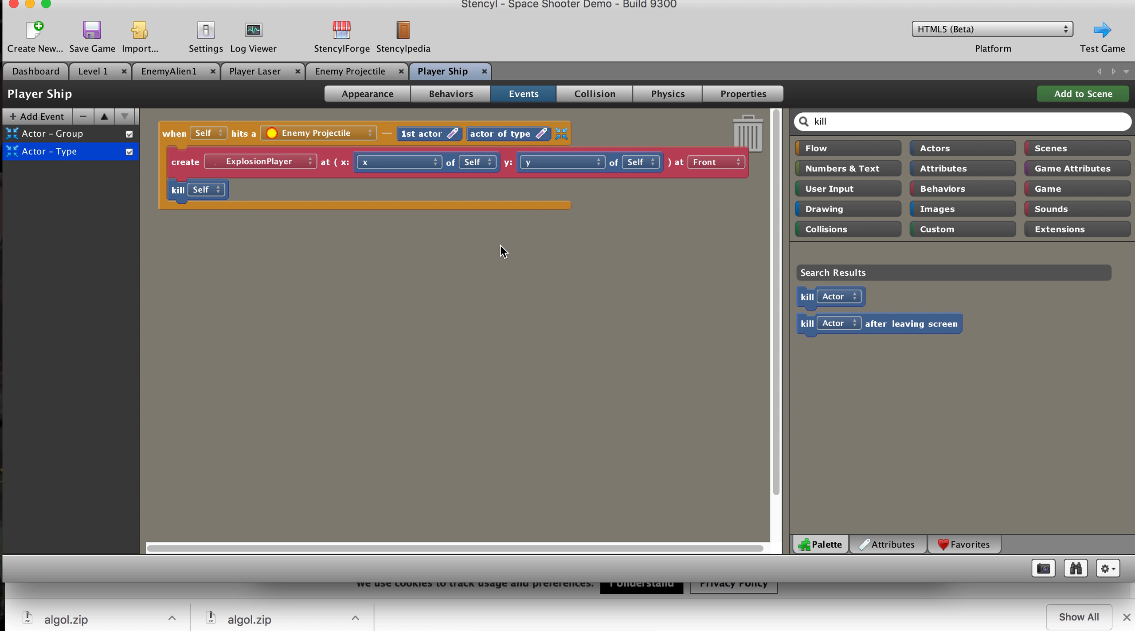
{"action": "mouse_move", "coordinate": [477, 258]}
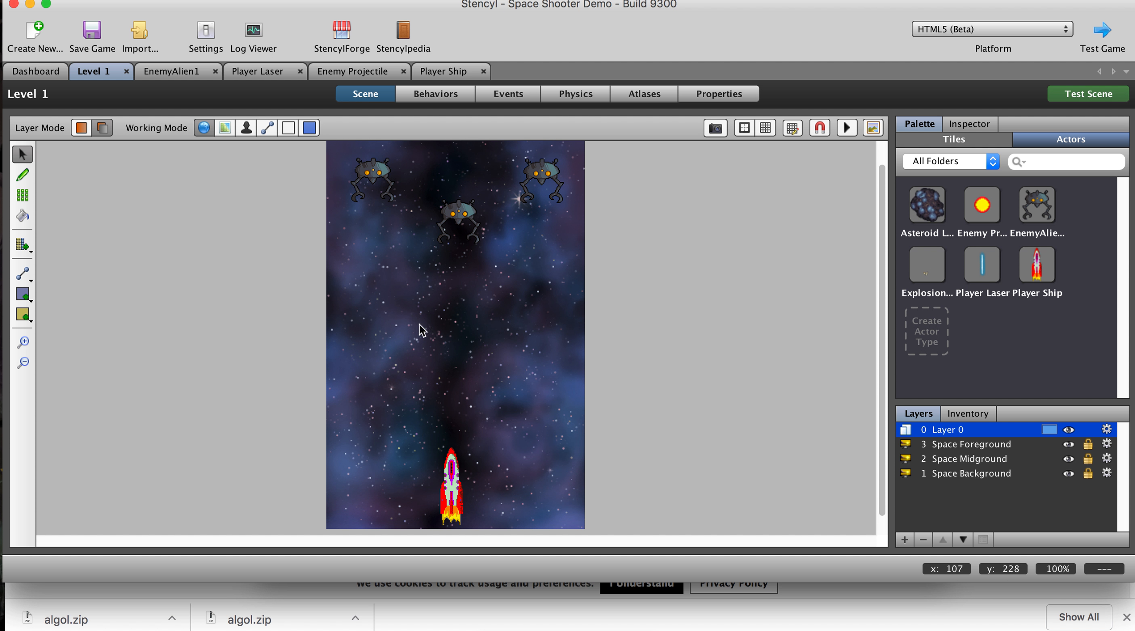
{"action": "mouse_move", "coordinate": [603, 257]}
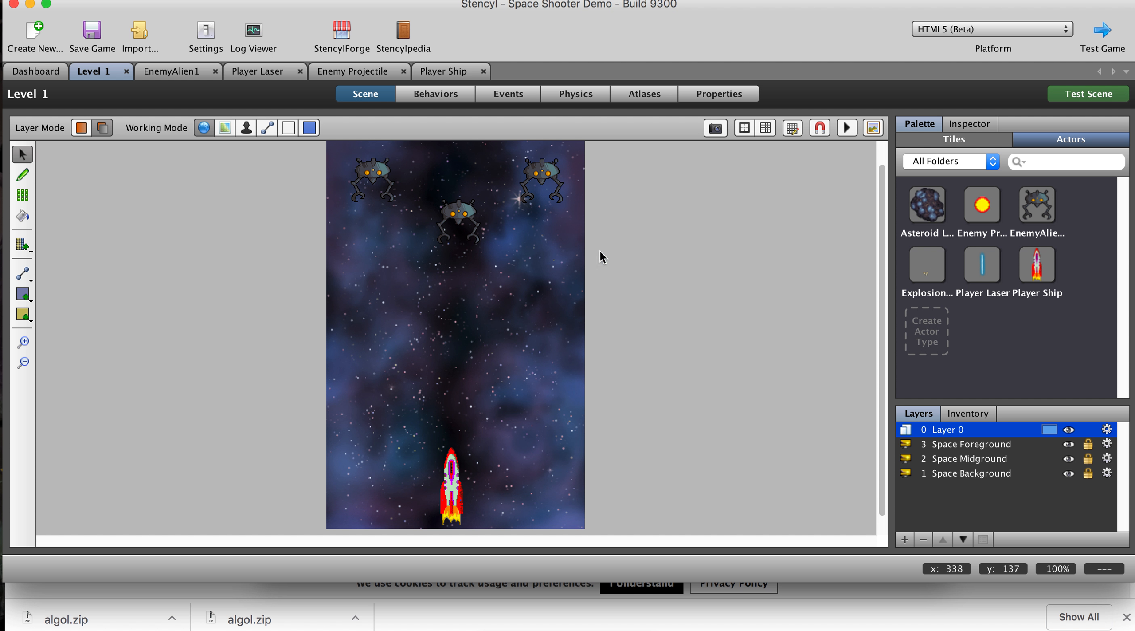